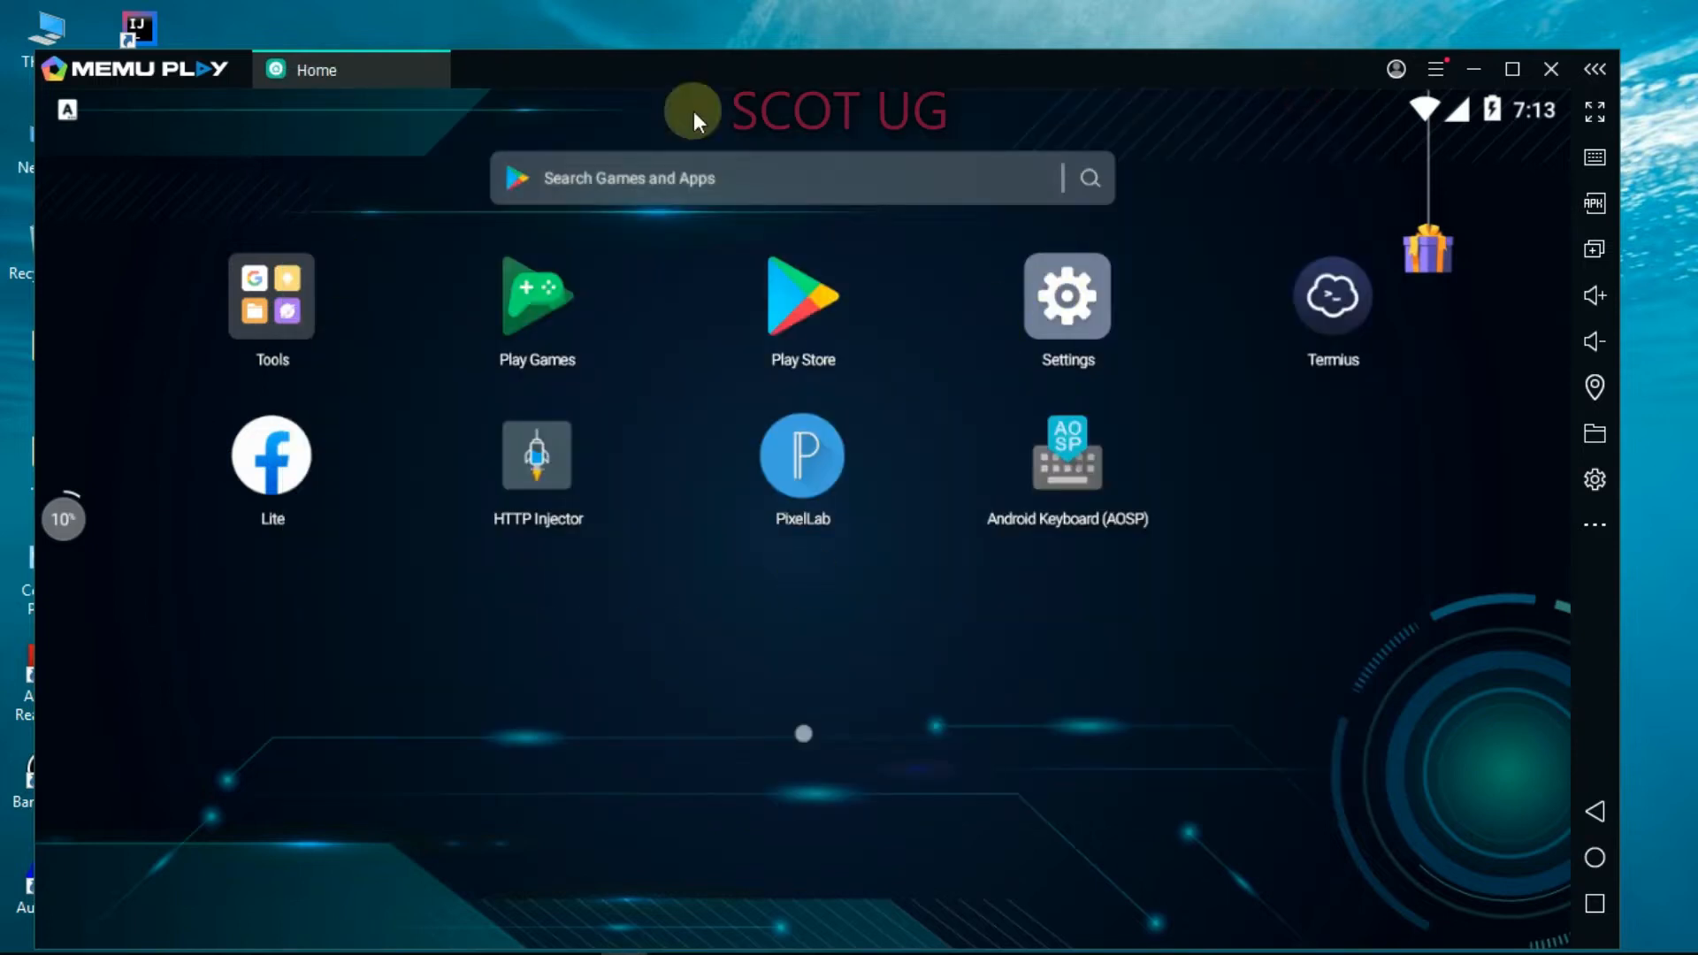
pyautogui.moveTo(954, 47)
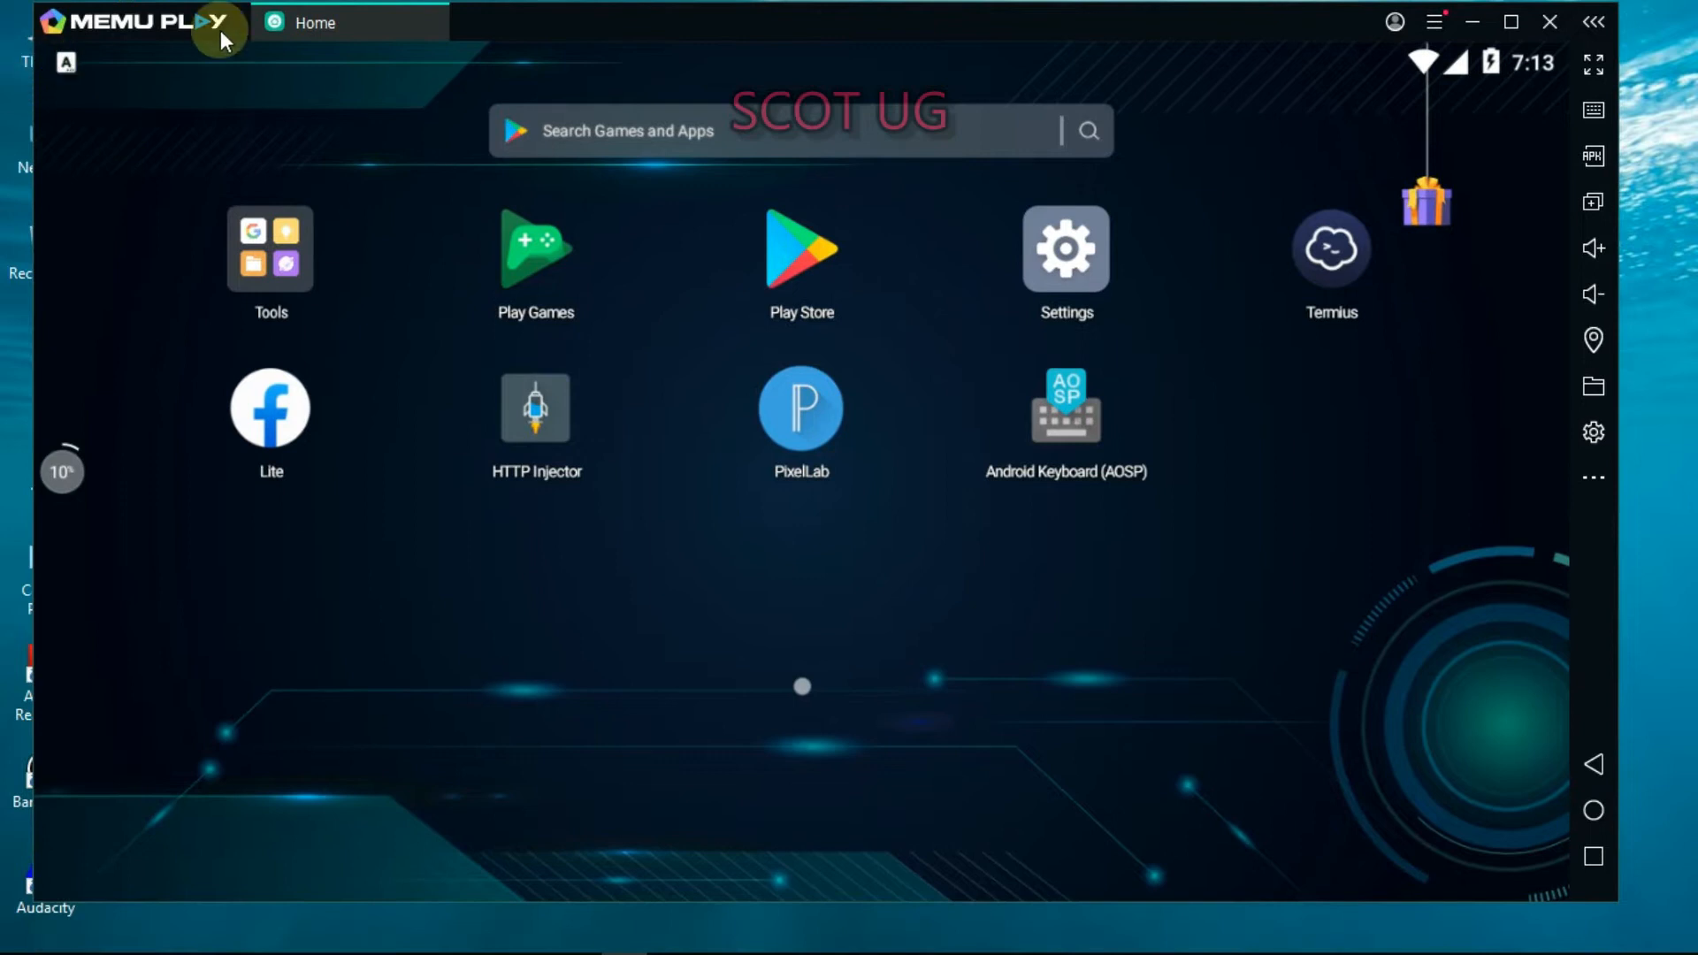
pyautogui.moveTo(563, 204)
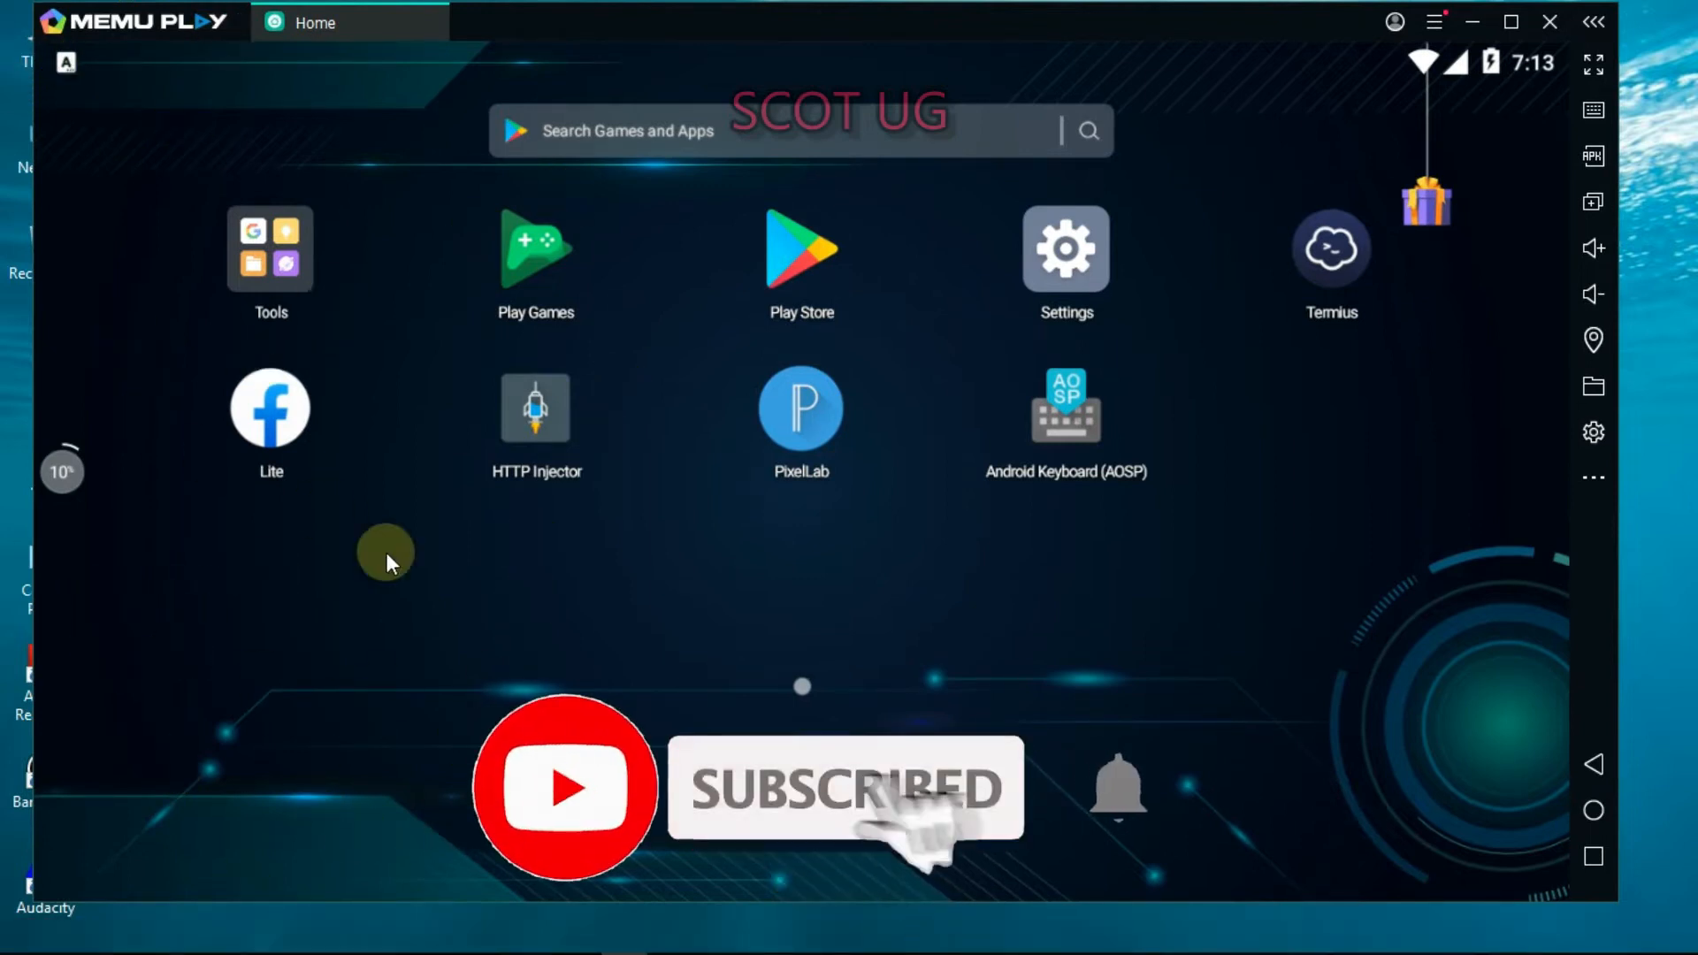
pyautogui.moveTo(163, 182)
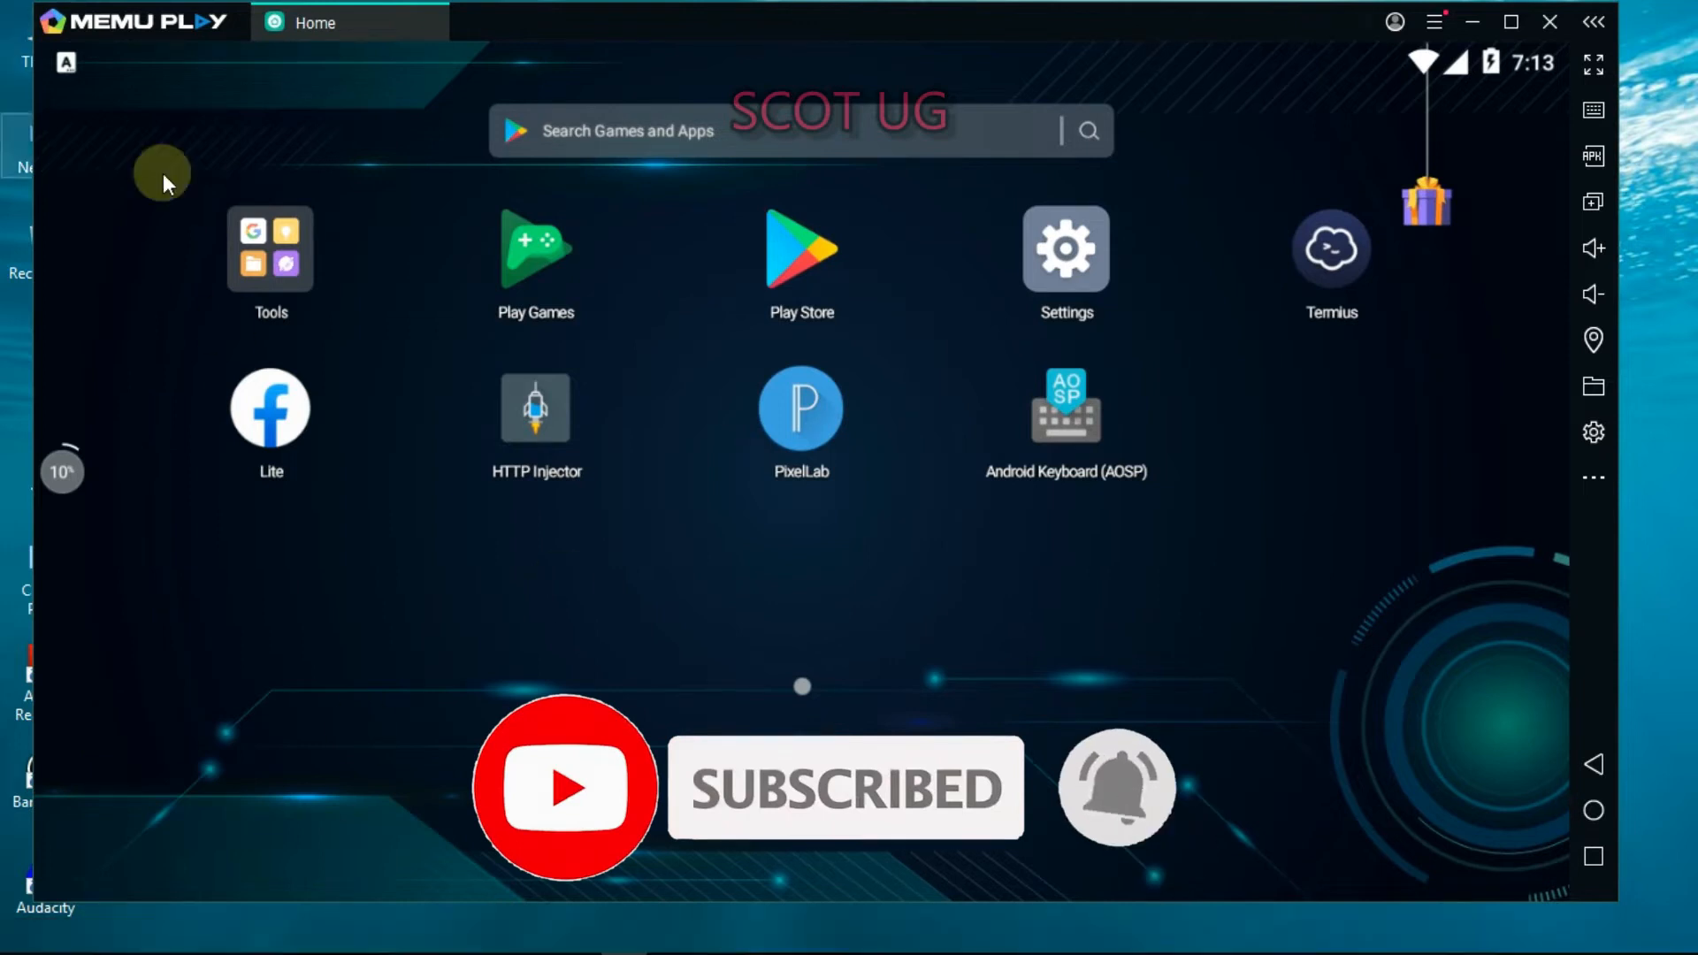
pyautogui.moveTo(1060, 552)
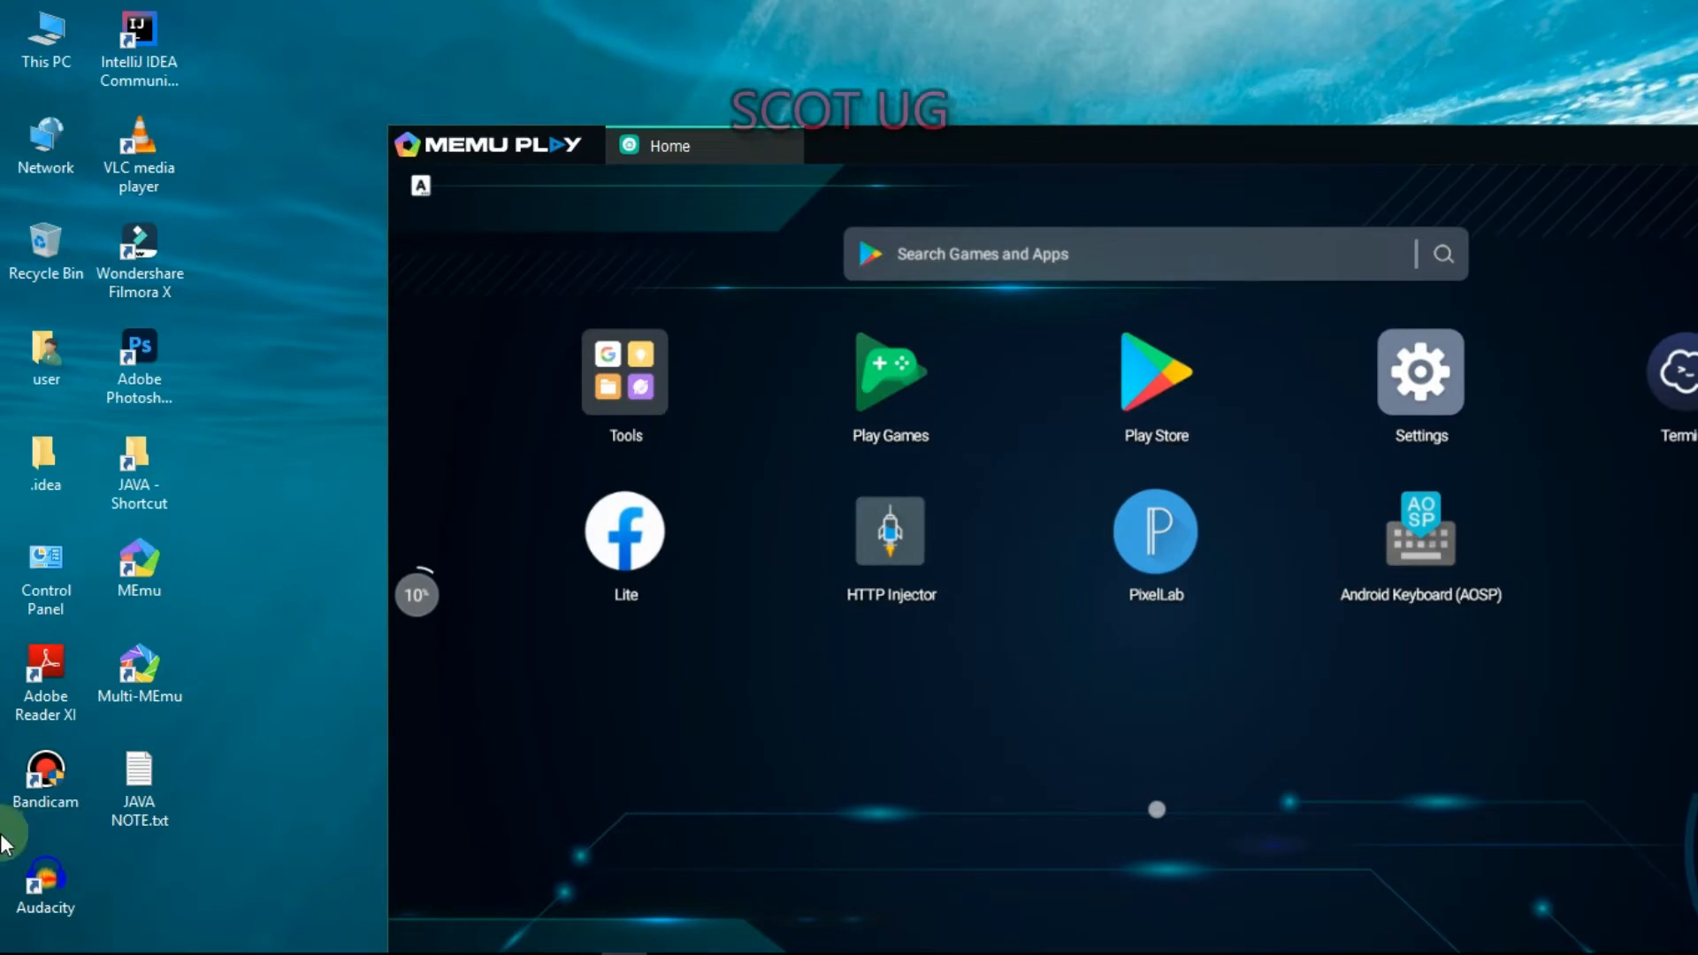
pyautogui.moveTo(173, 691)
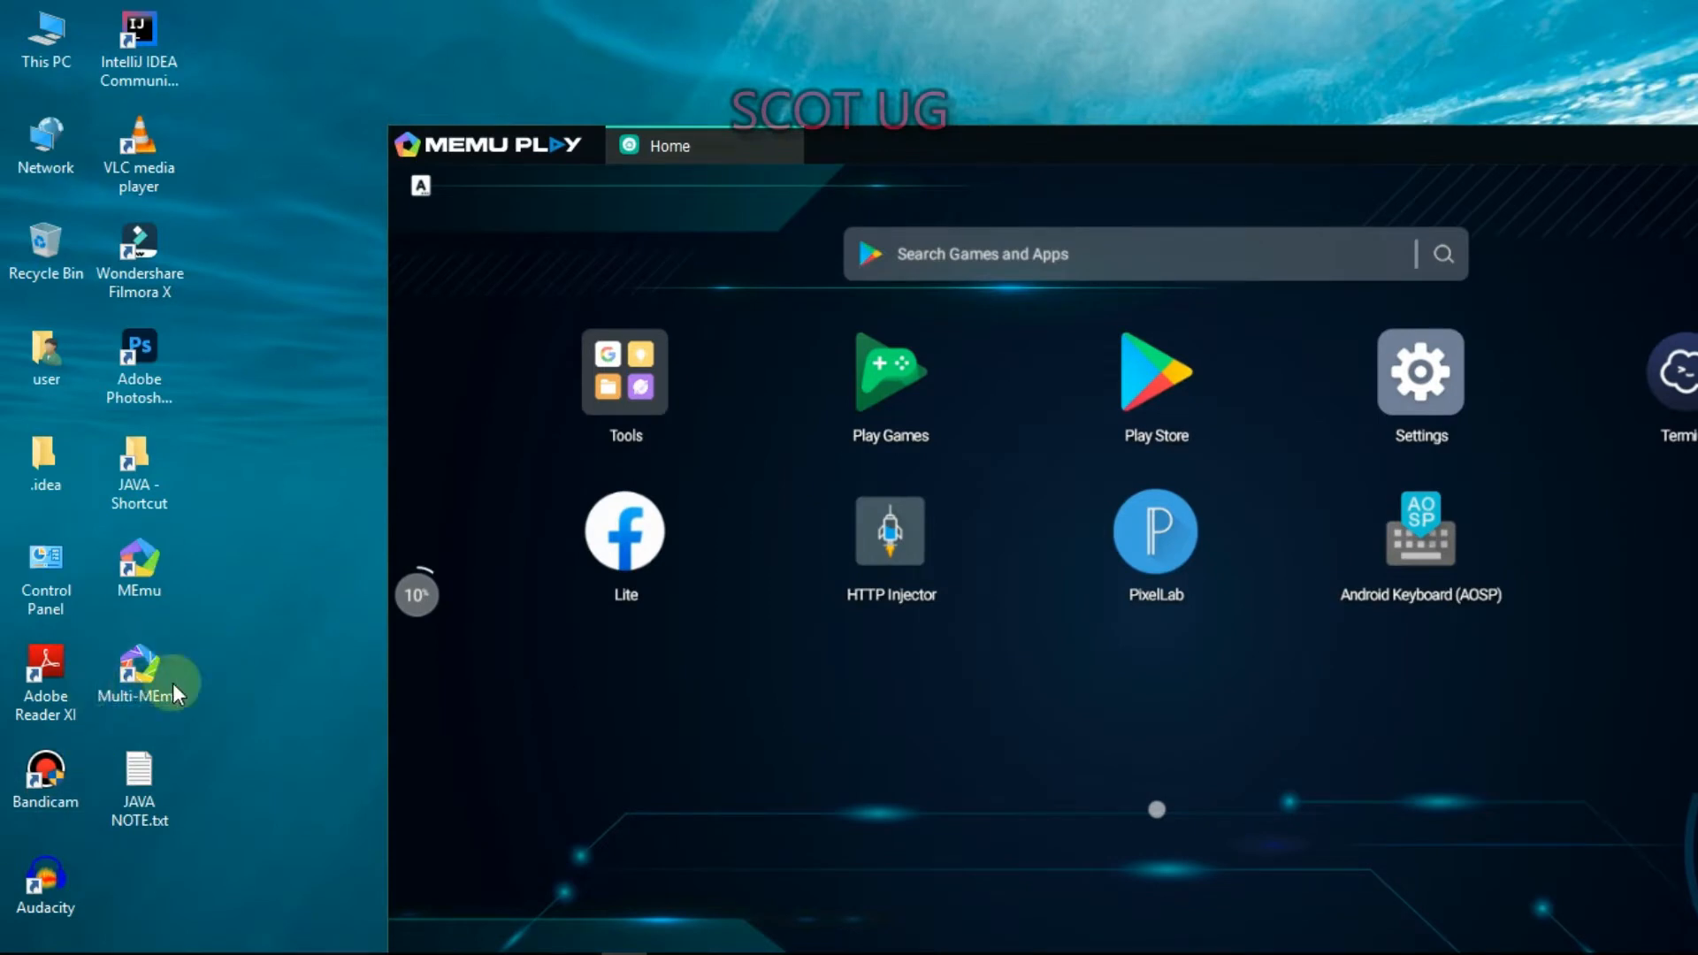
pyautogui.moveTo(1126, 152)
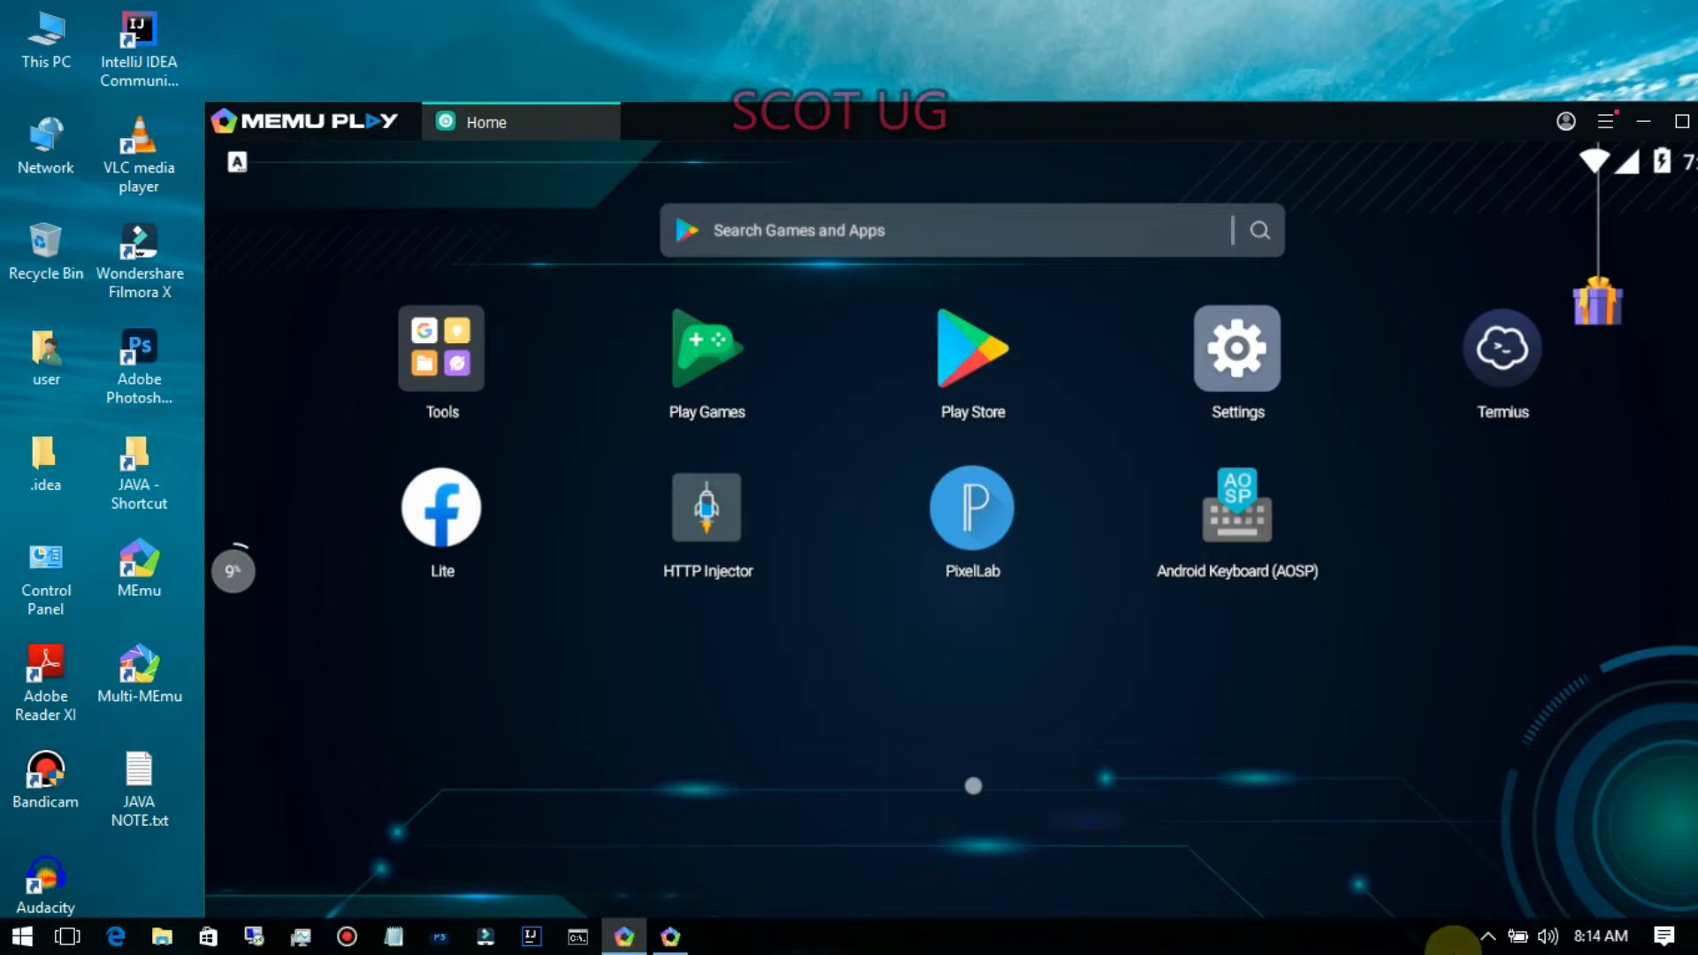
# Bring up the screen recorder from the hidden tray icons, then hide it again.
pyautogui.click(1488, 936)
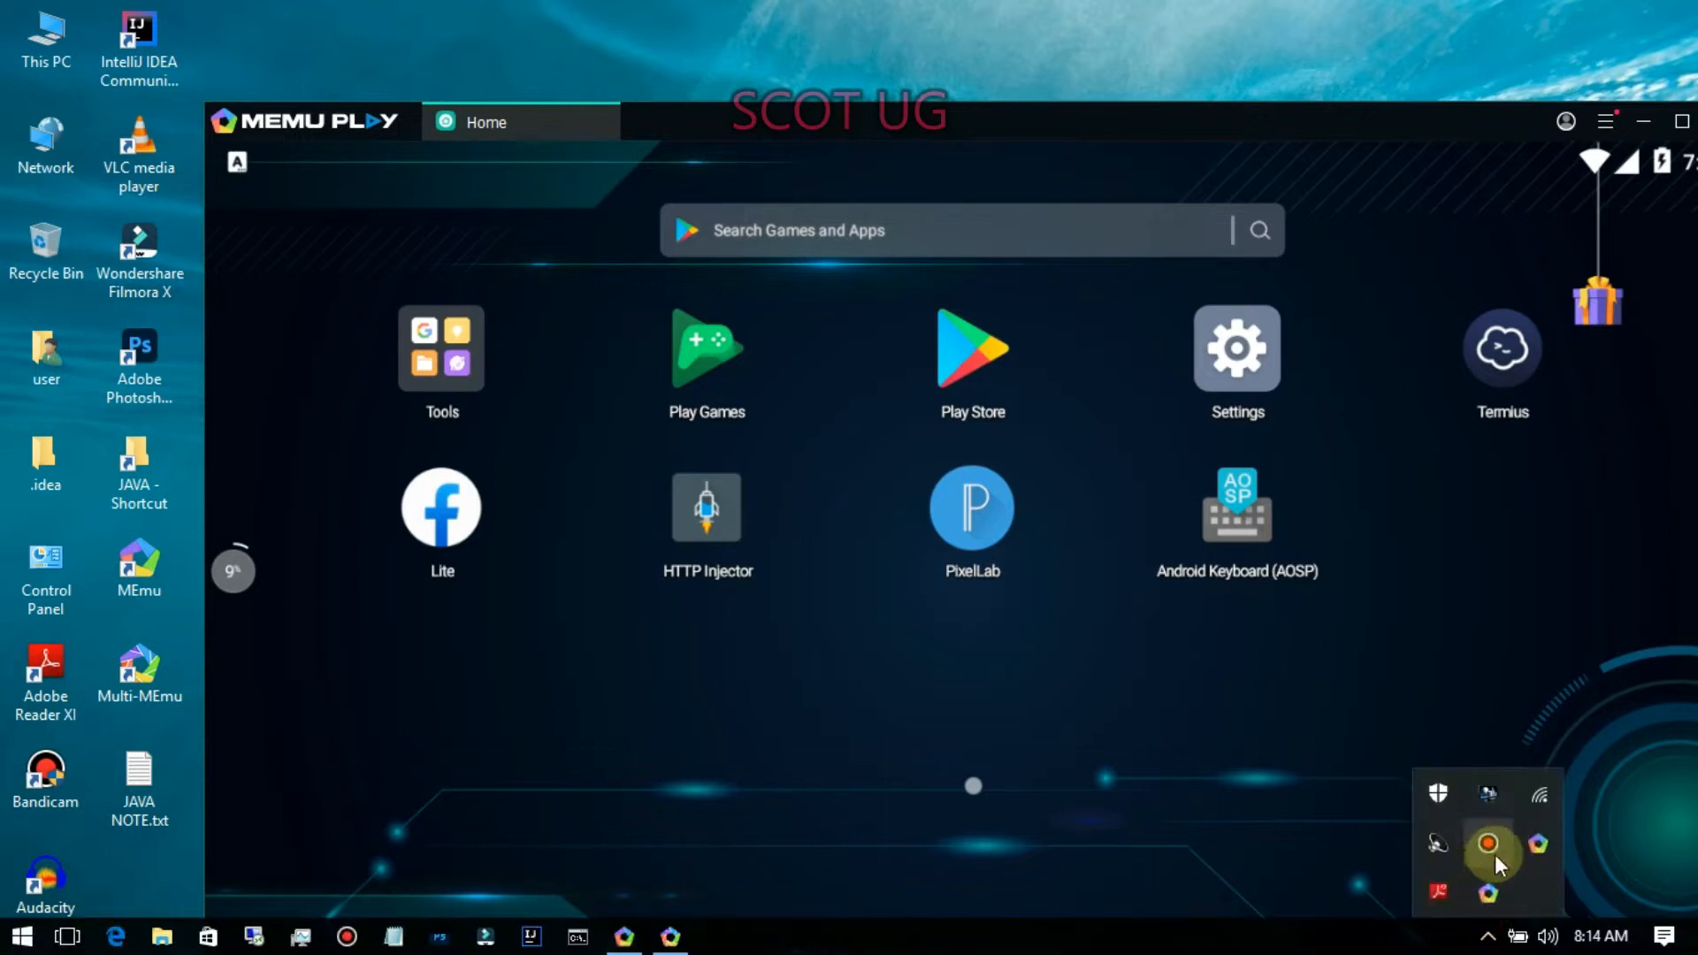
pyautogui.click(1487, 844)
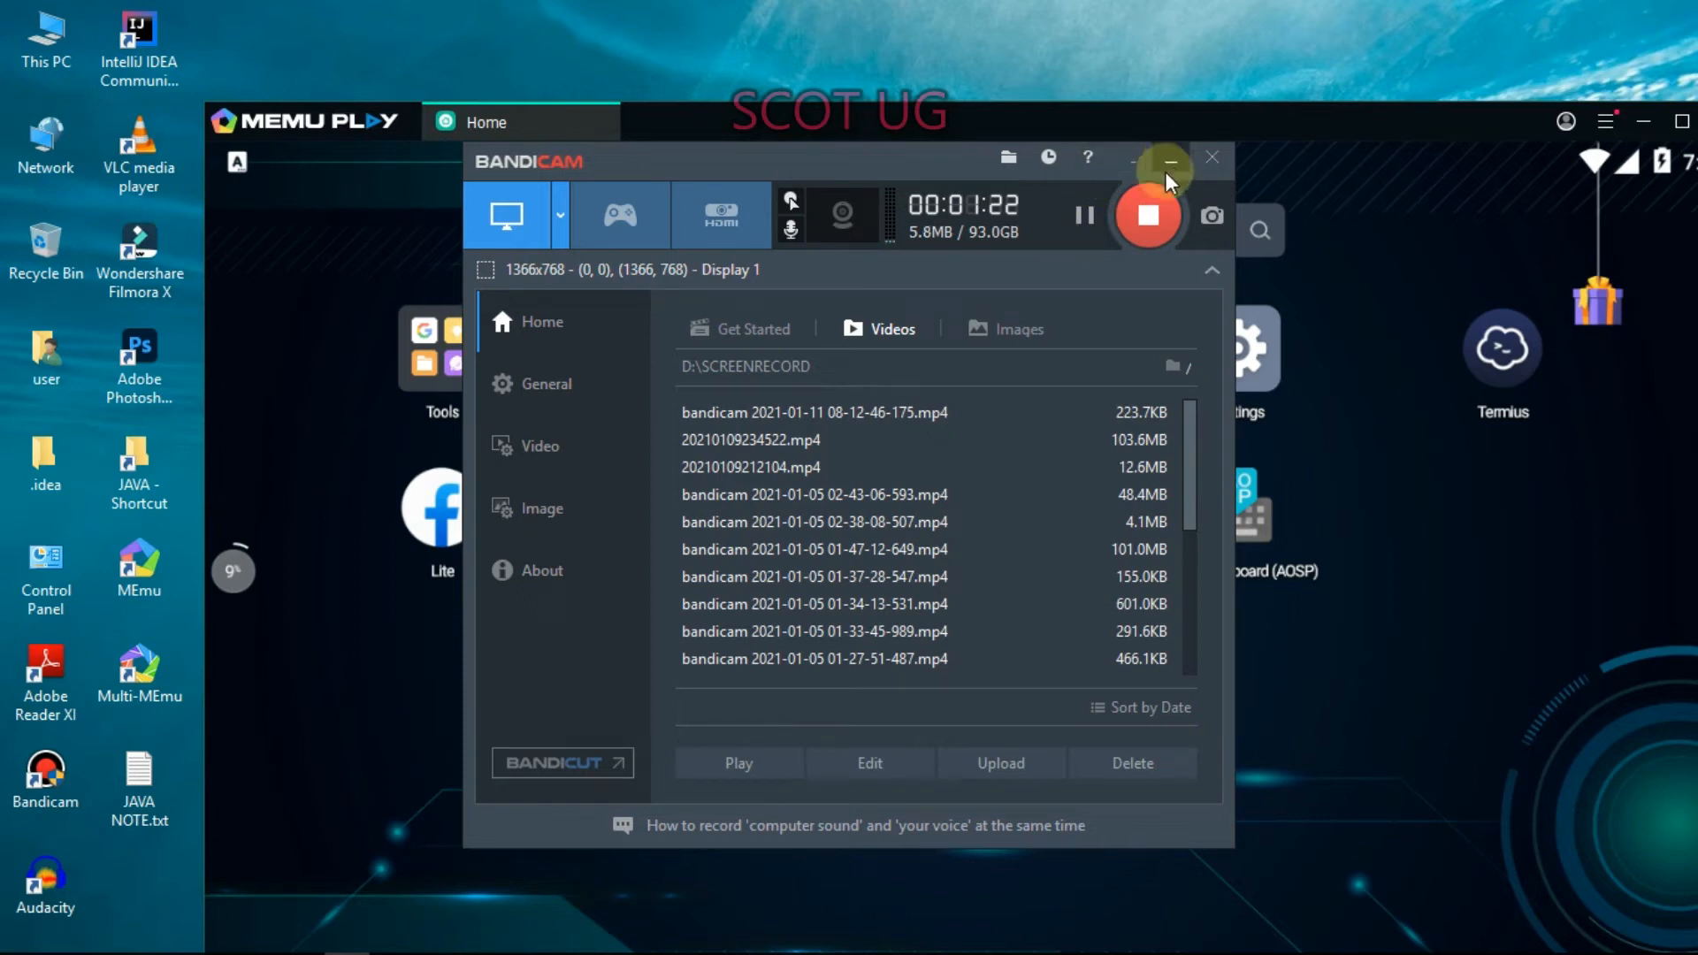
pyautogui.click(1169, 160)
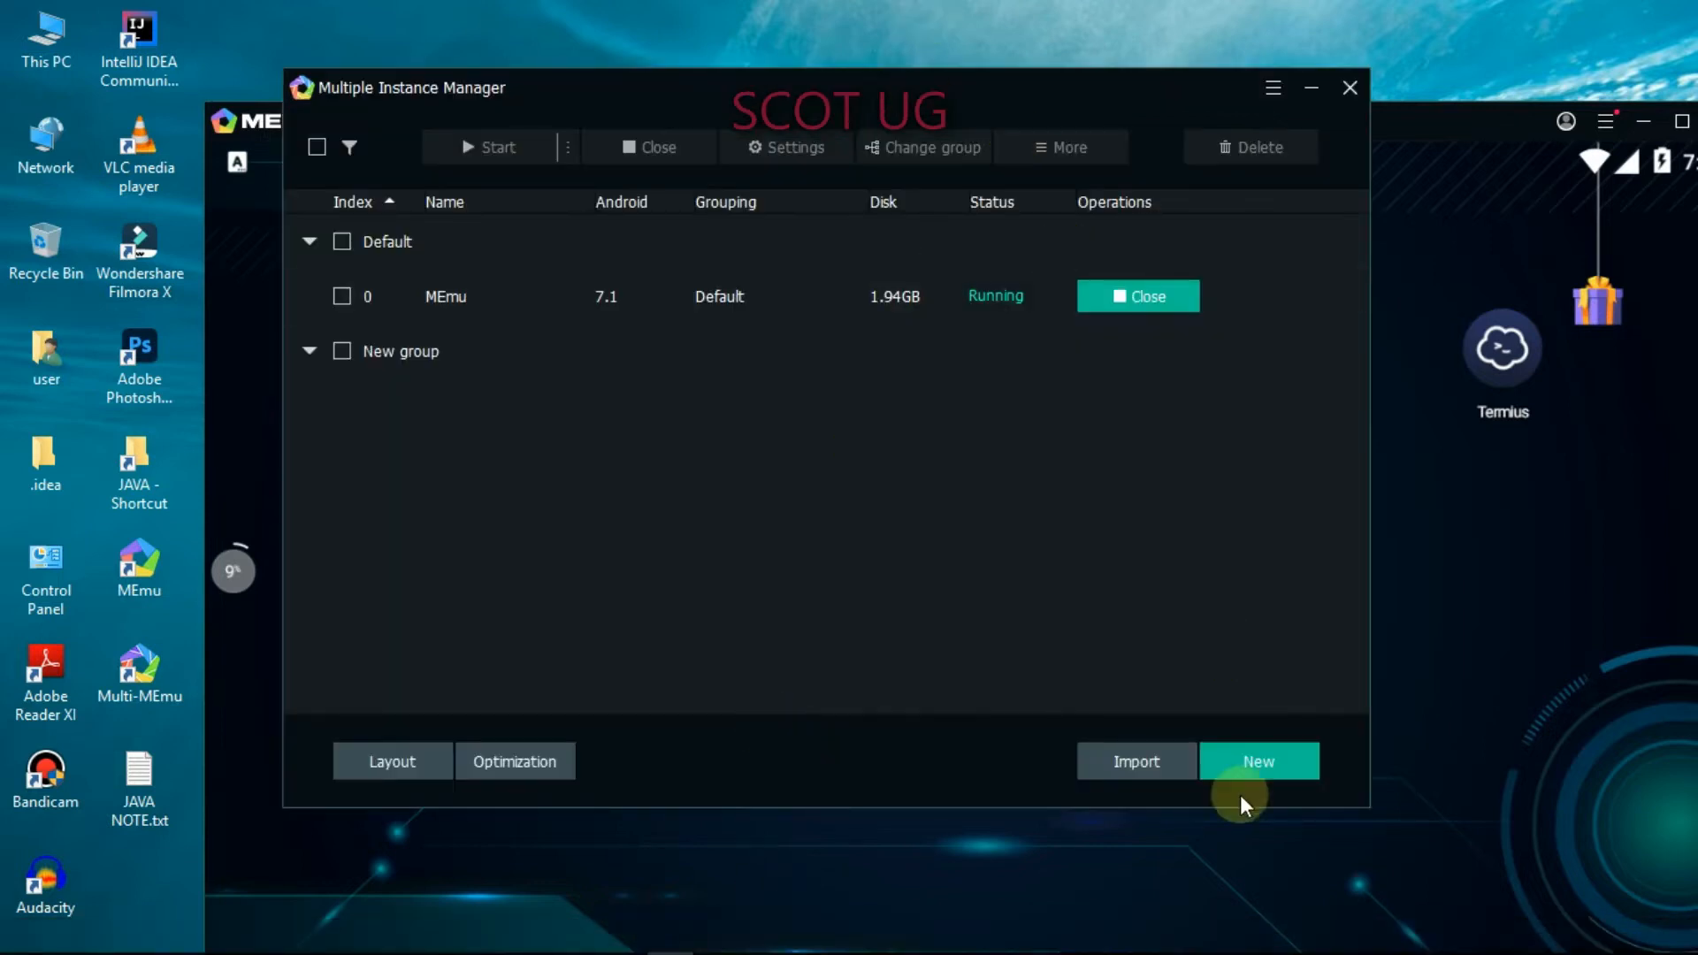
pyautogui.moveTo(1251, 810)
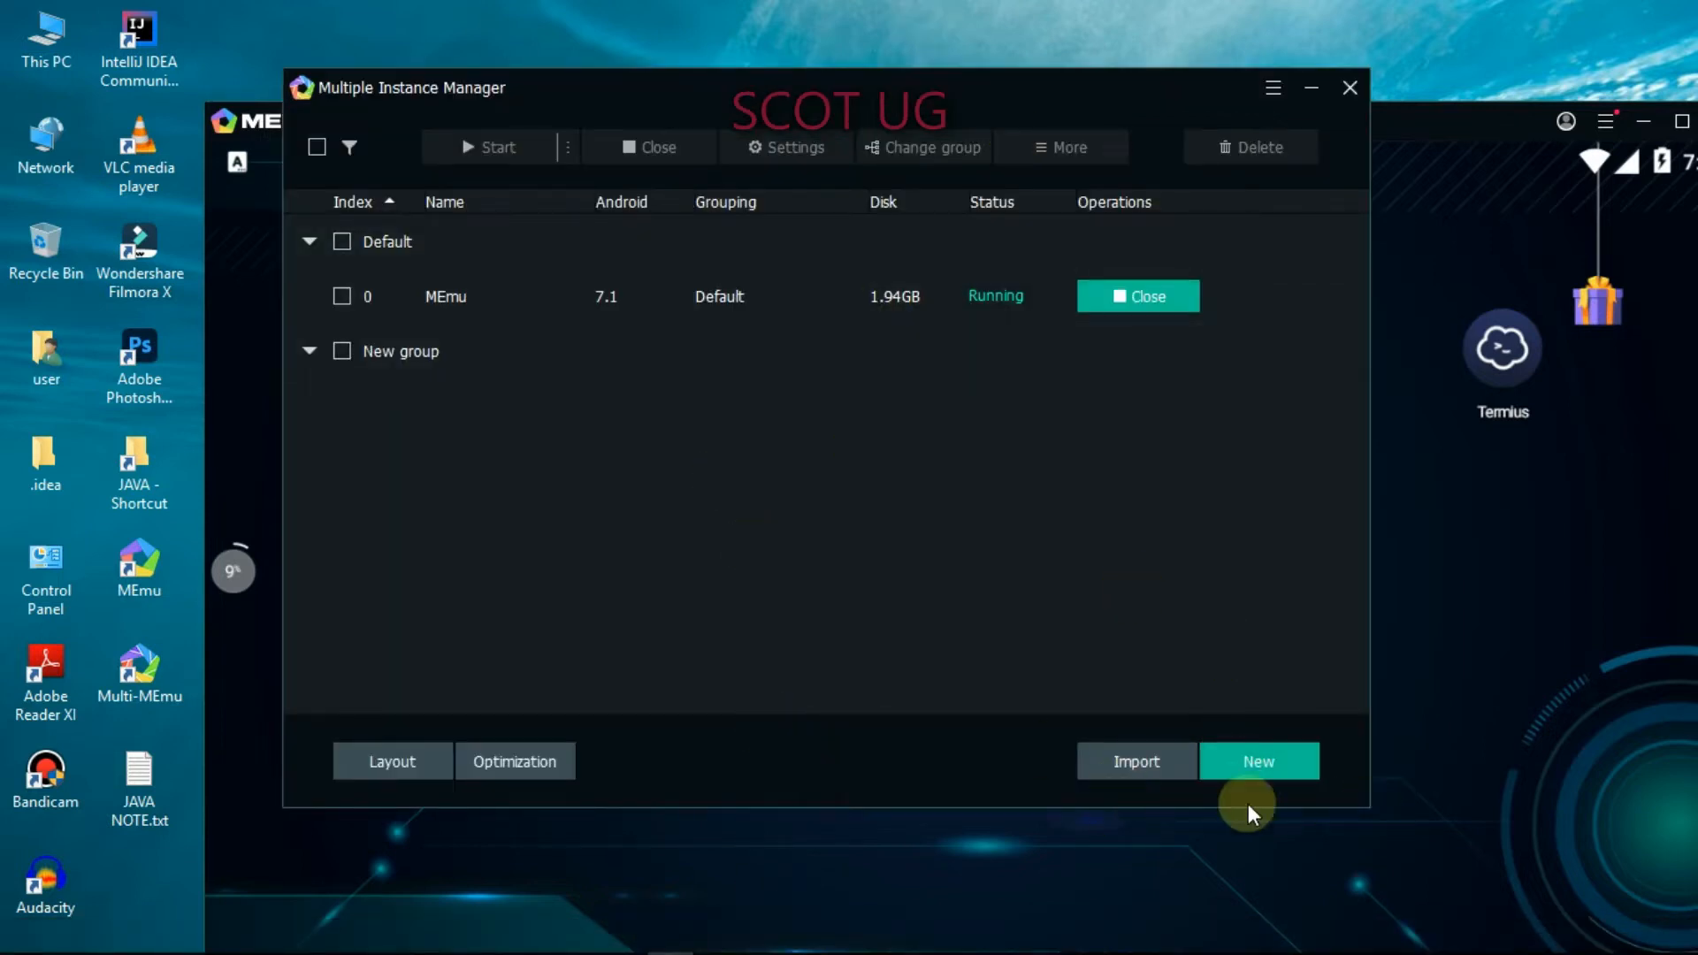
# Create a new Android 7.1 (64bit) instance and confirm its image download.
pyautogui.click(1257, 762)
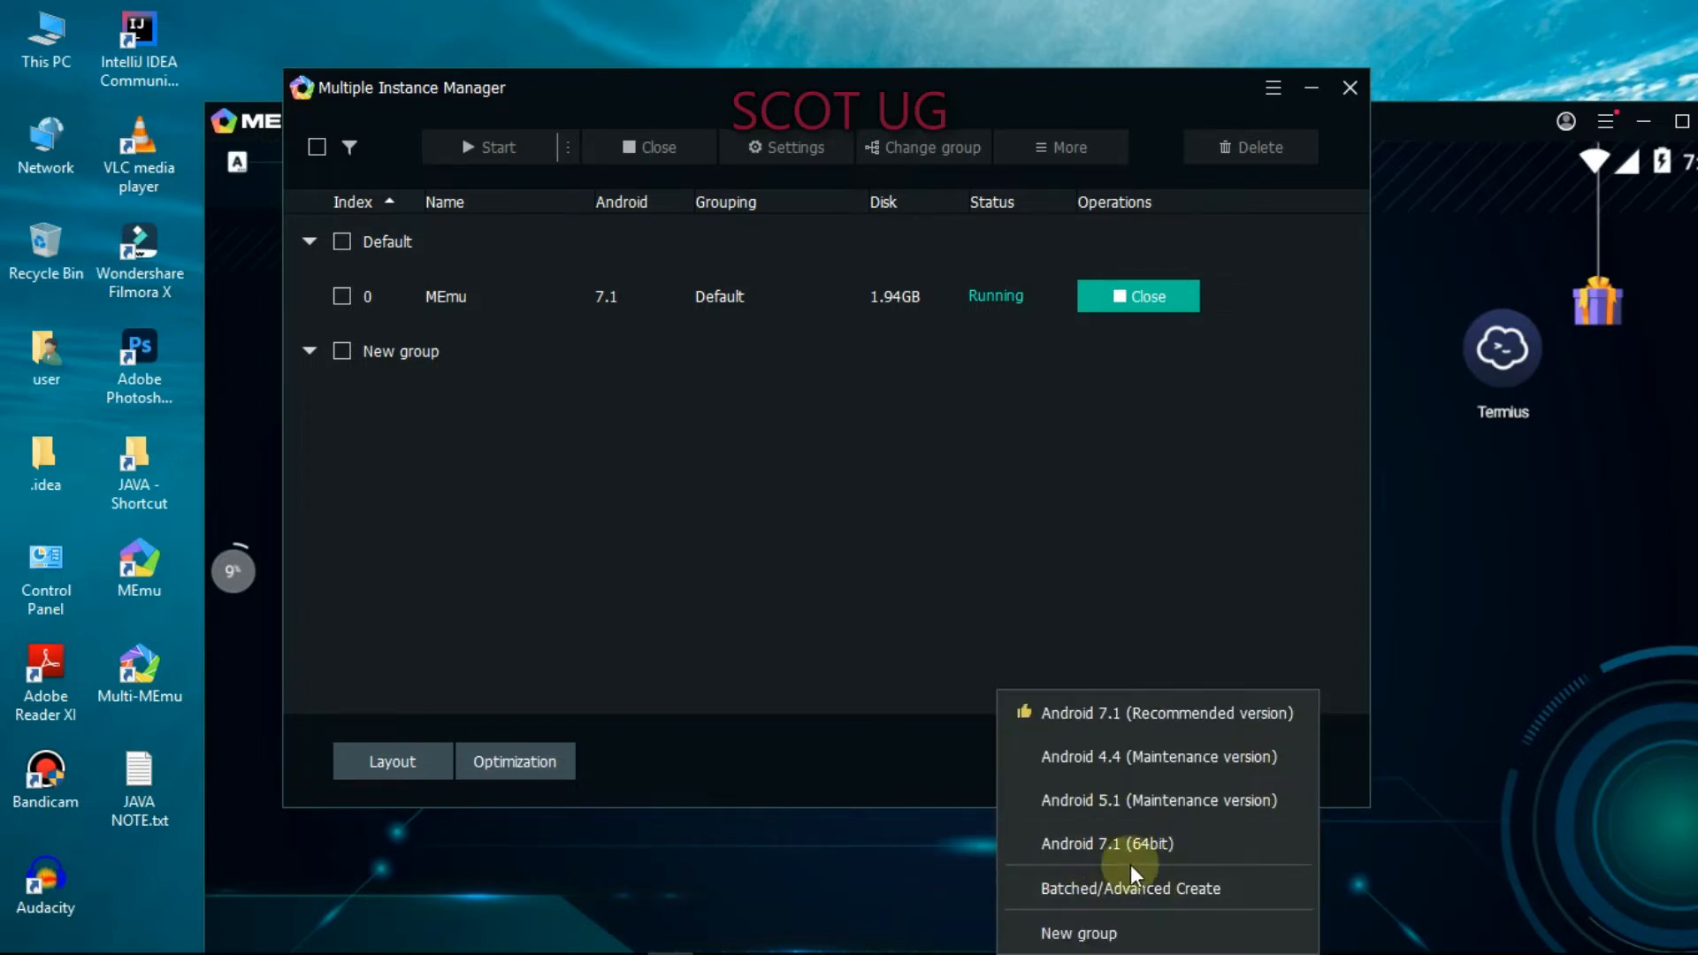
pyautogui.moveTo(1105, 844)
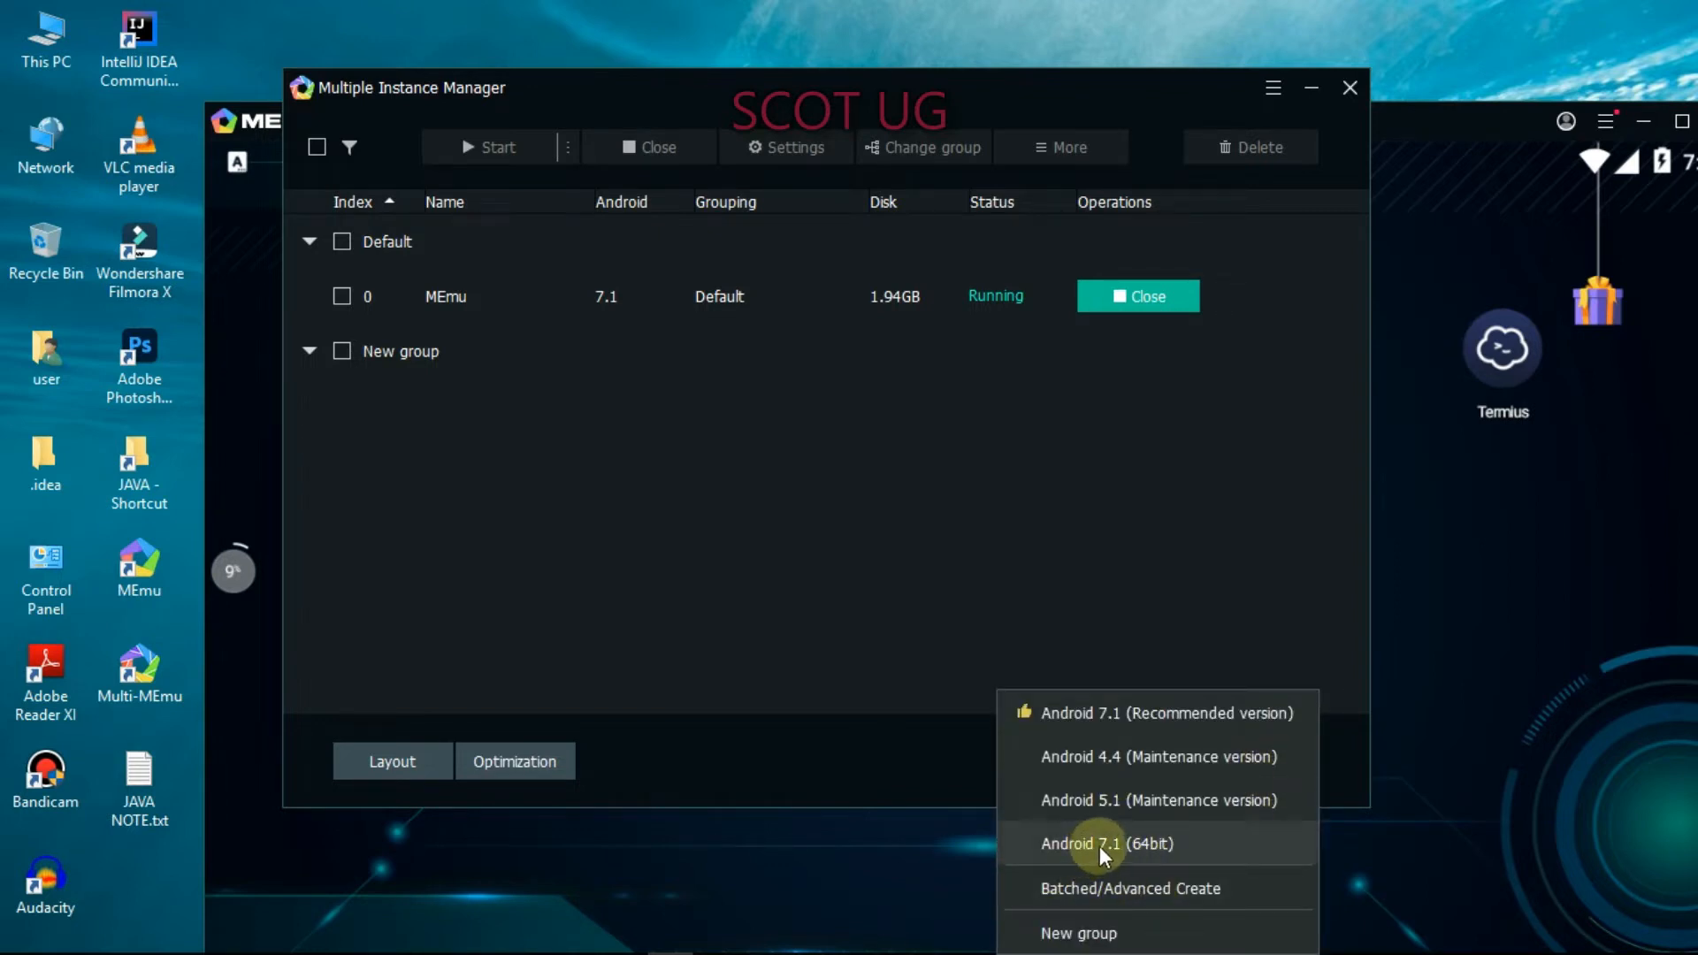
pyautogui.click(1105, 844)
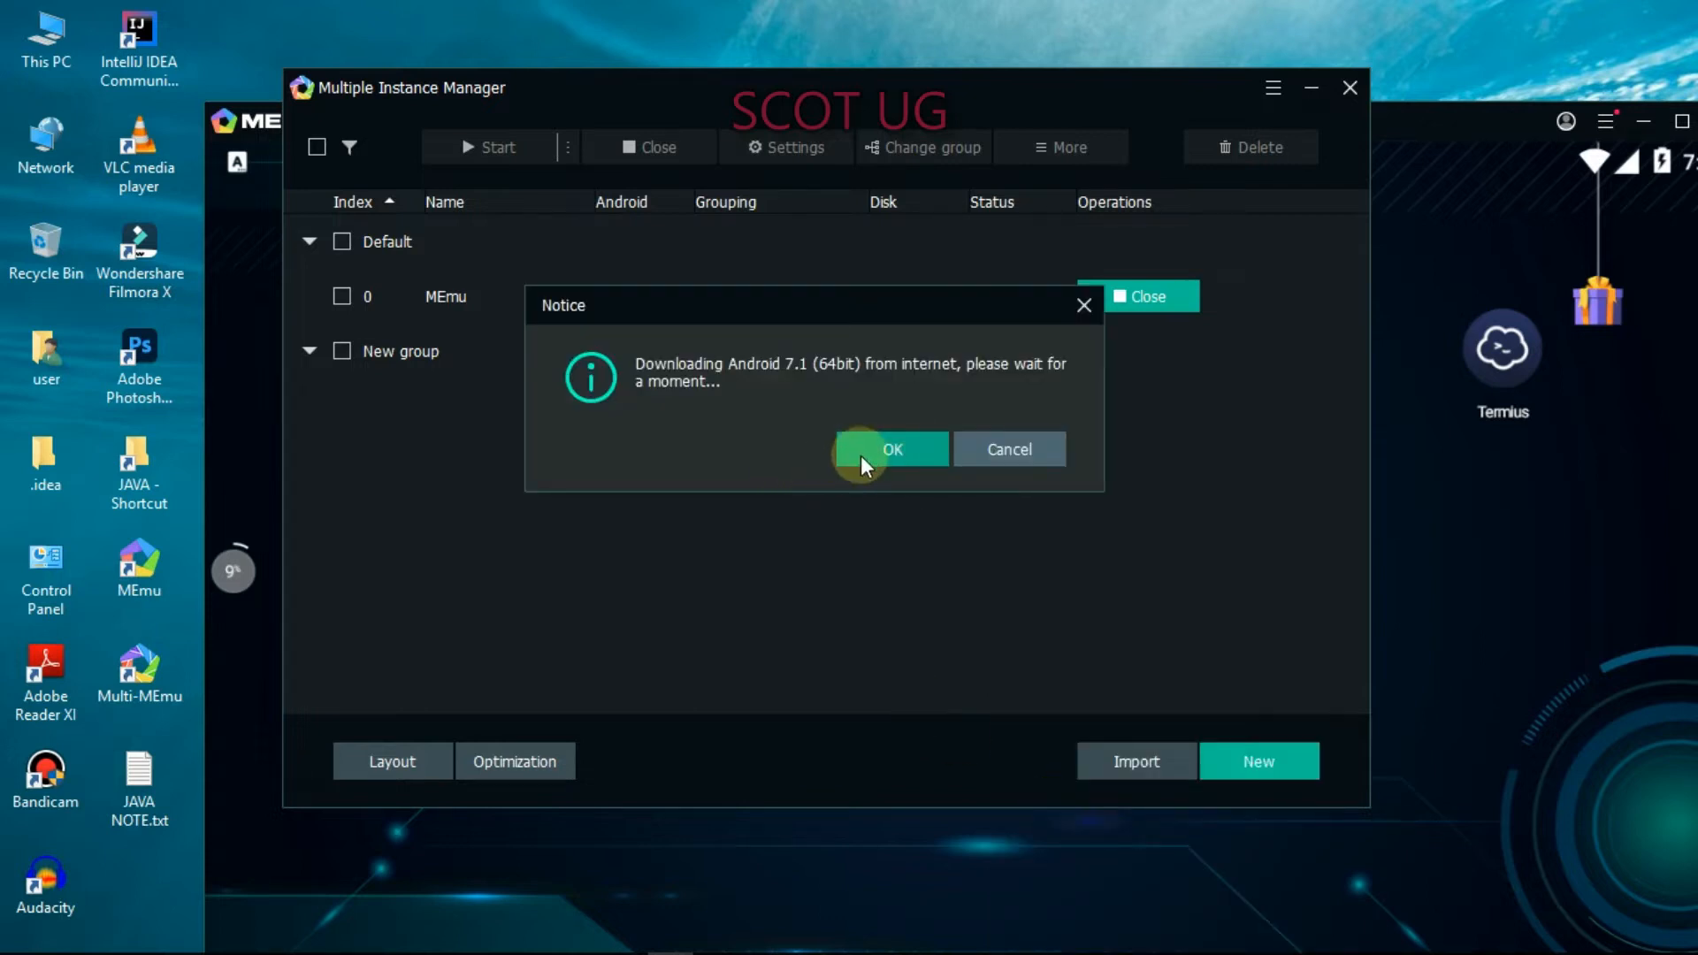
pyautogui.click(891, 448)
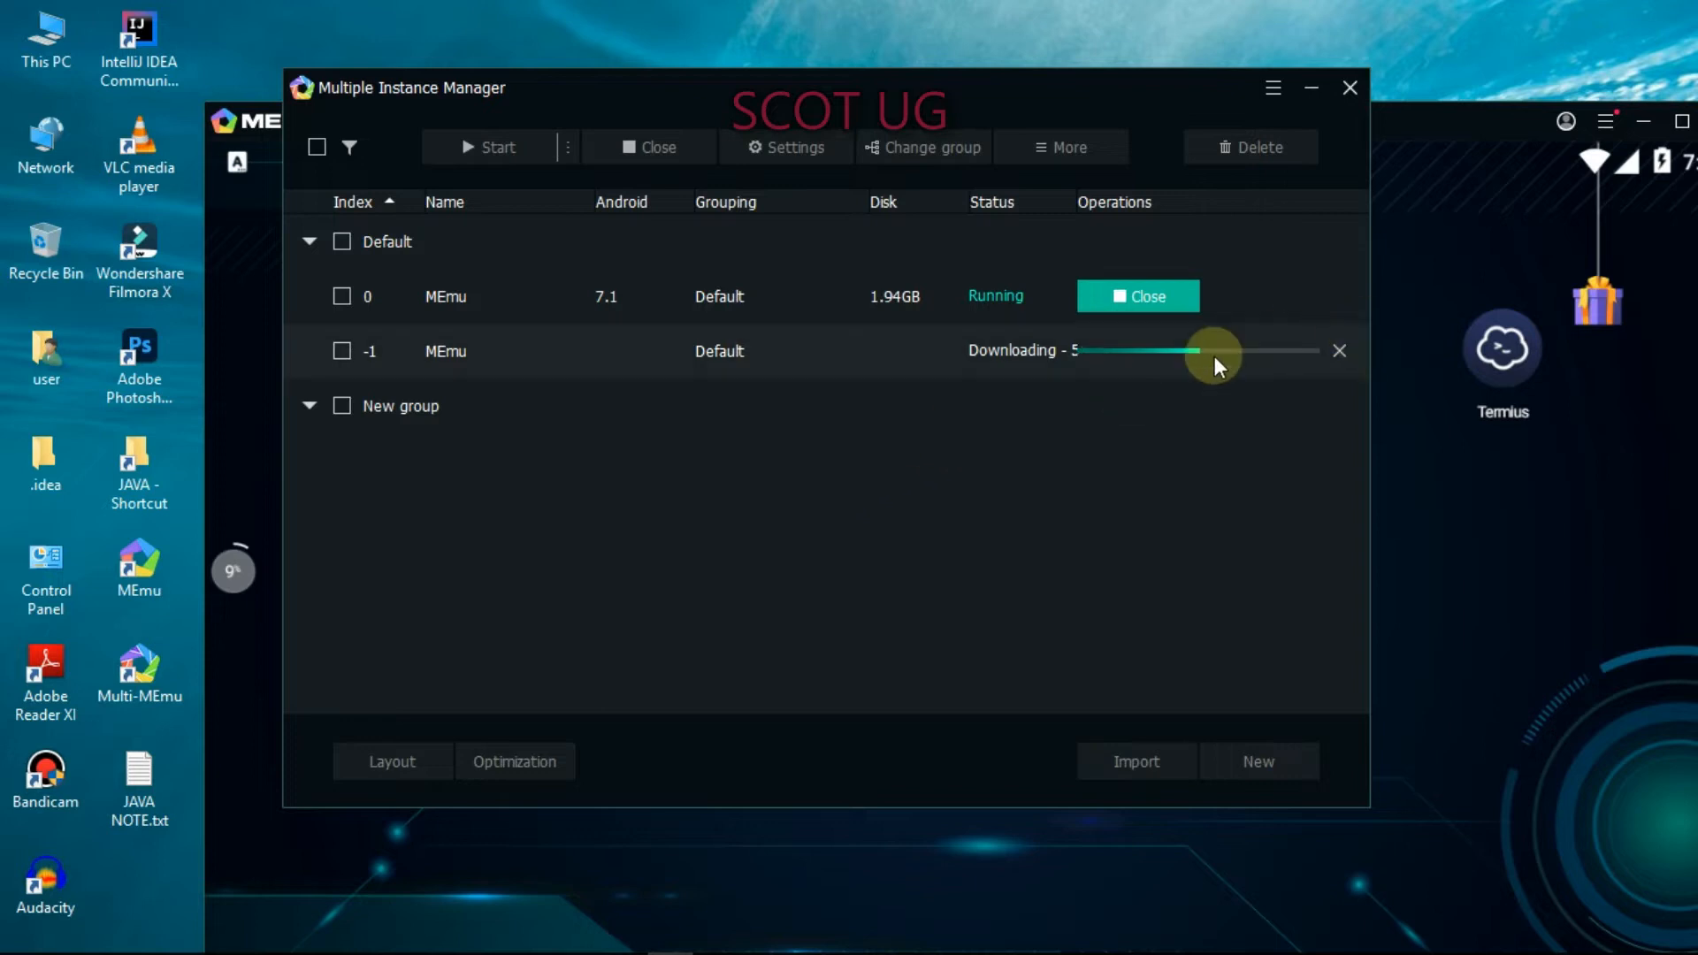
pyautogui.moveTo(817, 609)
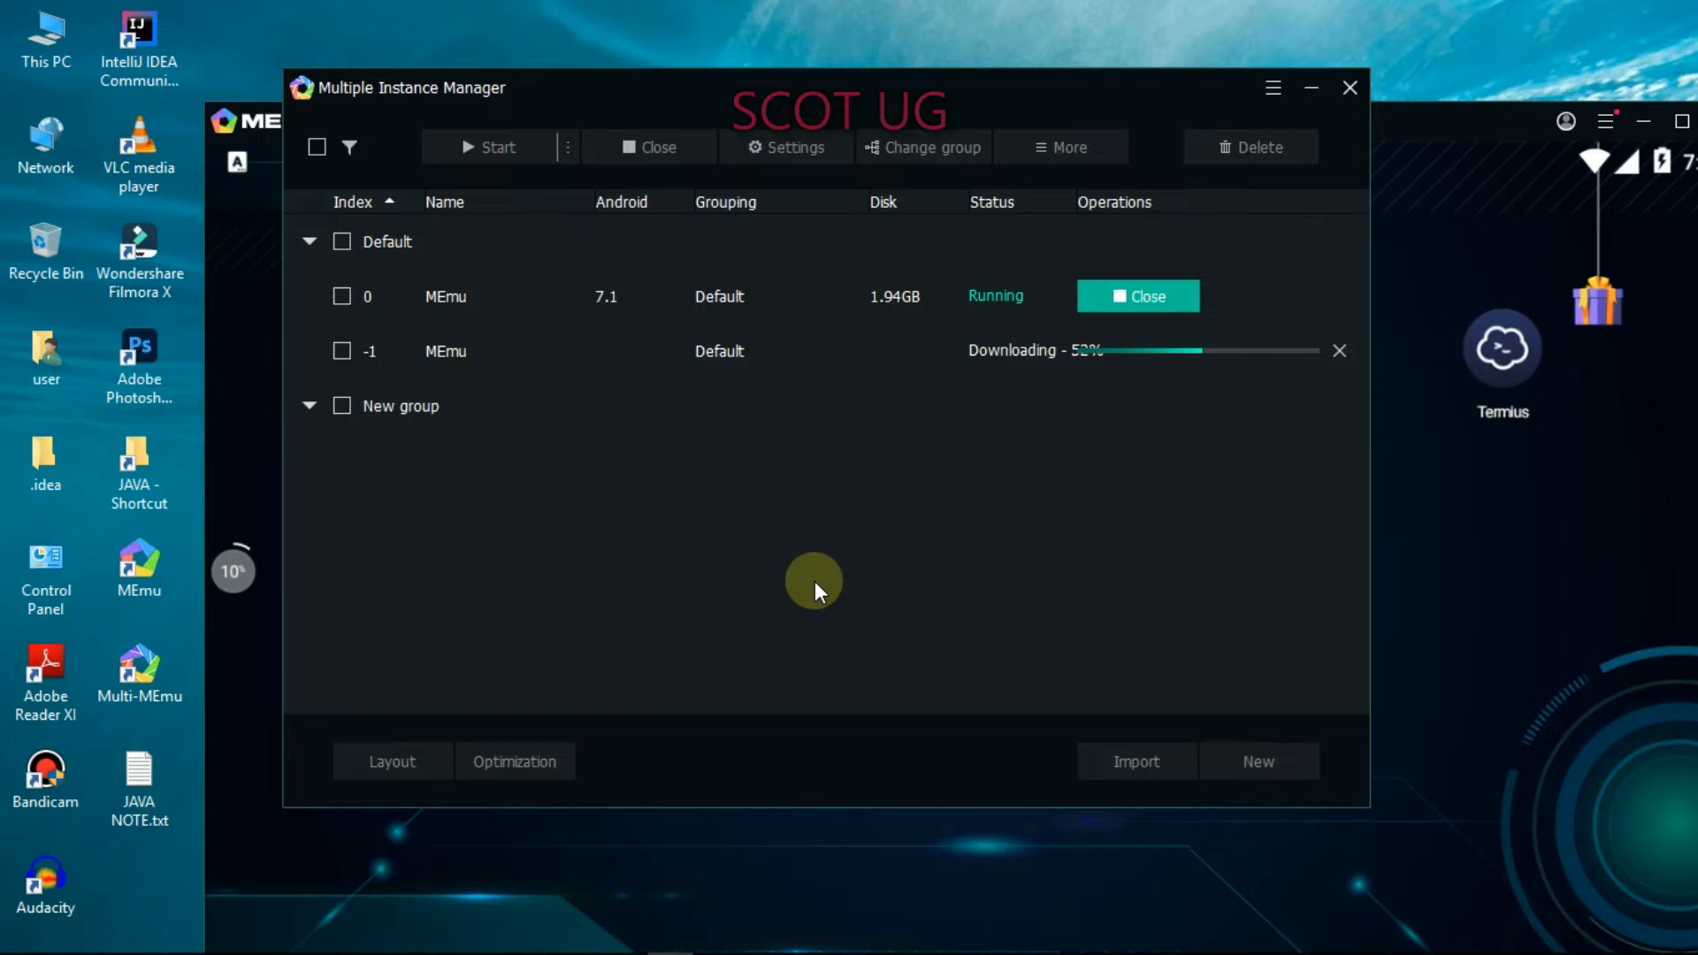
pyautogui.moveTo(823, 522)
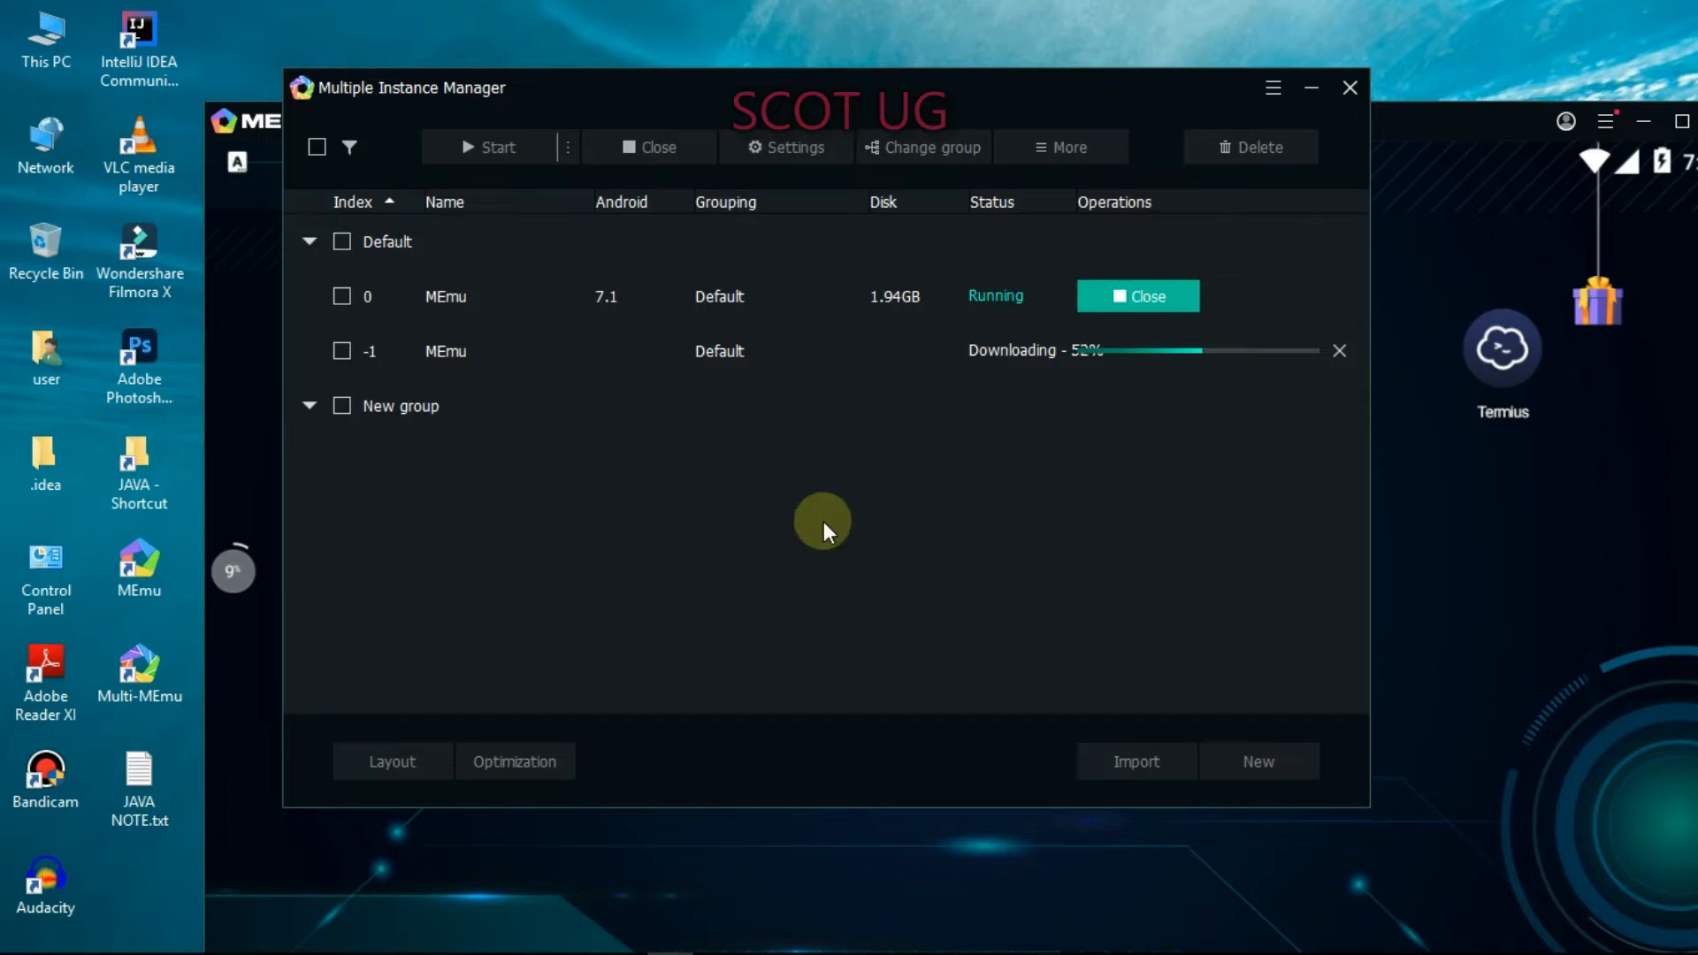
pyautogui.moveTo(1170, 357)
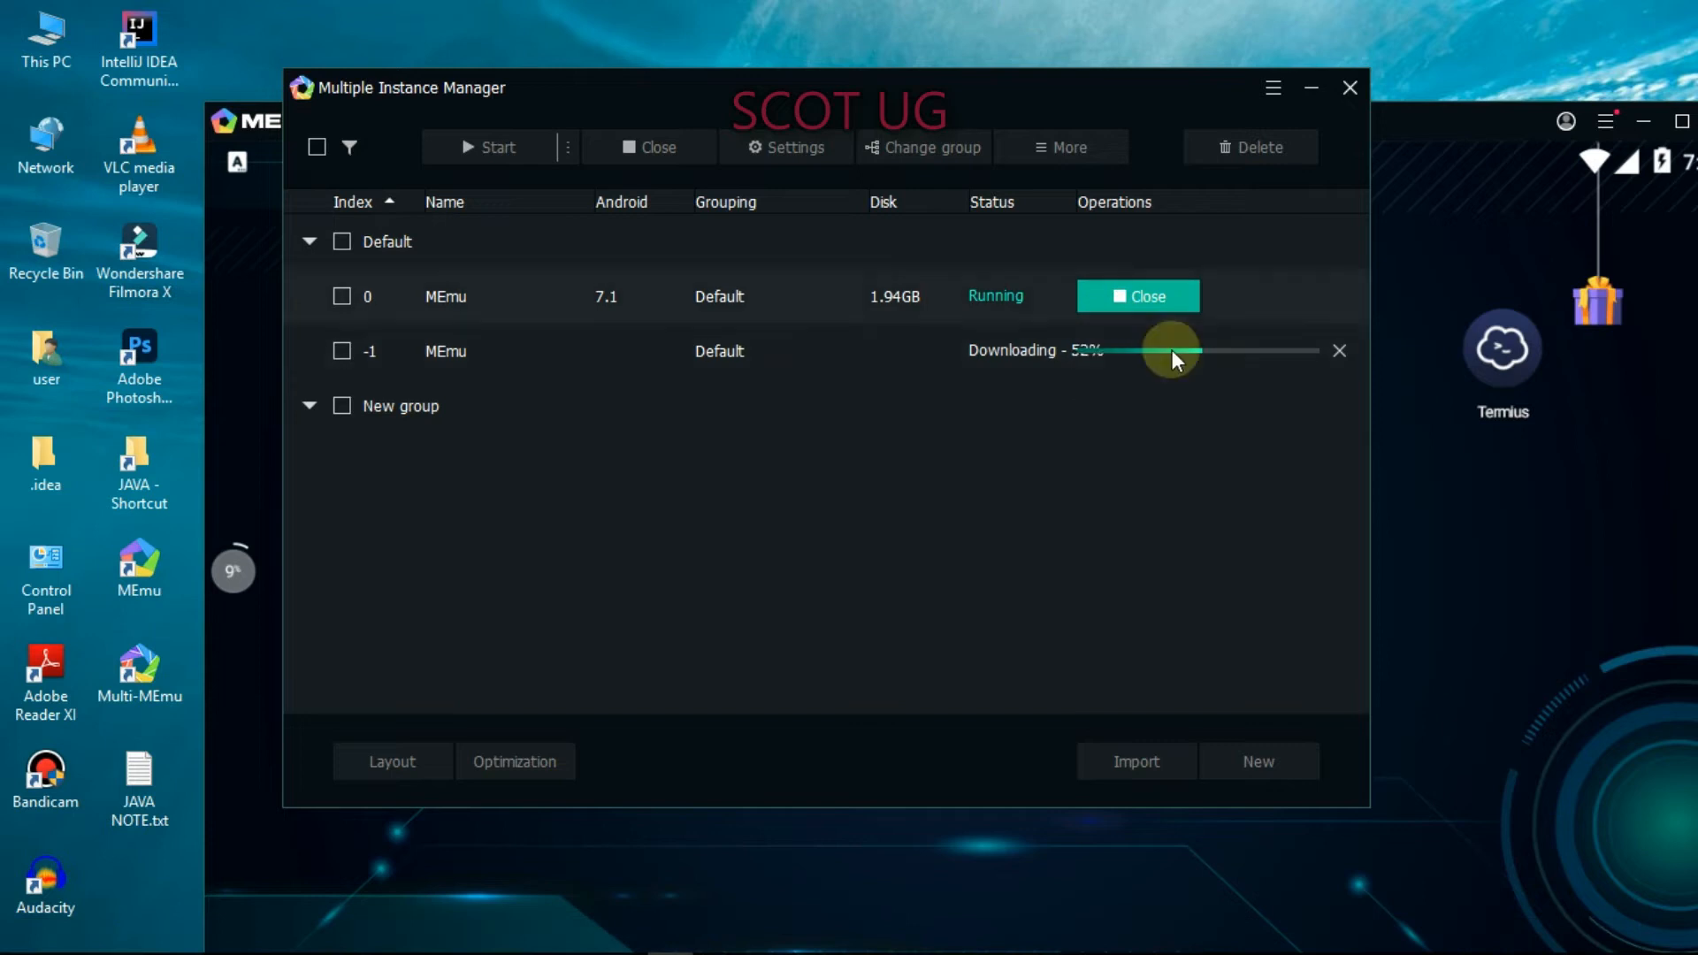
pyautogui.moveTo(1635, 942)
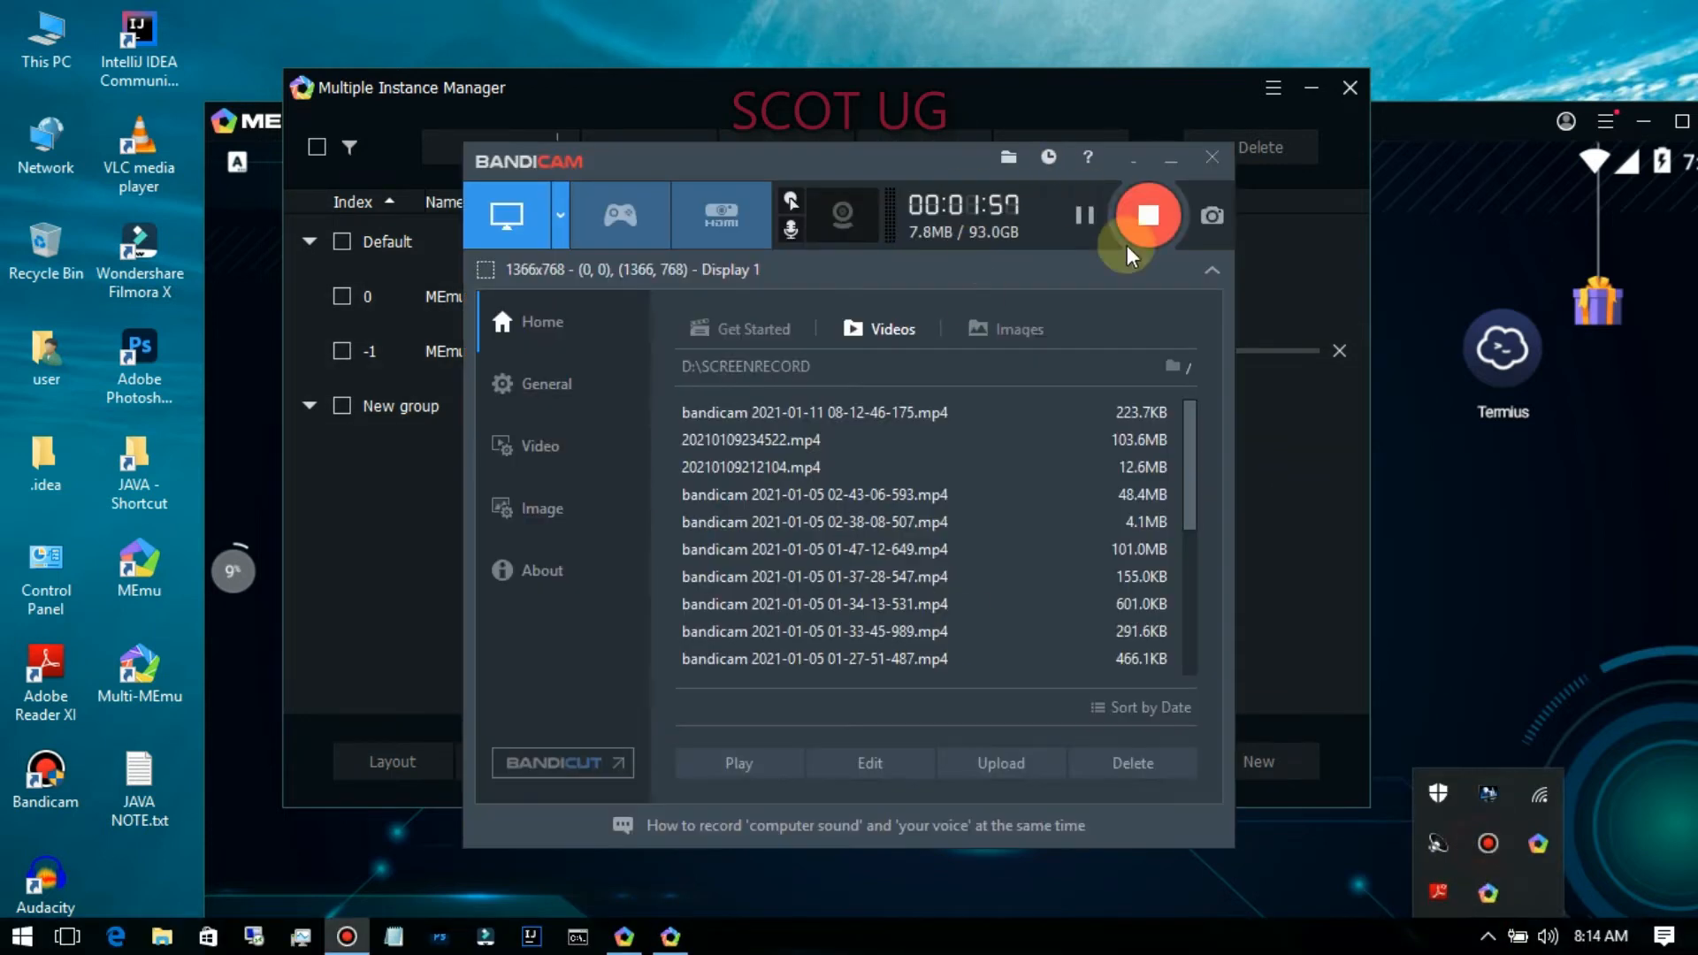
# Pause the Bandicam screen recording.
pyautogui.click(1211, 157)
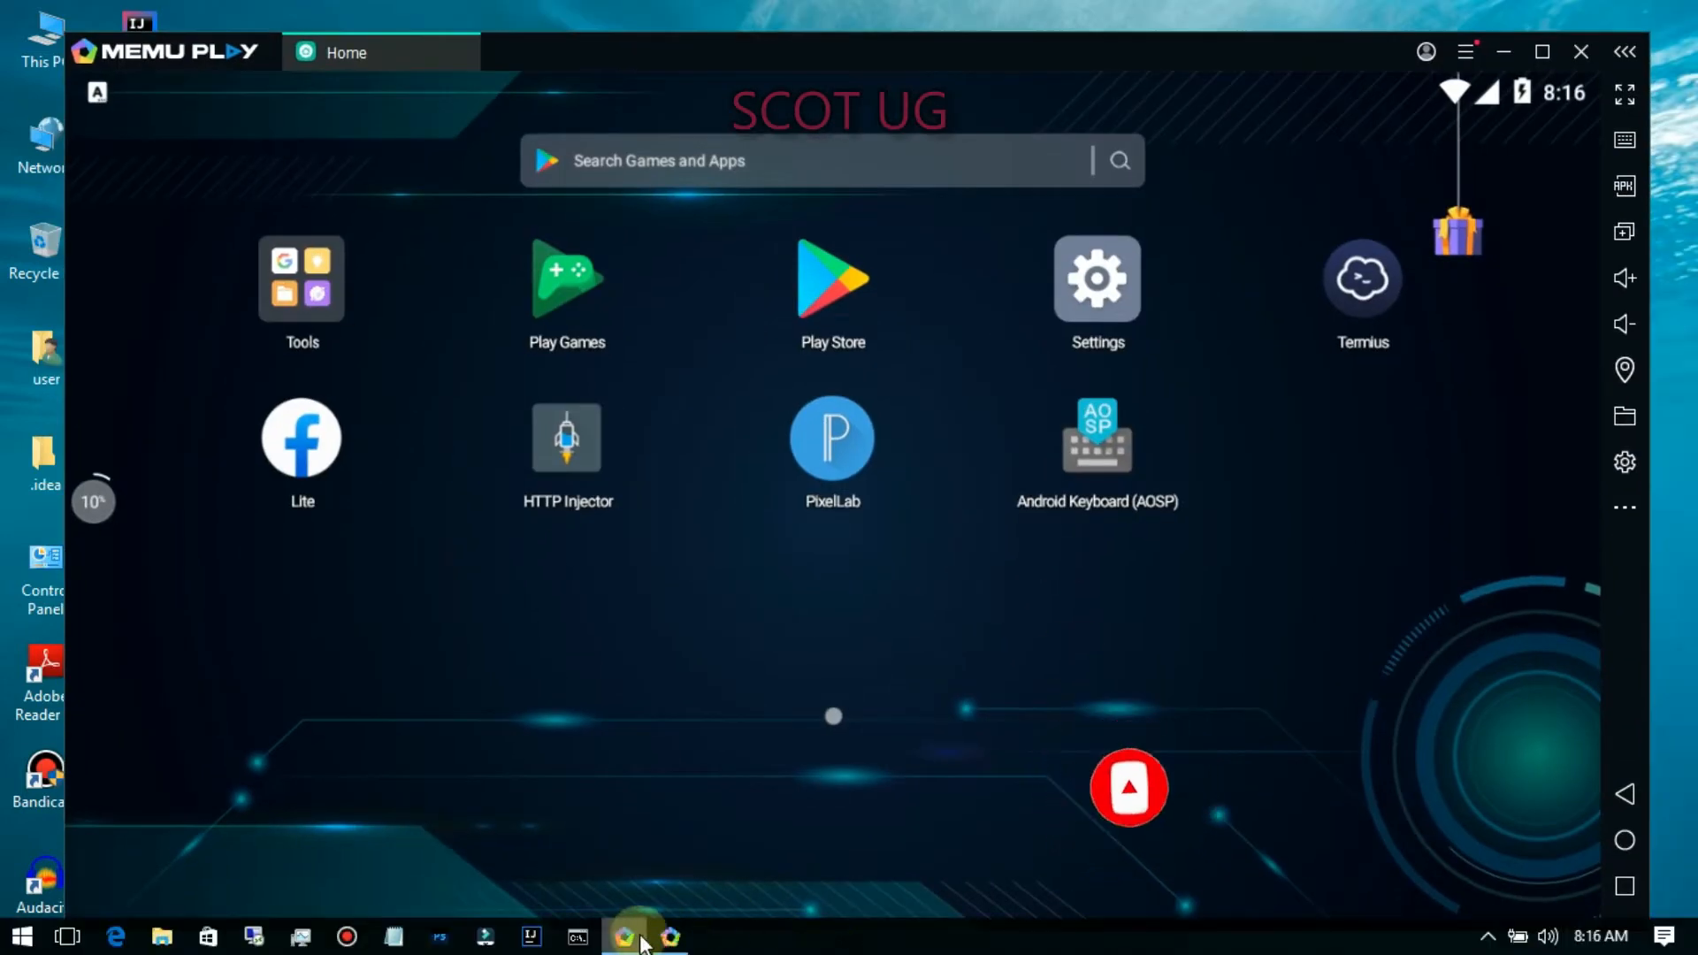
# Bring the Multiple Instance Manager back and move it up and left while the instance downloads.
pyautogui.click(1095, 279)
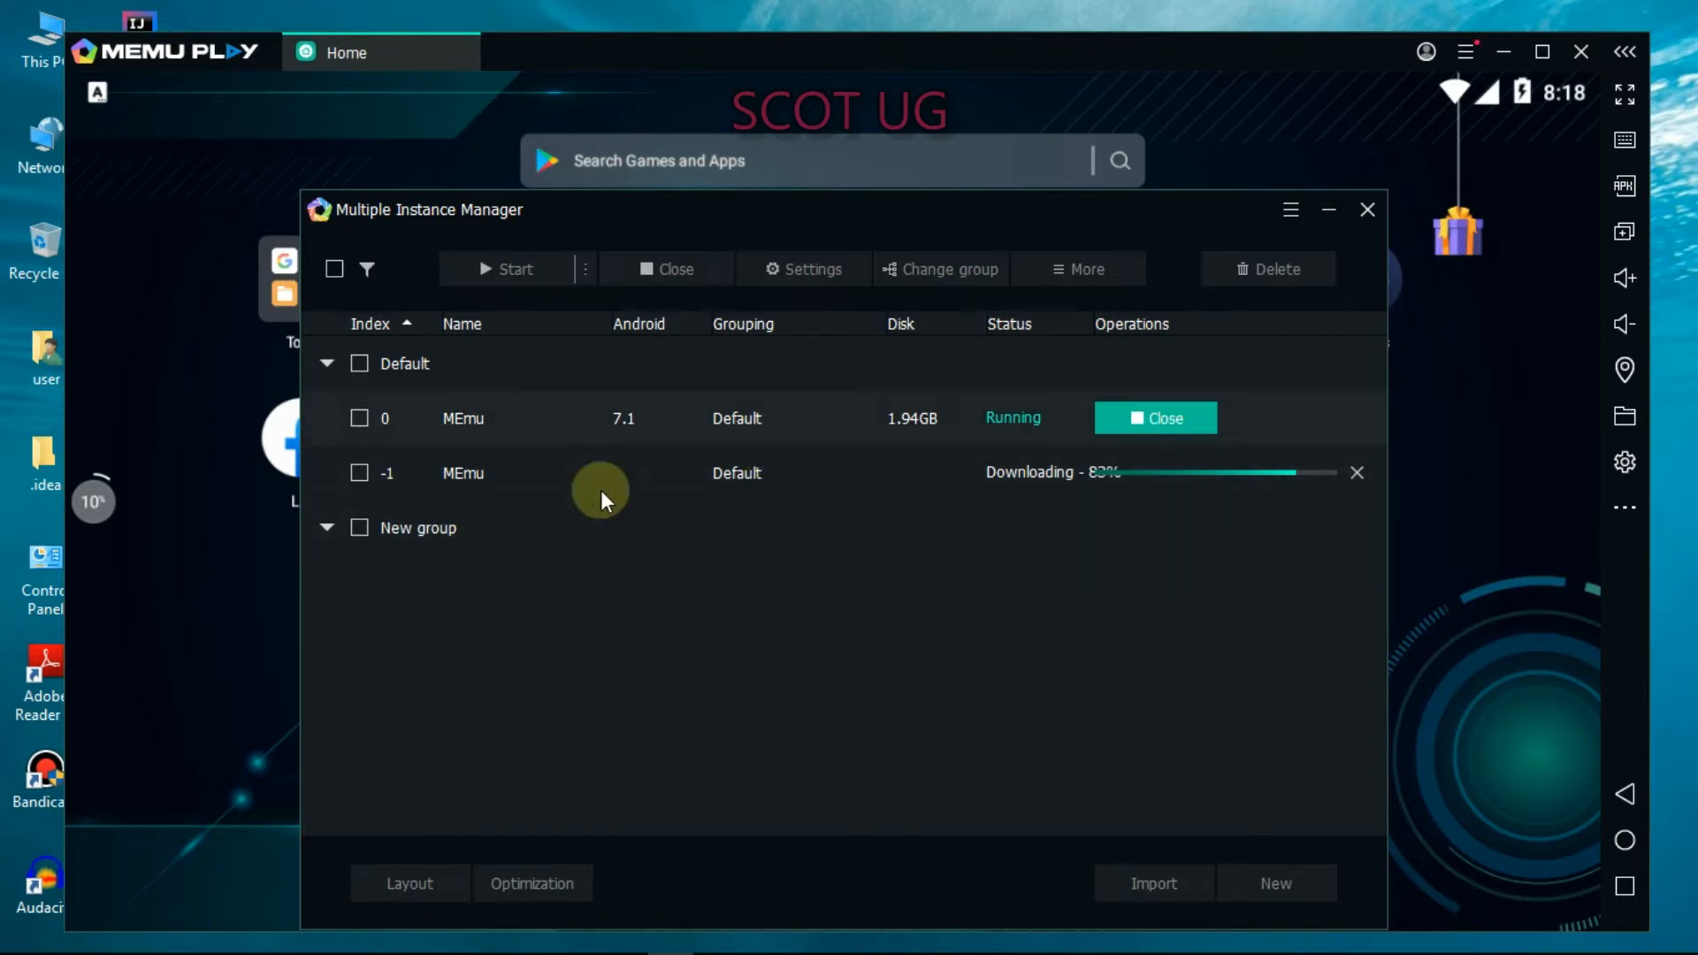
pyautogui.moveTo(714, 238)
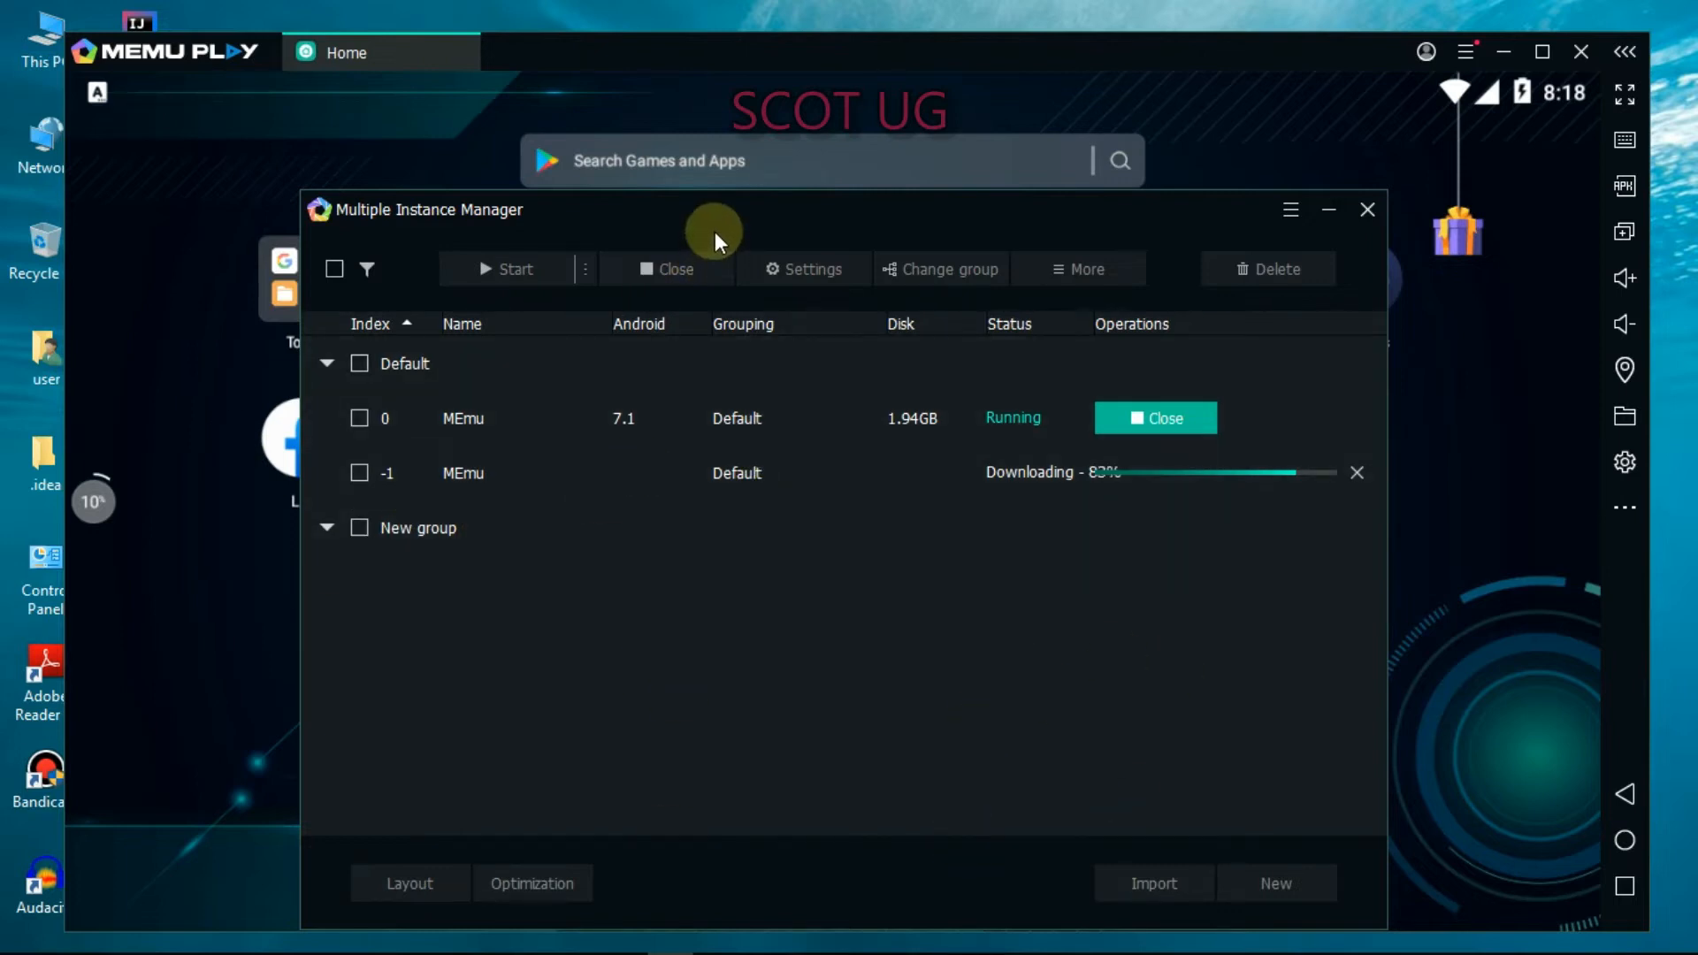
pyautogui.moveTo(715, 209); pyautogui.dragTo(609, 291)
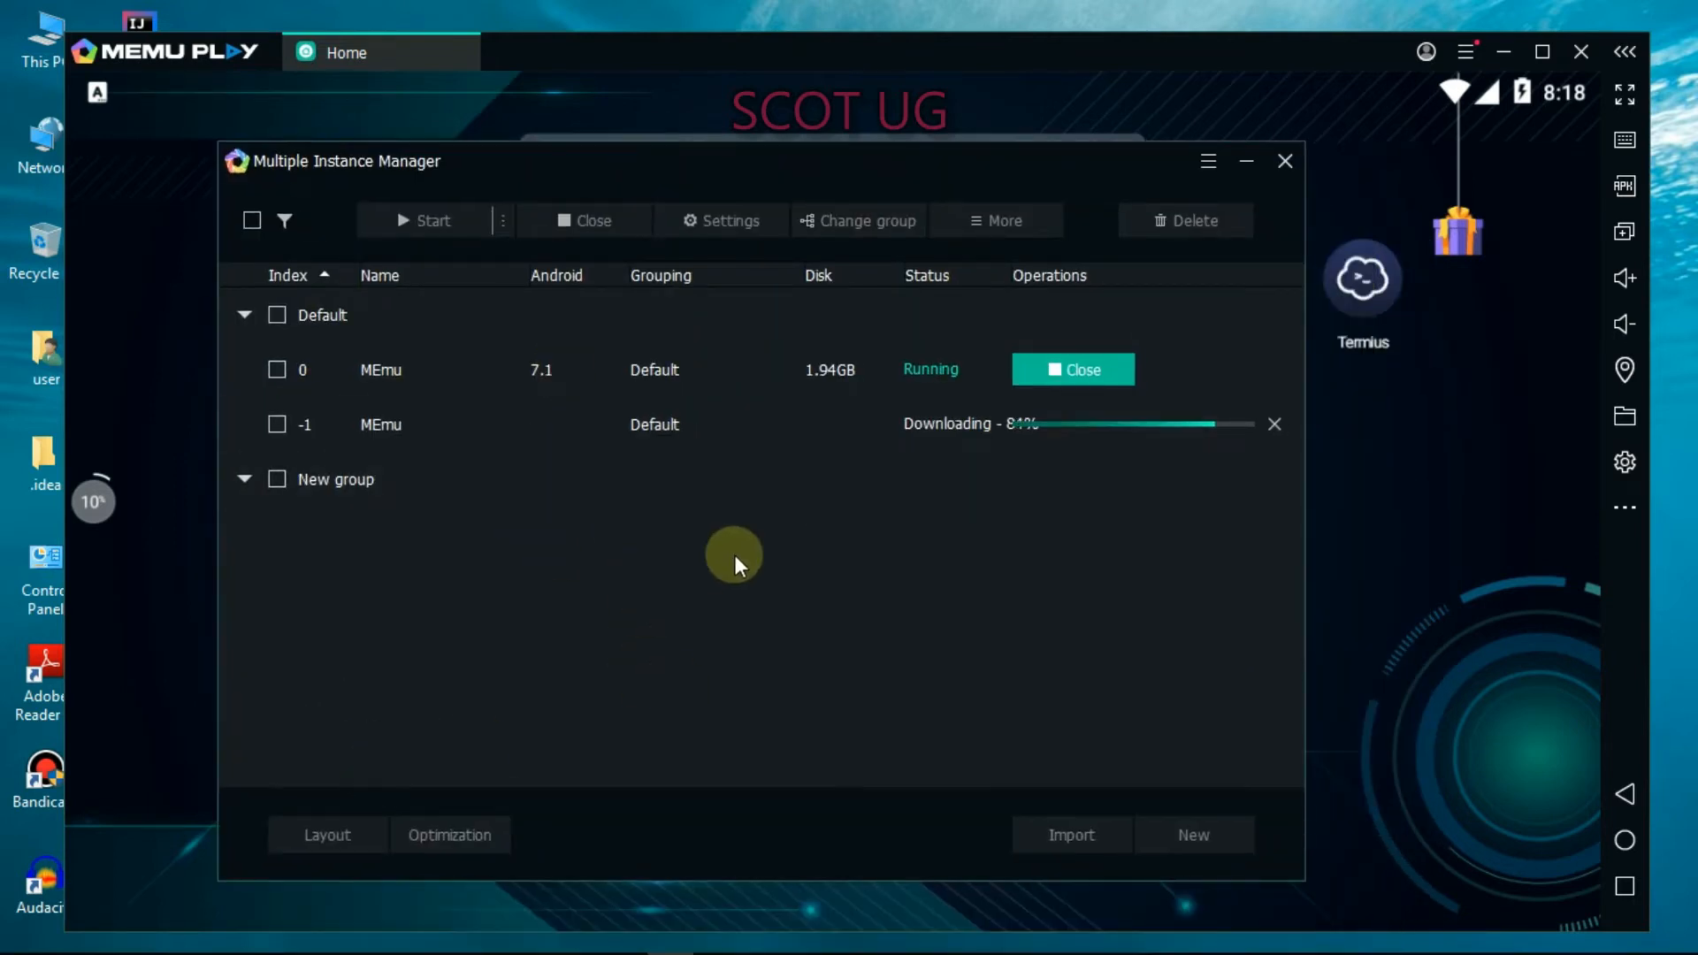
pyautogui.moveTo(706, 599)
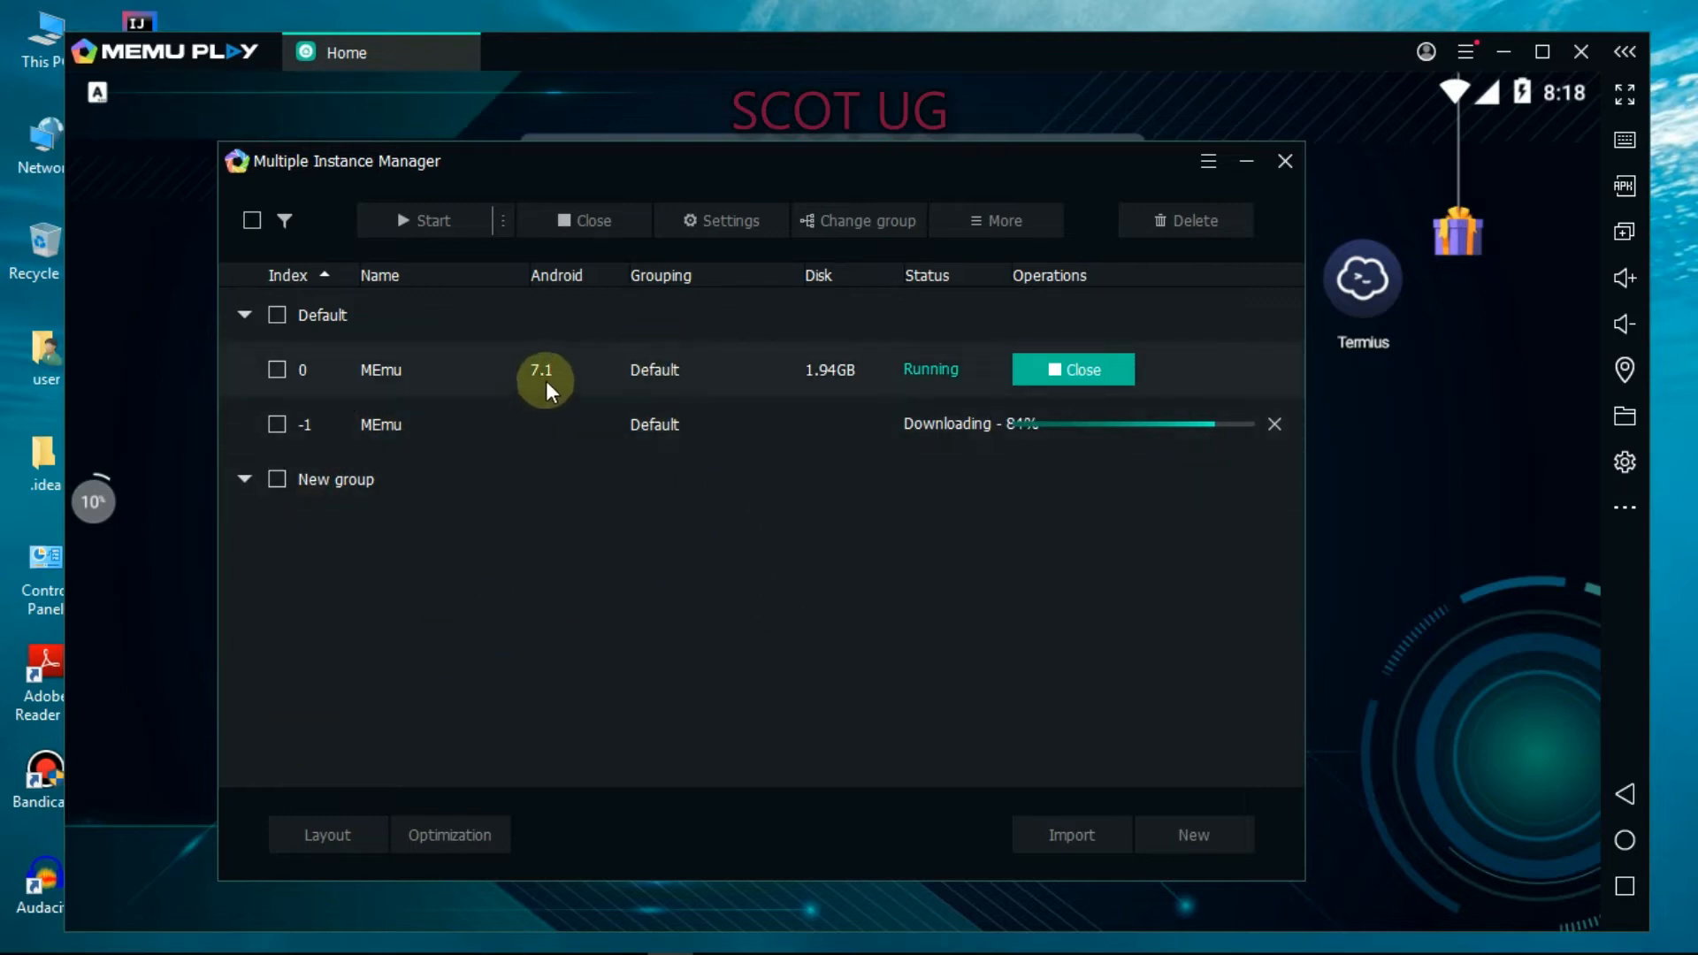
pyautogui.moveTo(1002, 666)
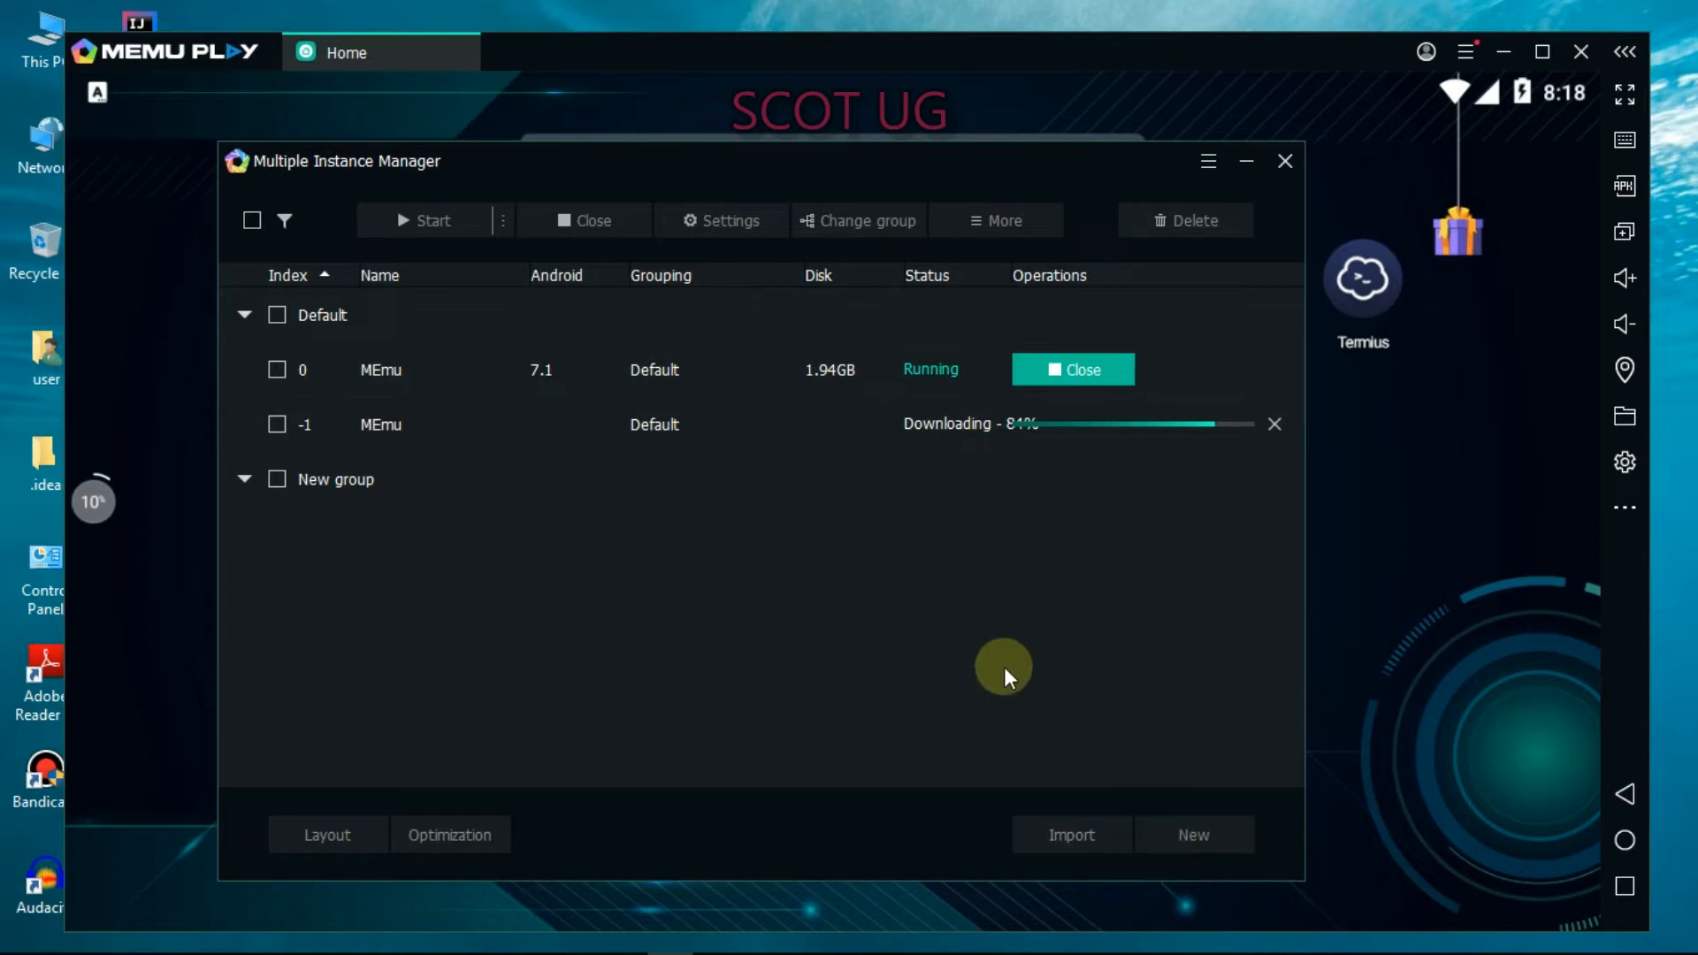
pyautogui.moveTo(997, 661)
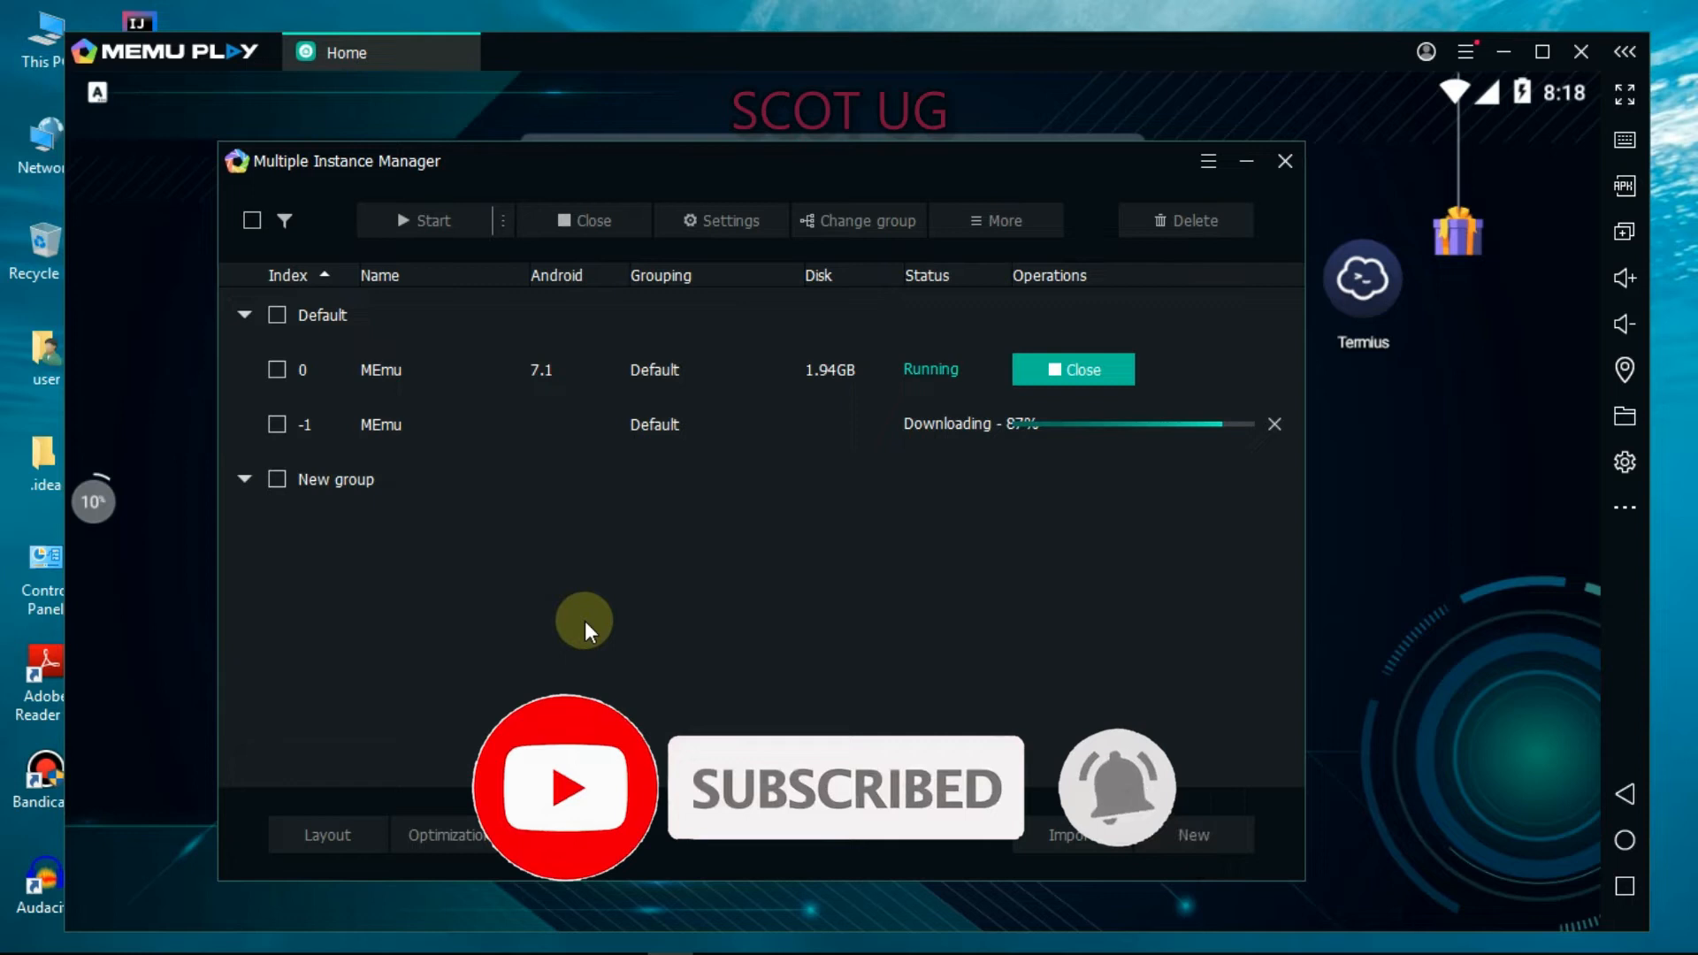
pyautogui.moveTo(764, 515)
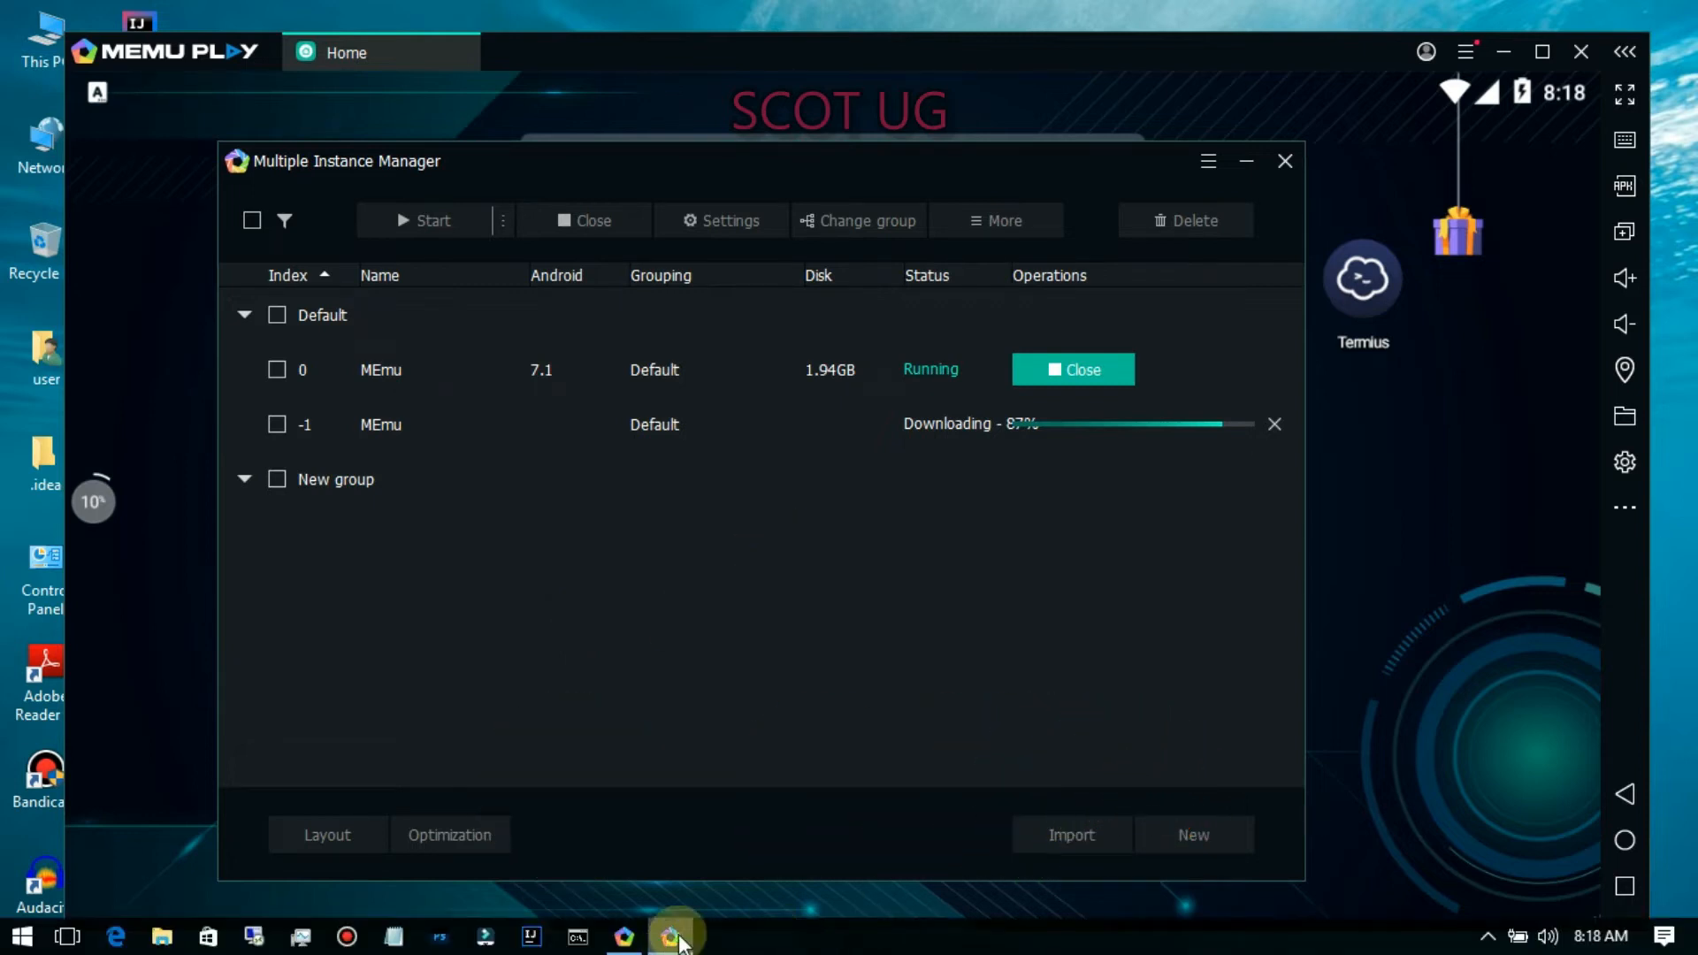
pyautogui.moveTo(631, 515)
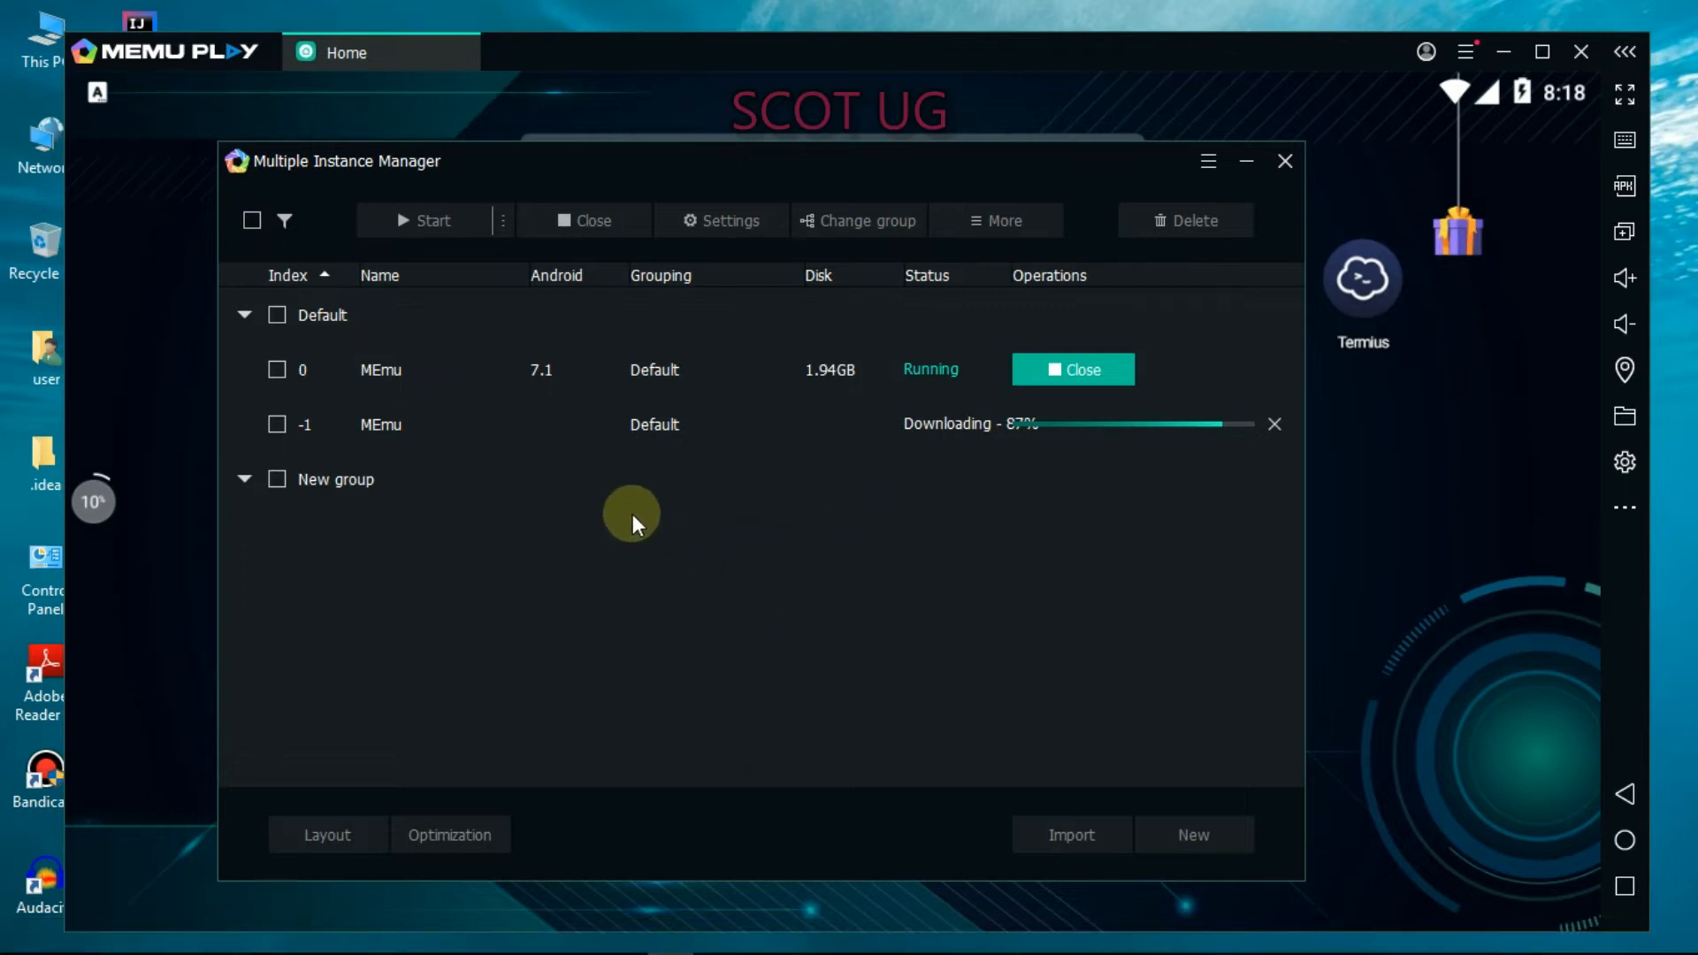
pyautogui.moveTo(624, 531)
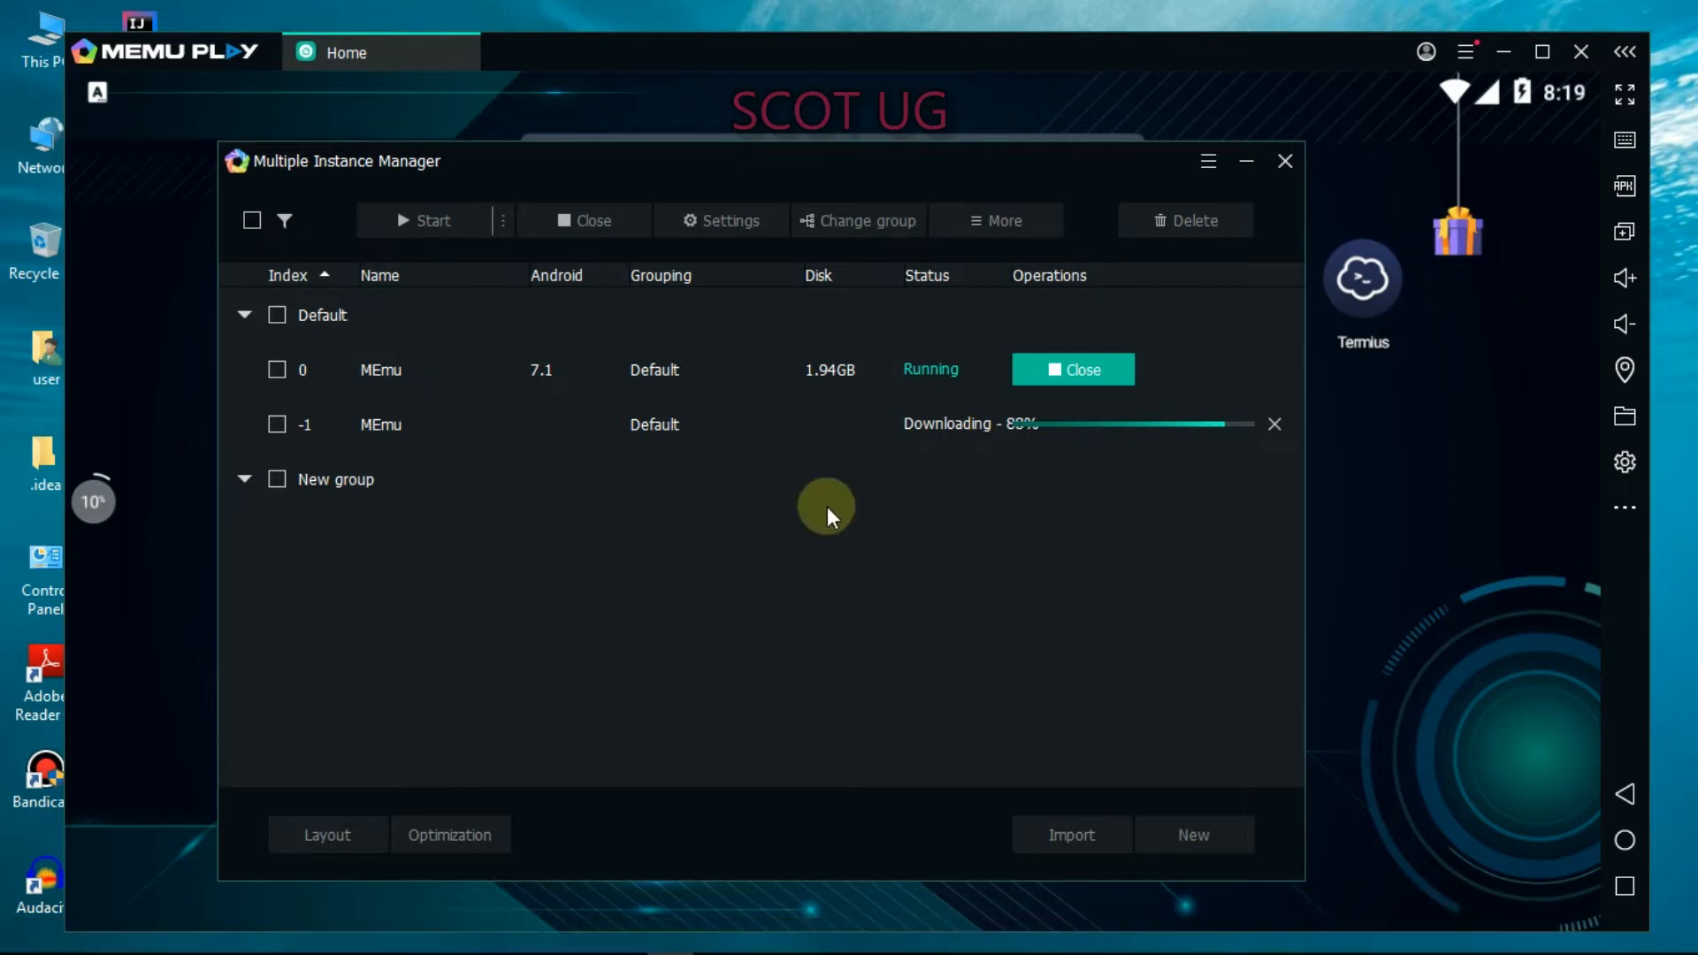
pyautogui.moveTo(146, 517)
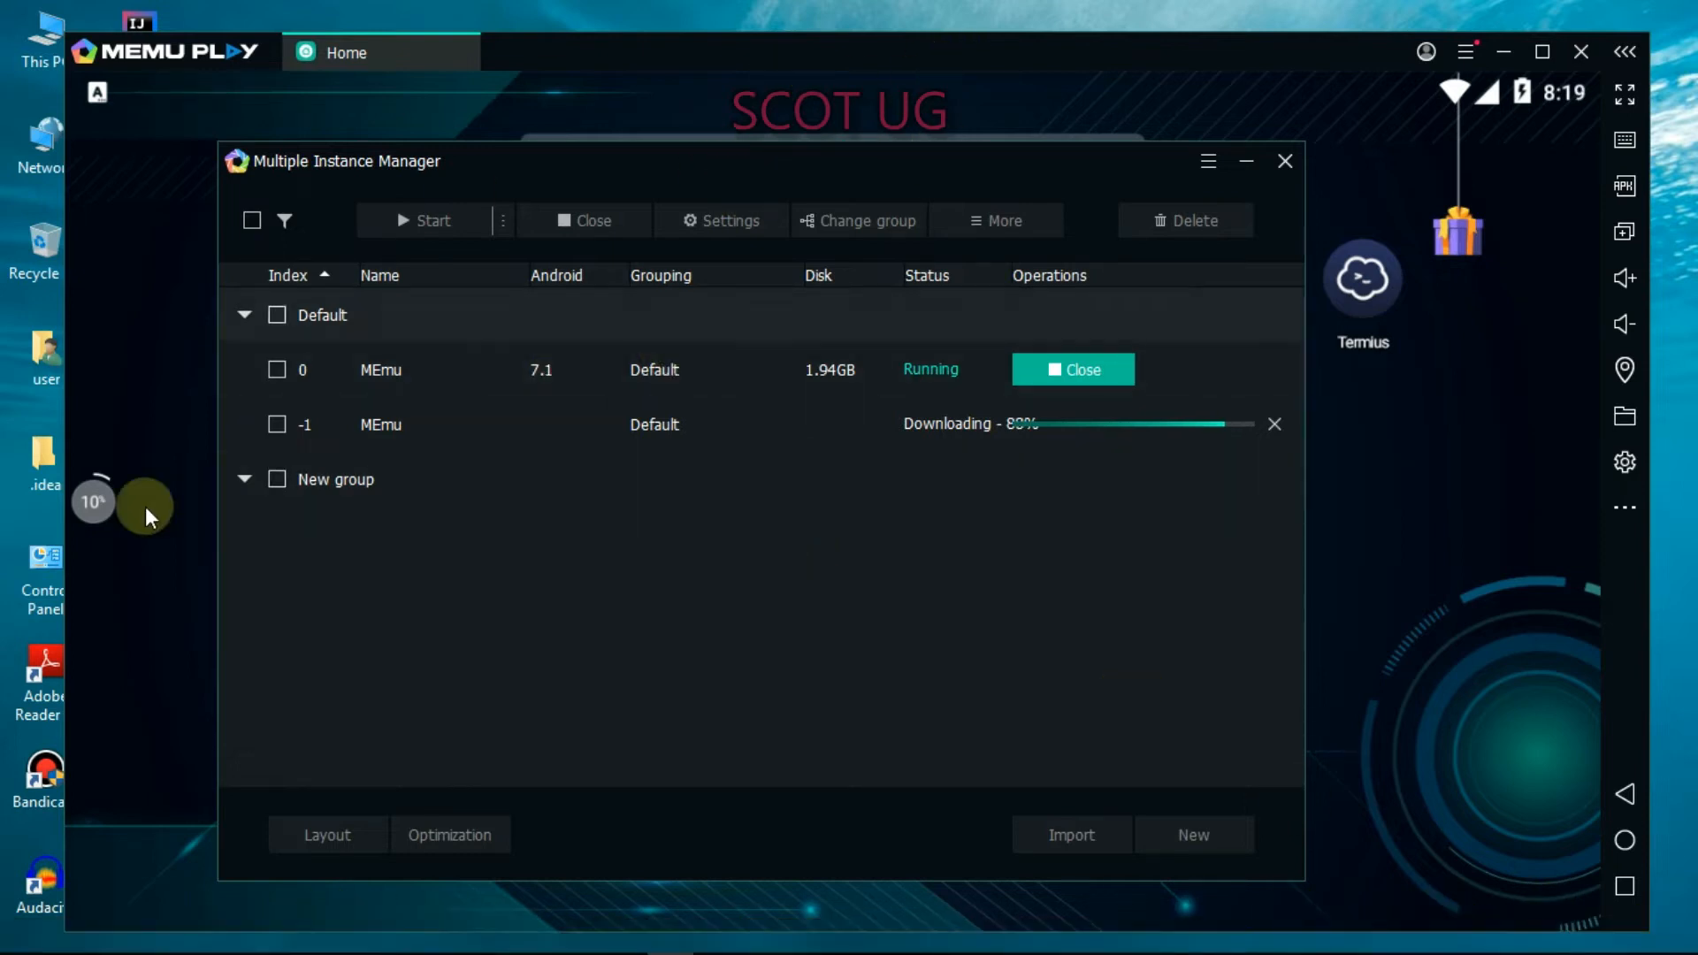
pyautogui.moveTo(507, 488)
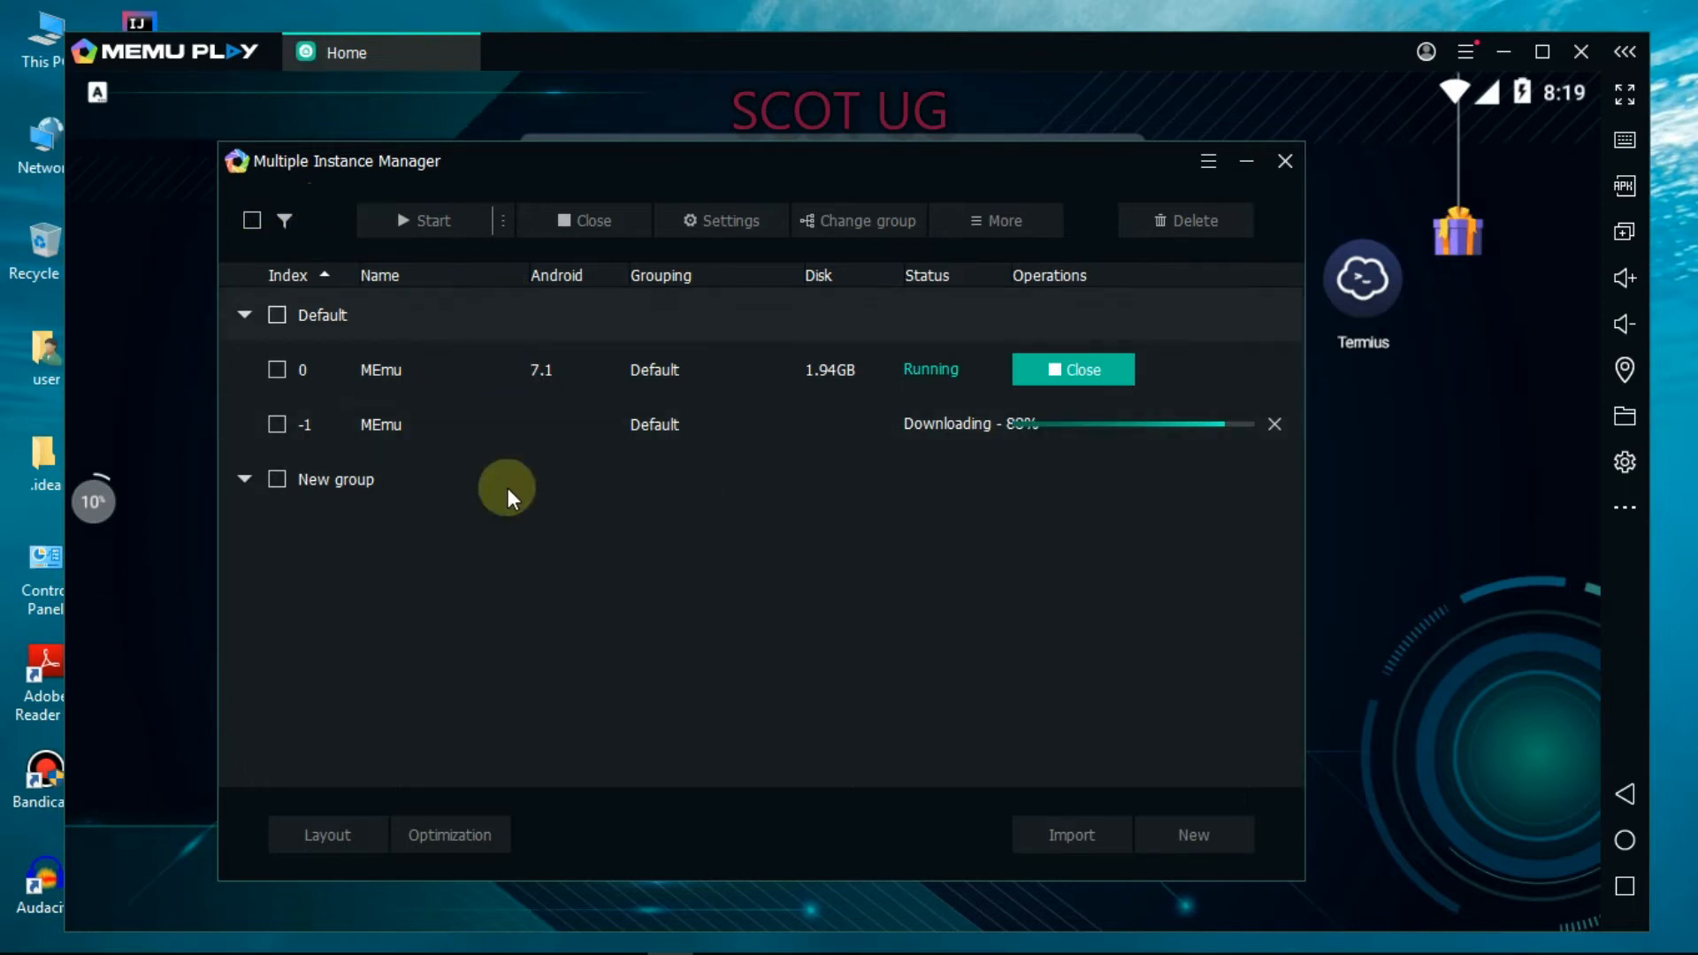
pyautogui.moveTo(484, 538)
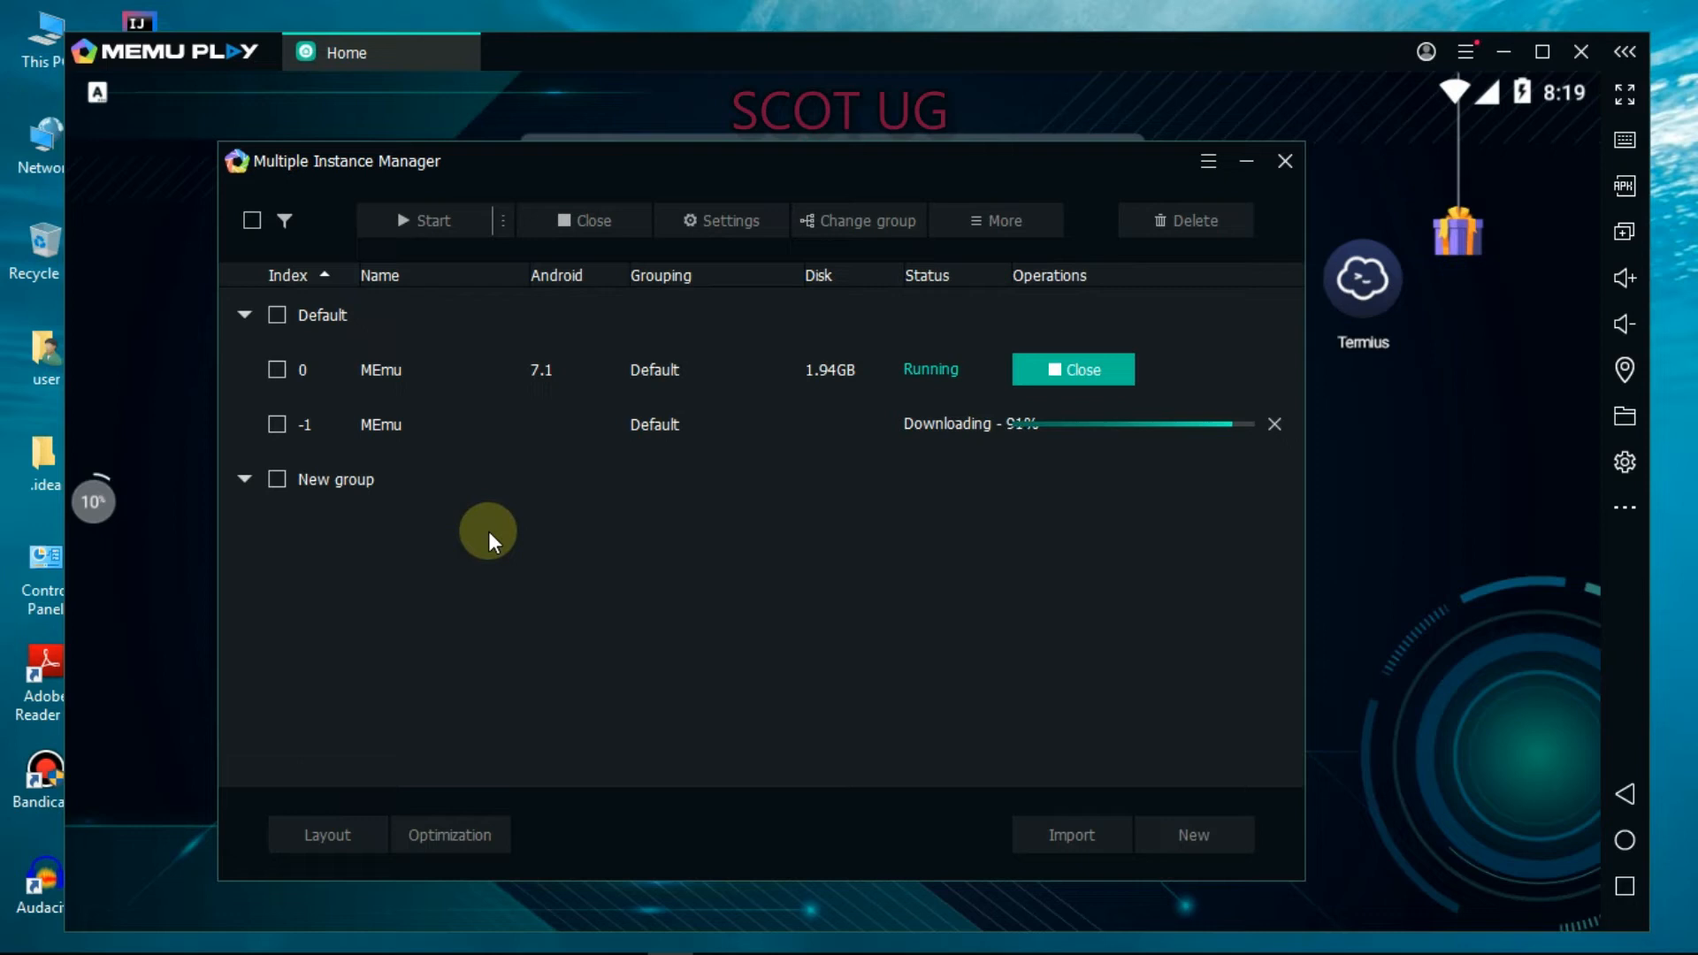
pyautogui.moveTo(1109, 177)
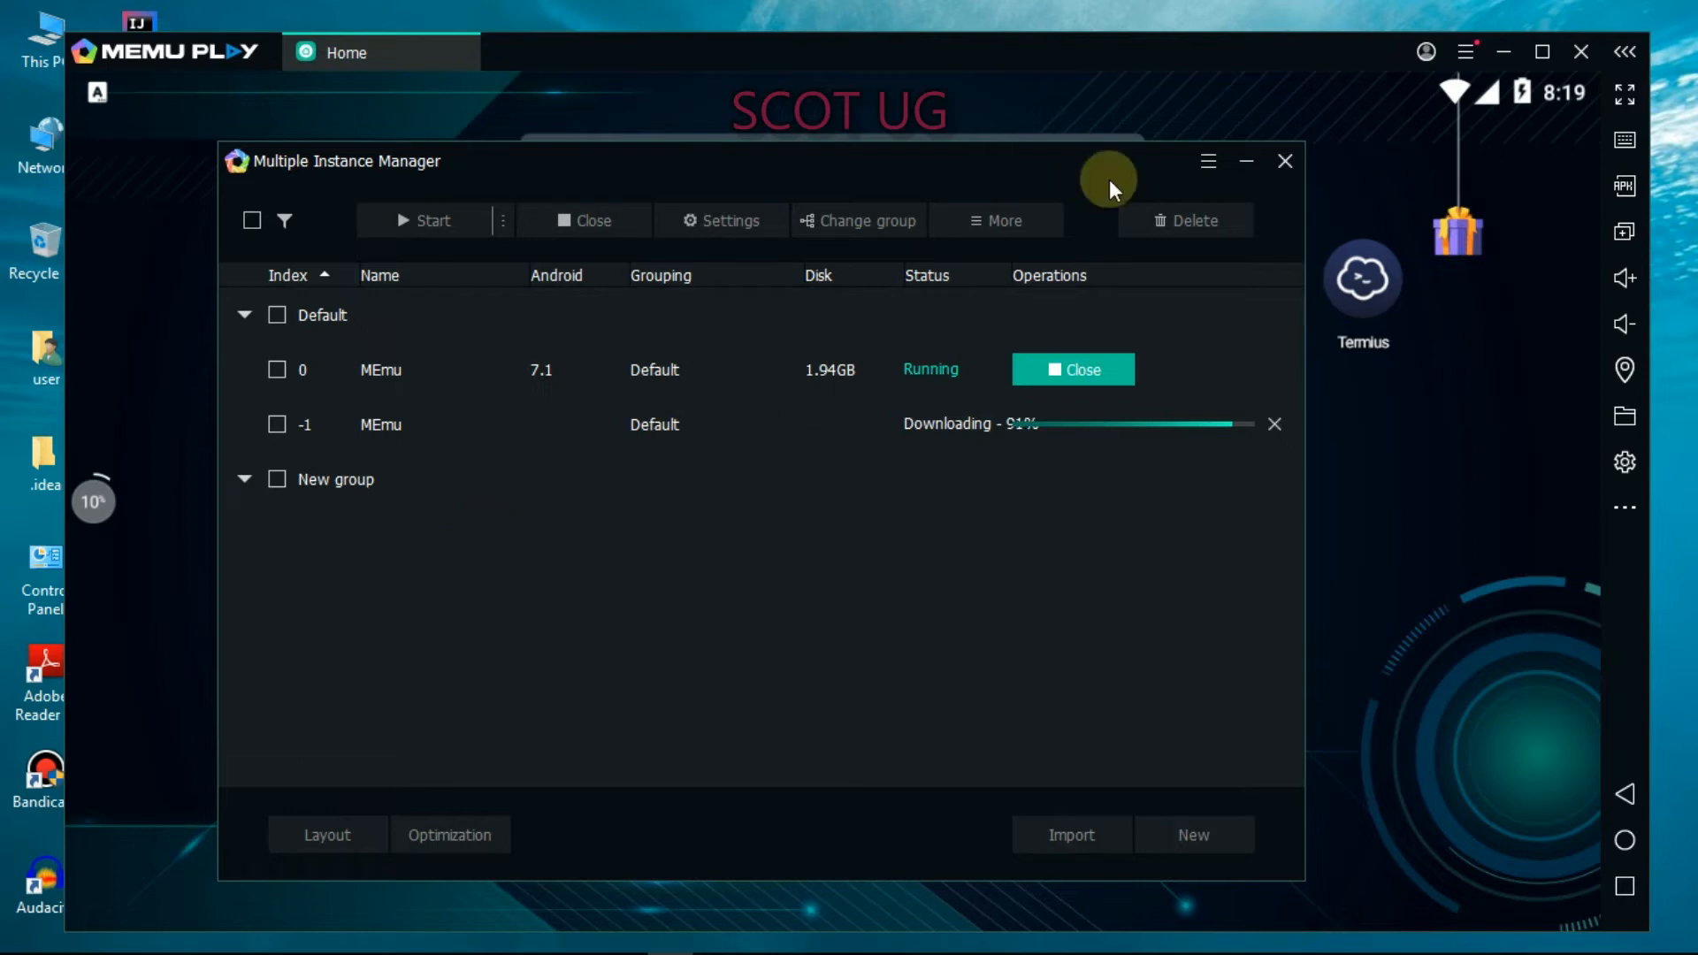
pyautogui.moveTo(726, 563)
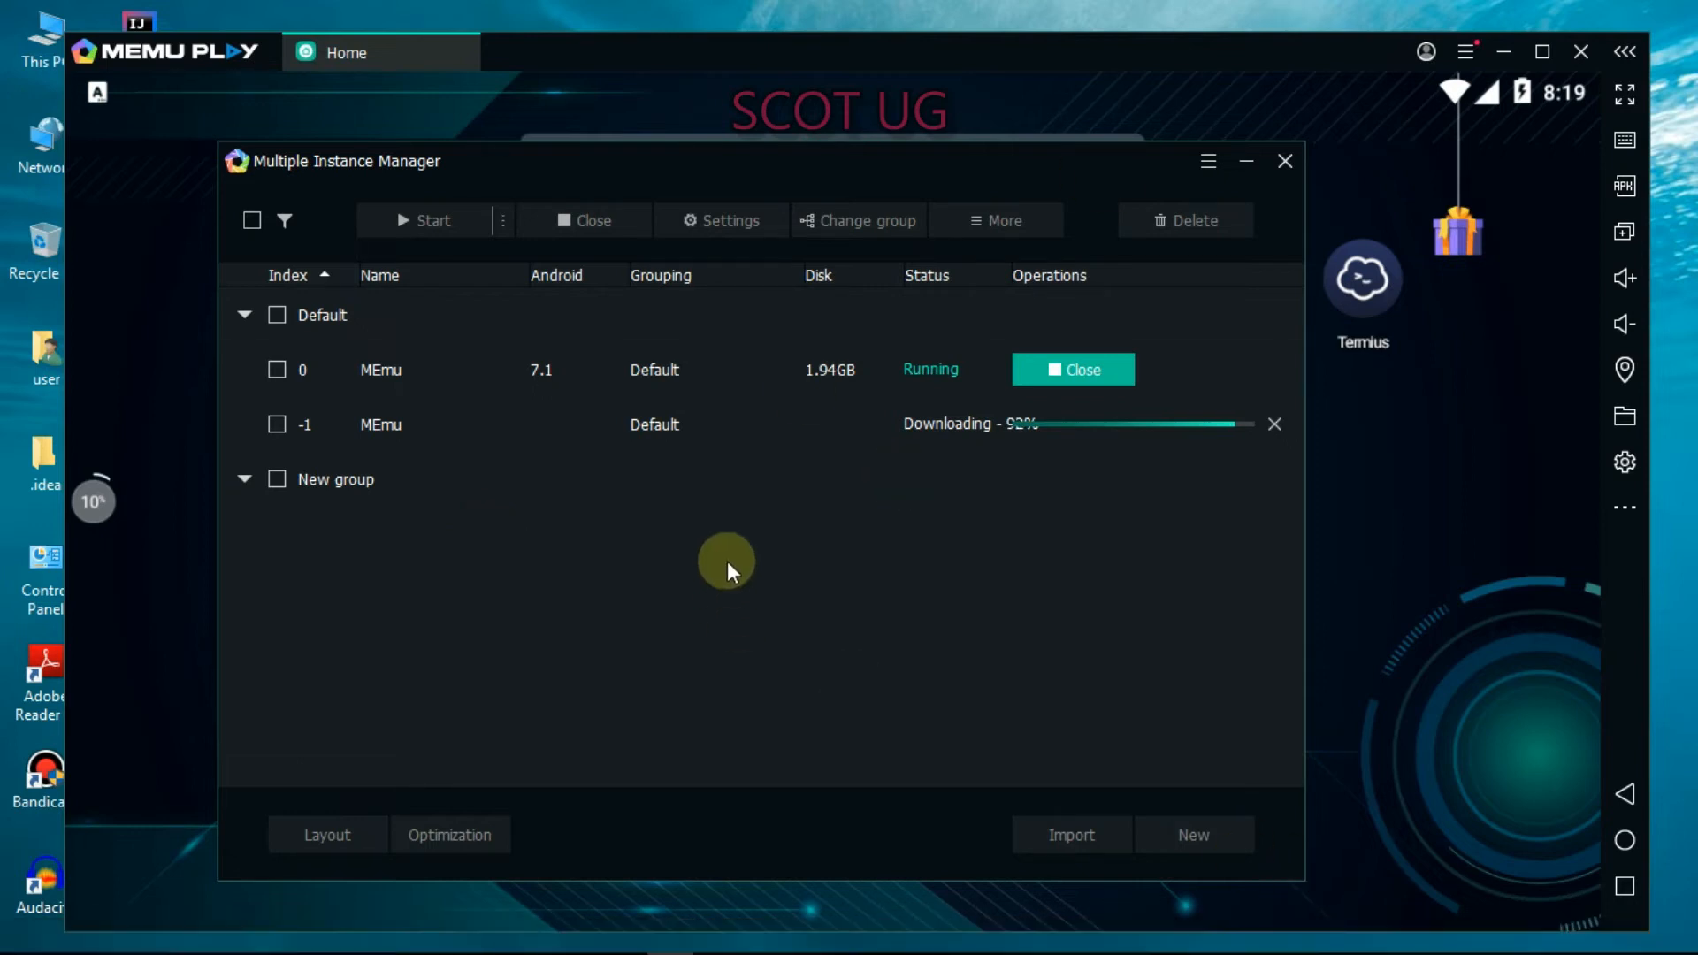
pyautogui.moveTo(1115, 689)
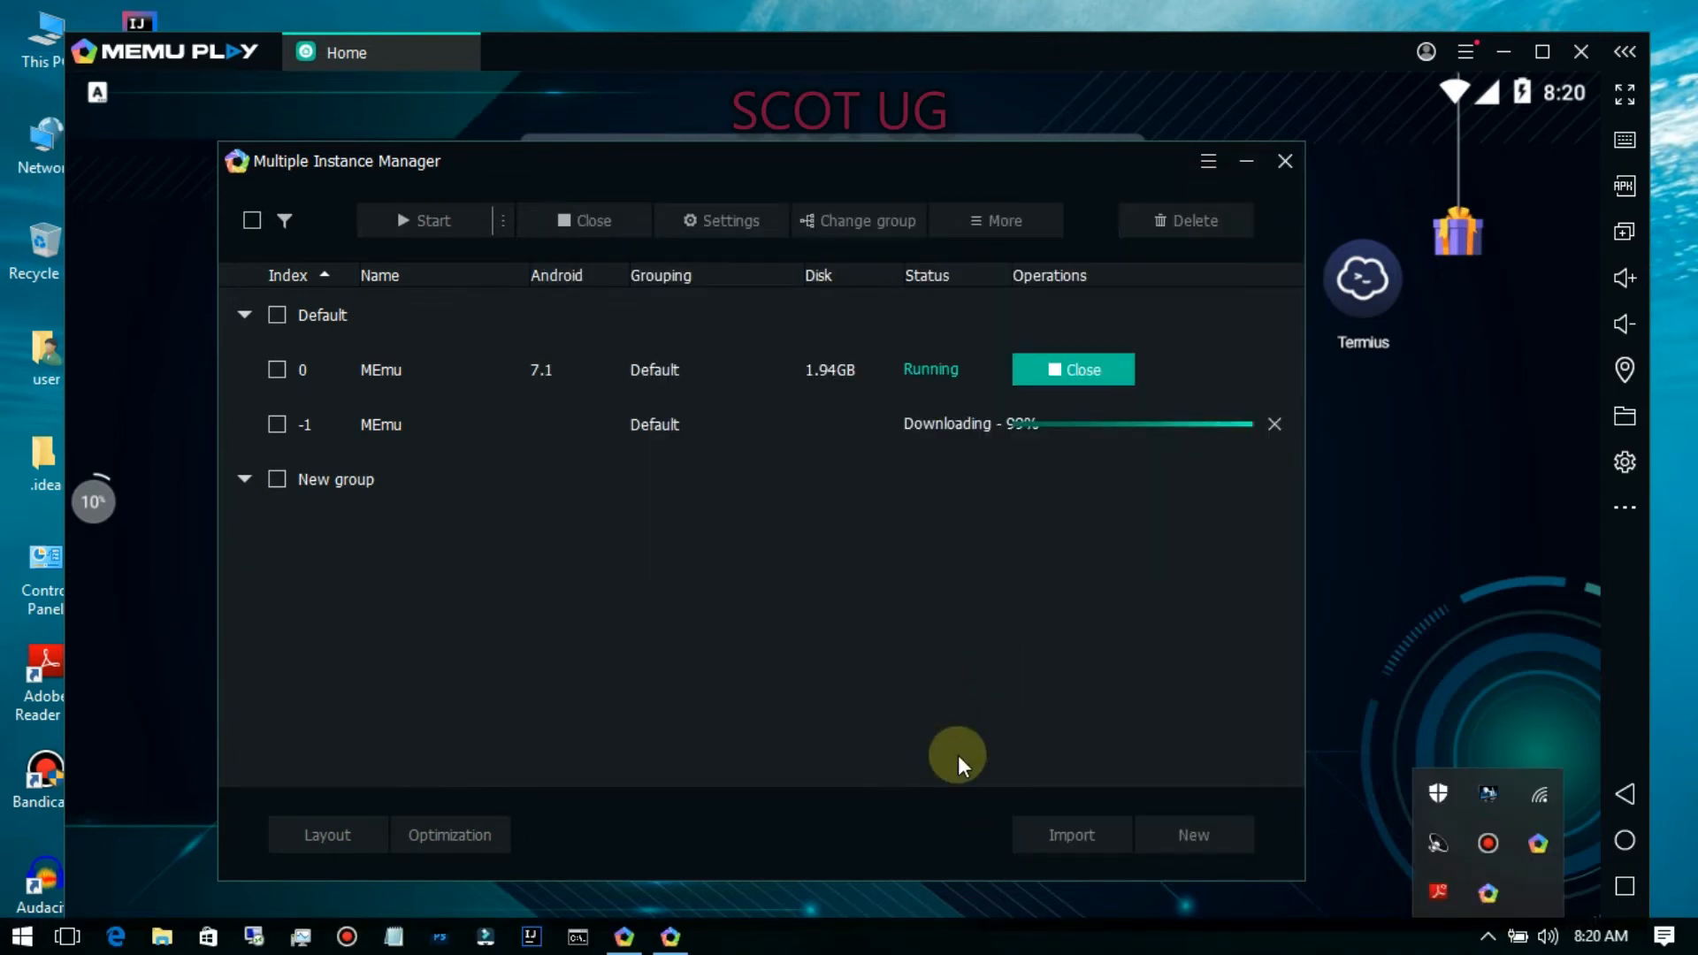
pyautogui.moveTo(854, 572)
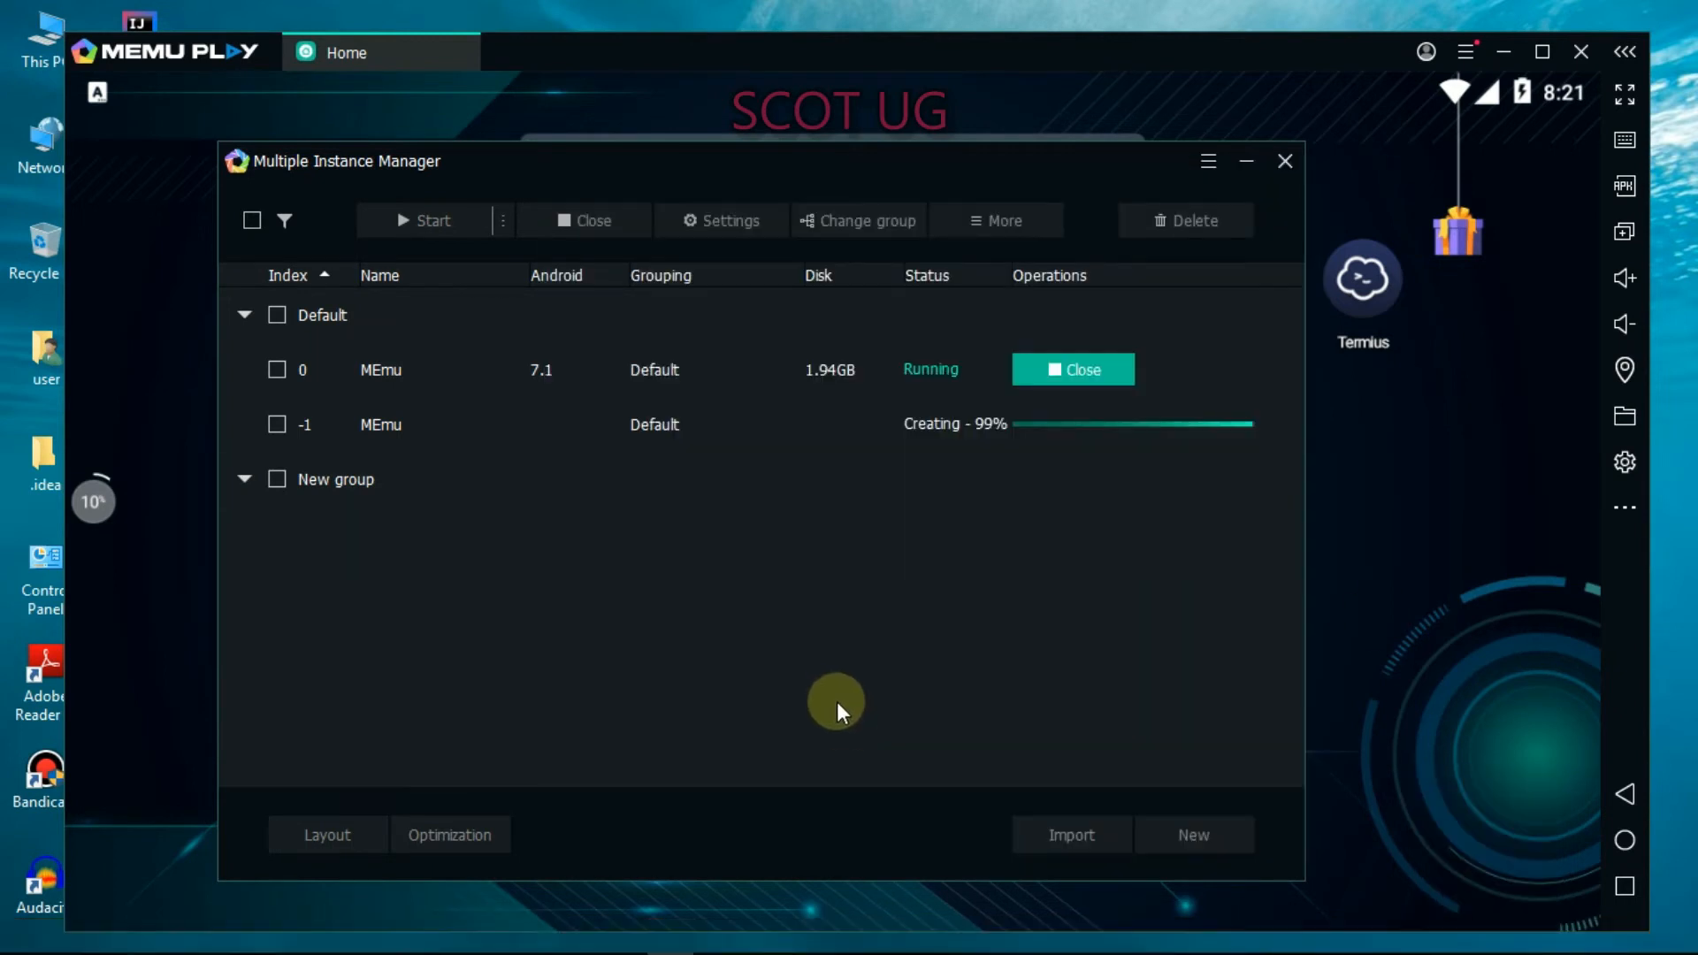
pyautogui.moveTo(848, 737)
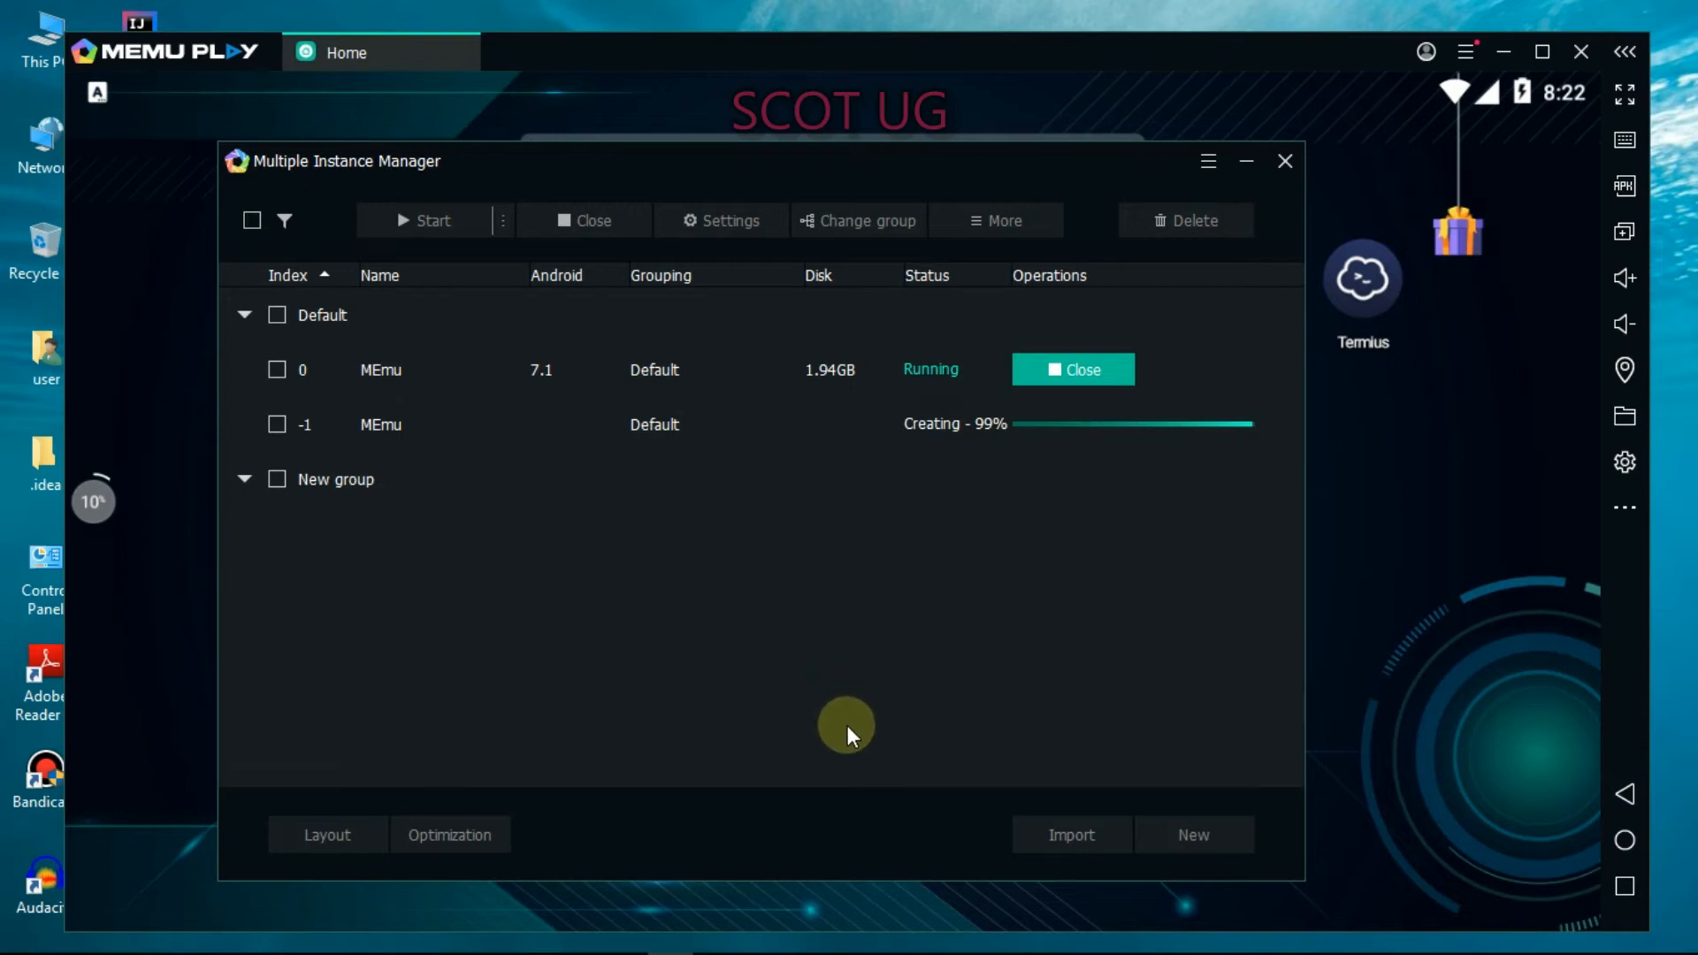
pyautogui.moveTo(1070, 607)
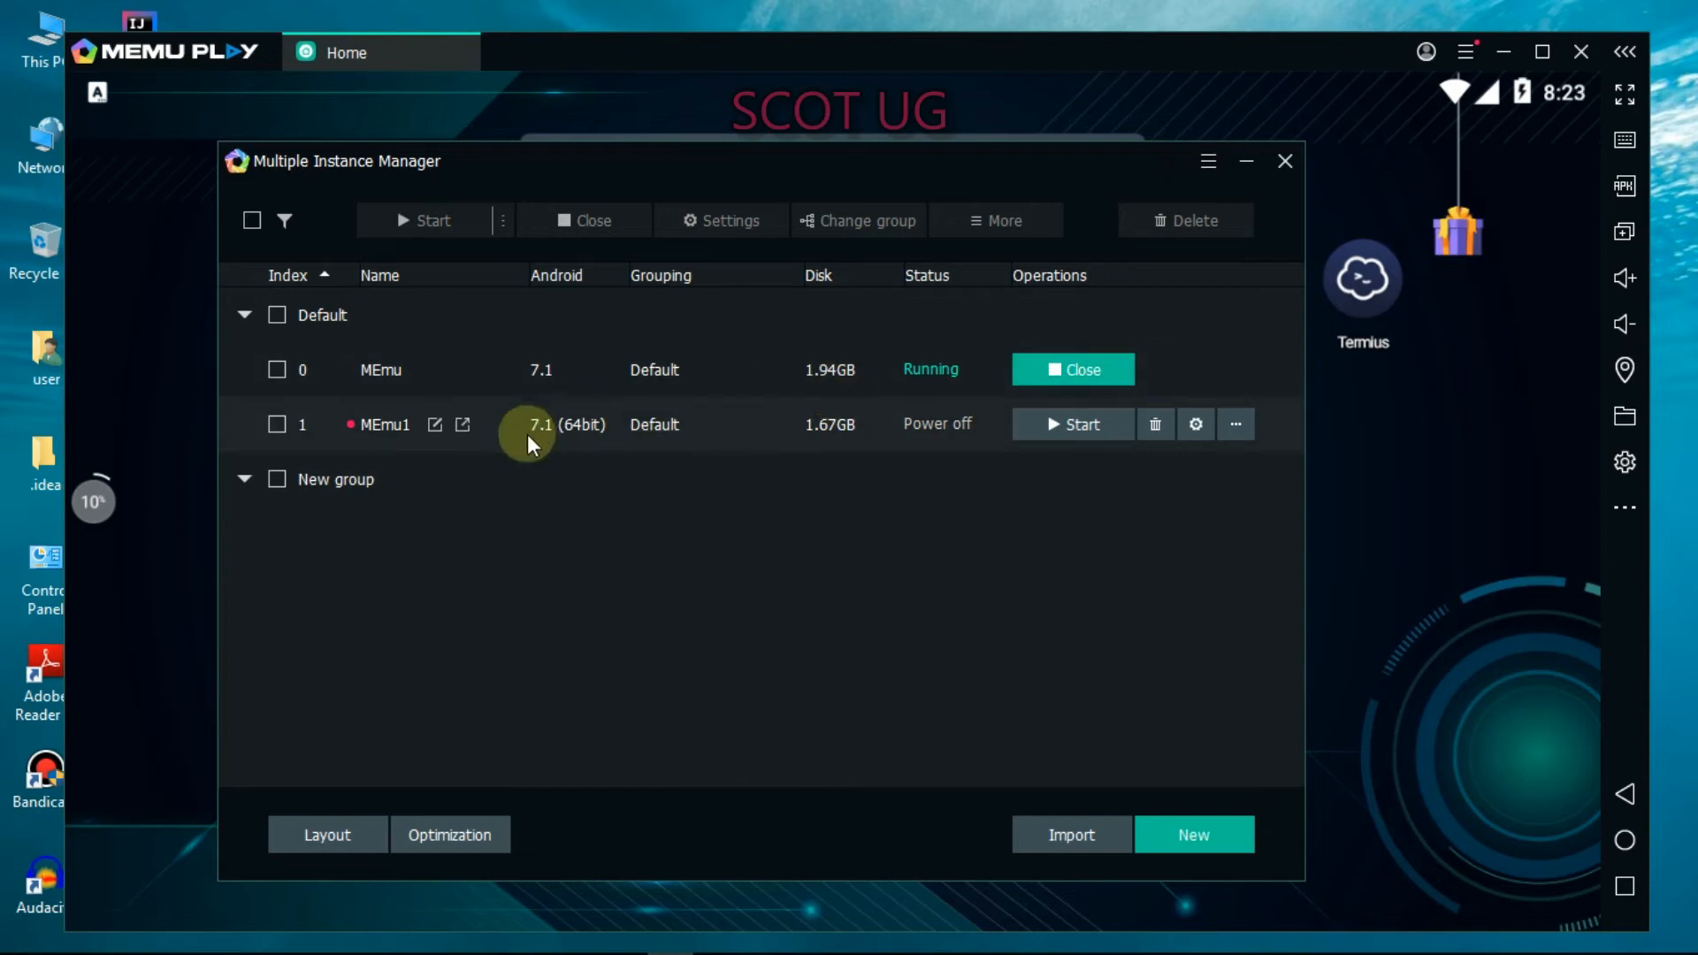
pyautogui.moveTo(559, 466)
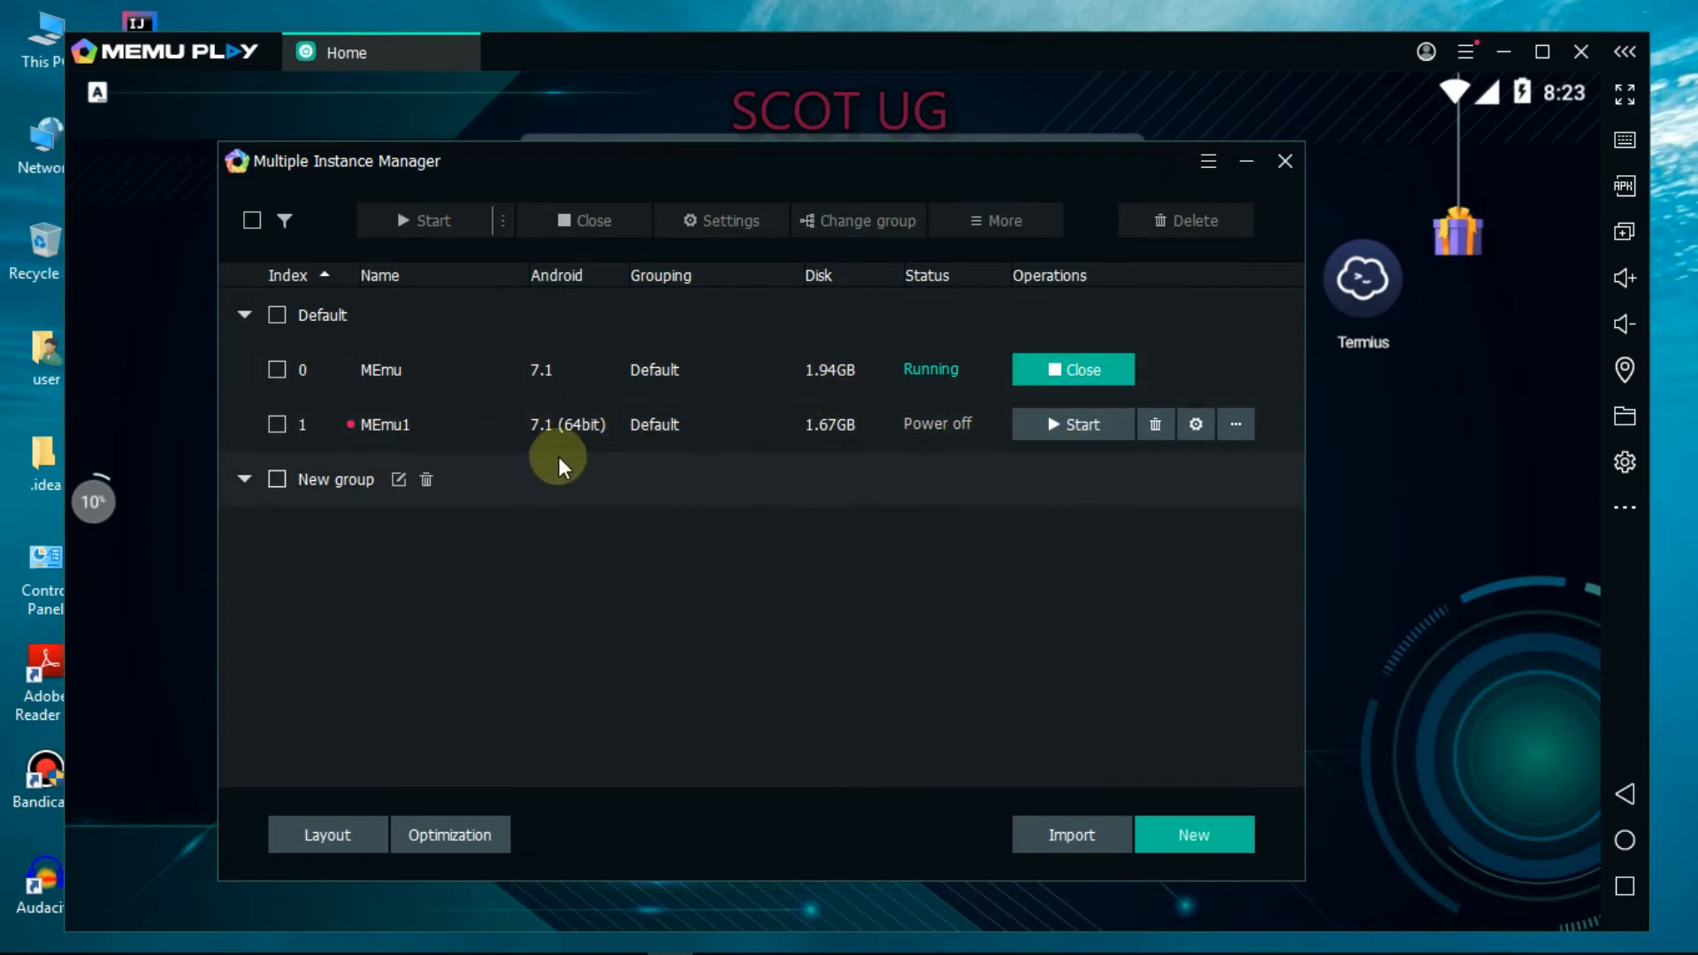
pyautogui.moveTo(942, 447)
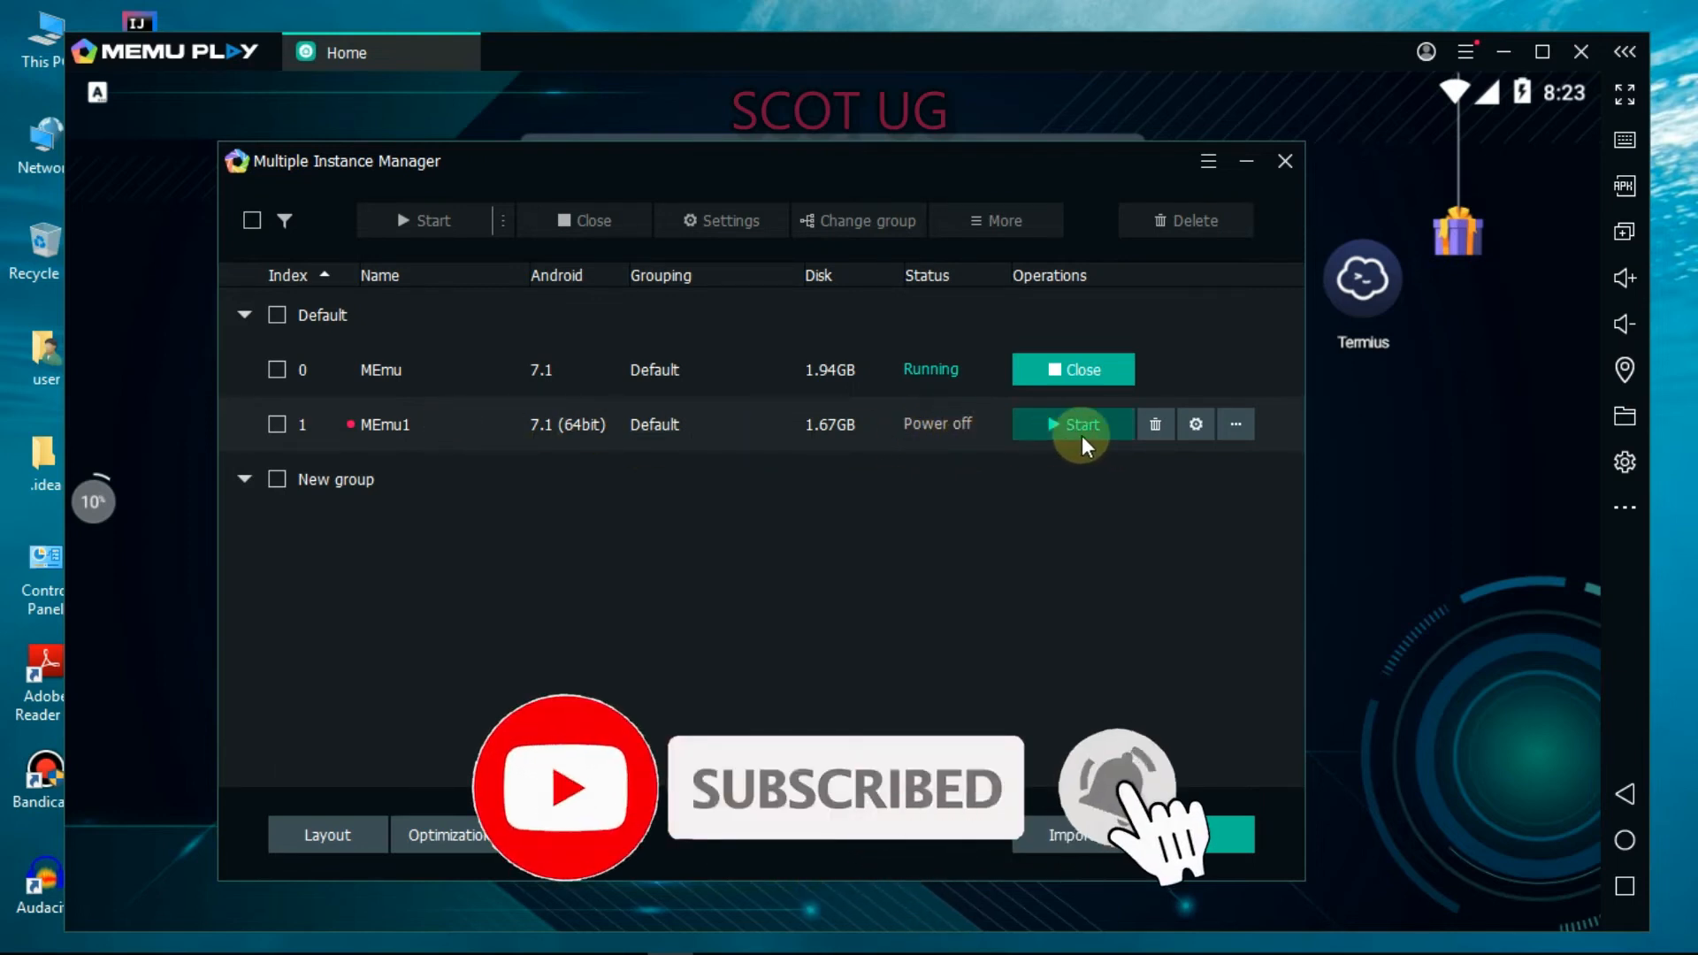
# Start the MEmu1 Android 7.1 (64bit) instance from its row.
pyautogui.click(1072, 424)
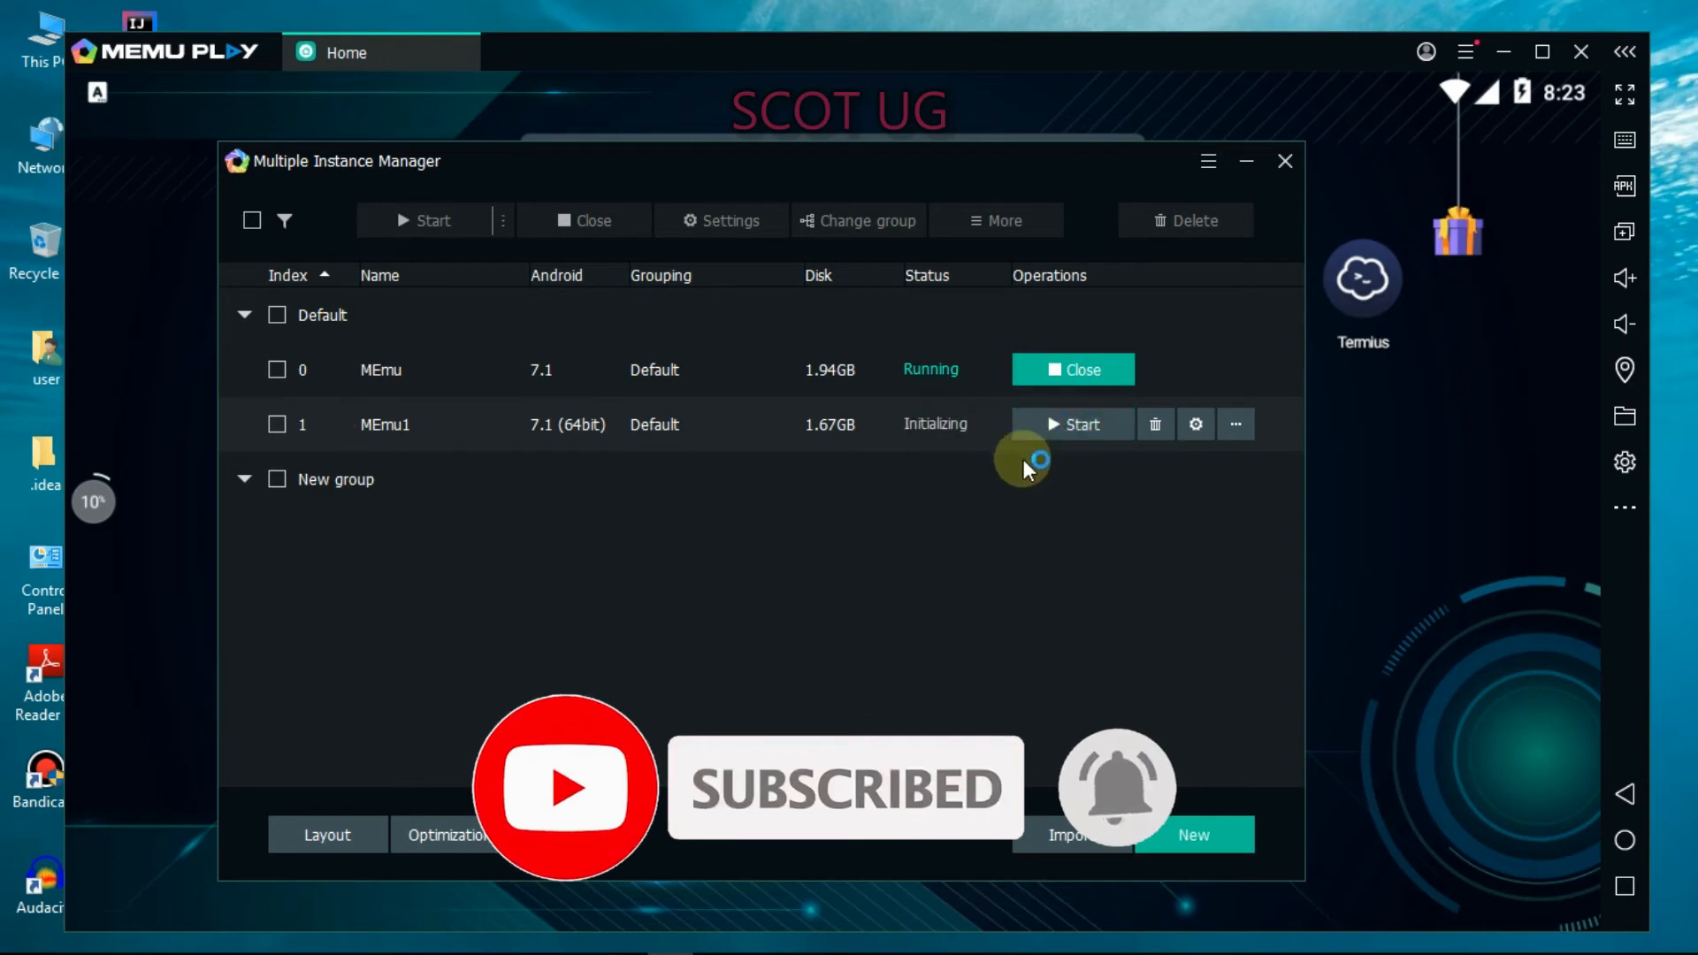
pyautogui.click(1079, 424)
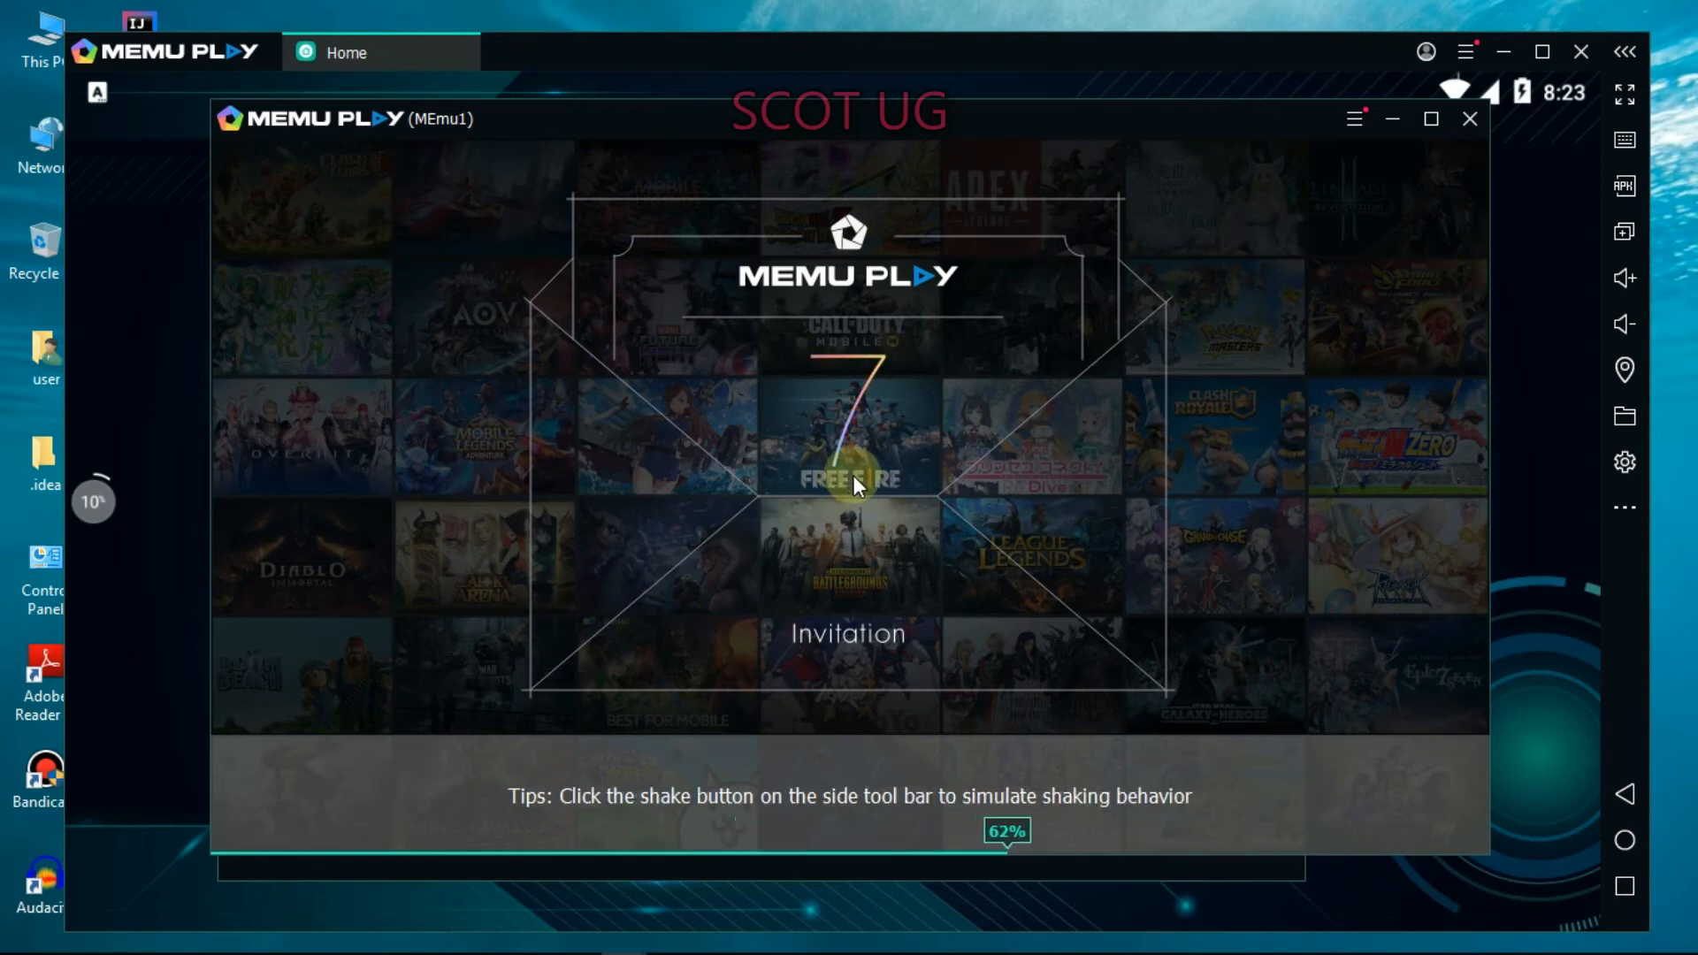
pyautogui.moveTo(1362, 785)
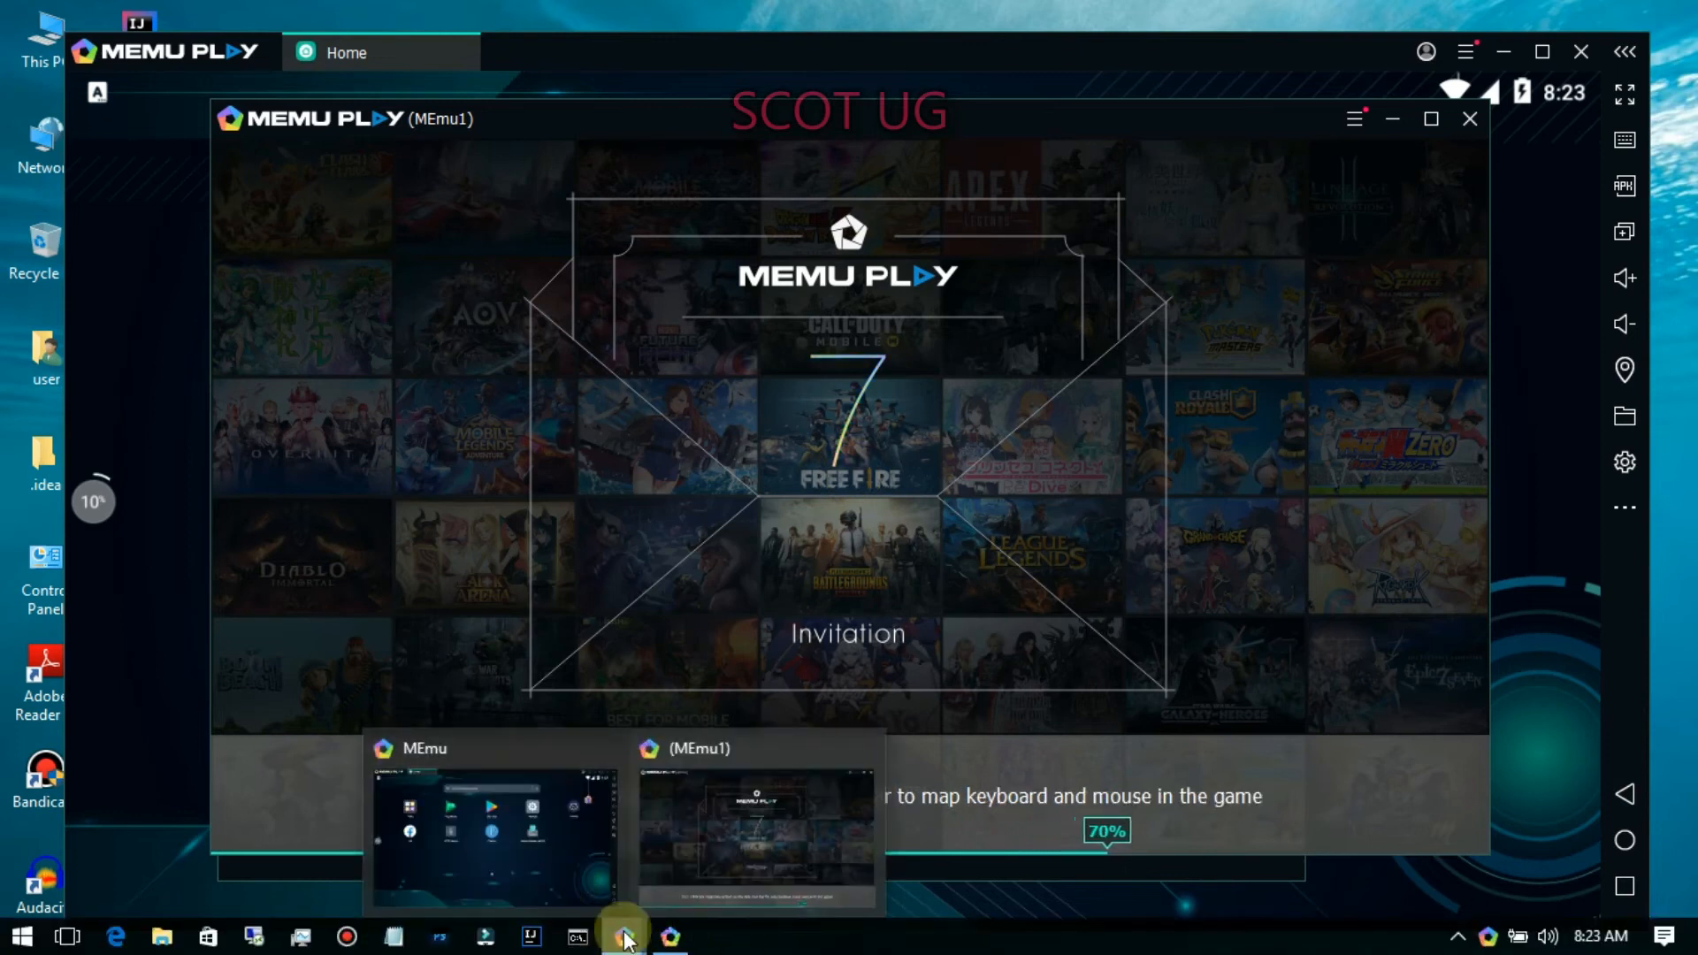
# Bring the Multiple Instance Manager to the front and begin editing the second instance's name.
pyautogui.click(623, 936)
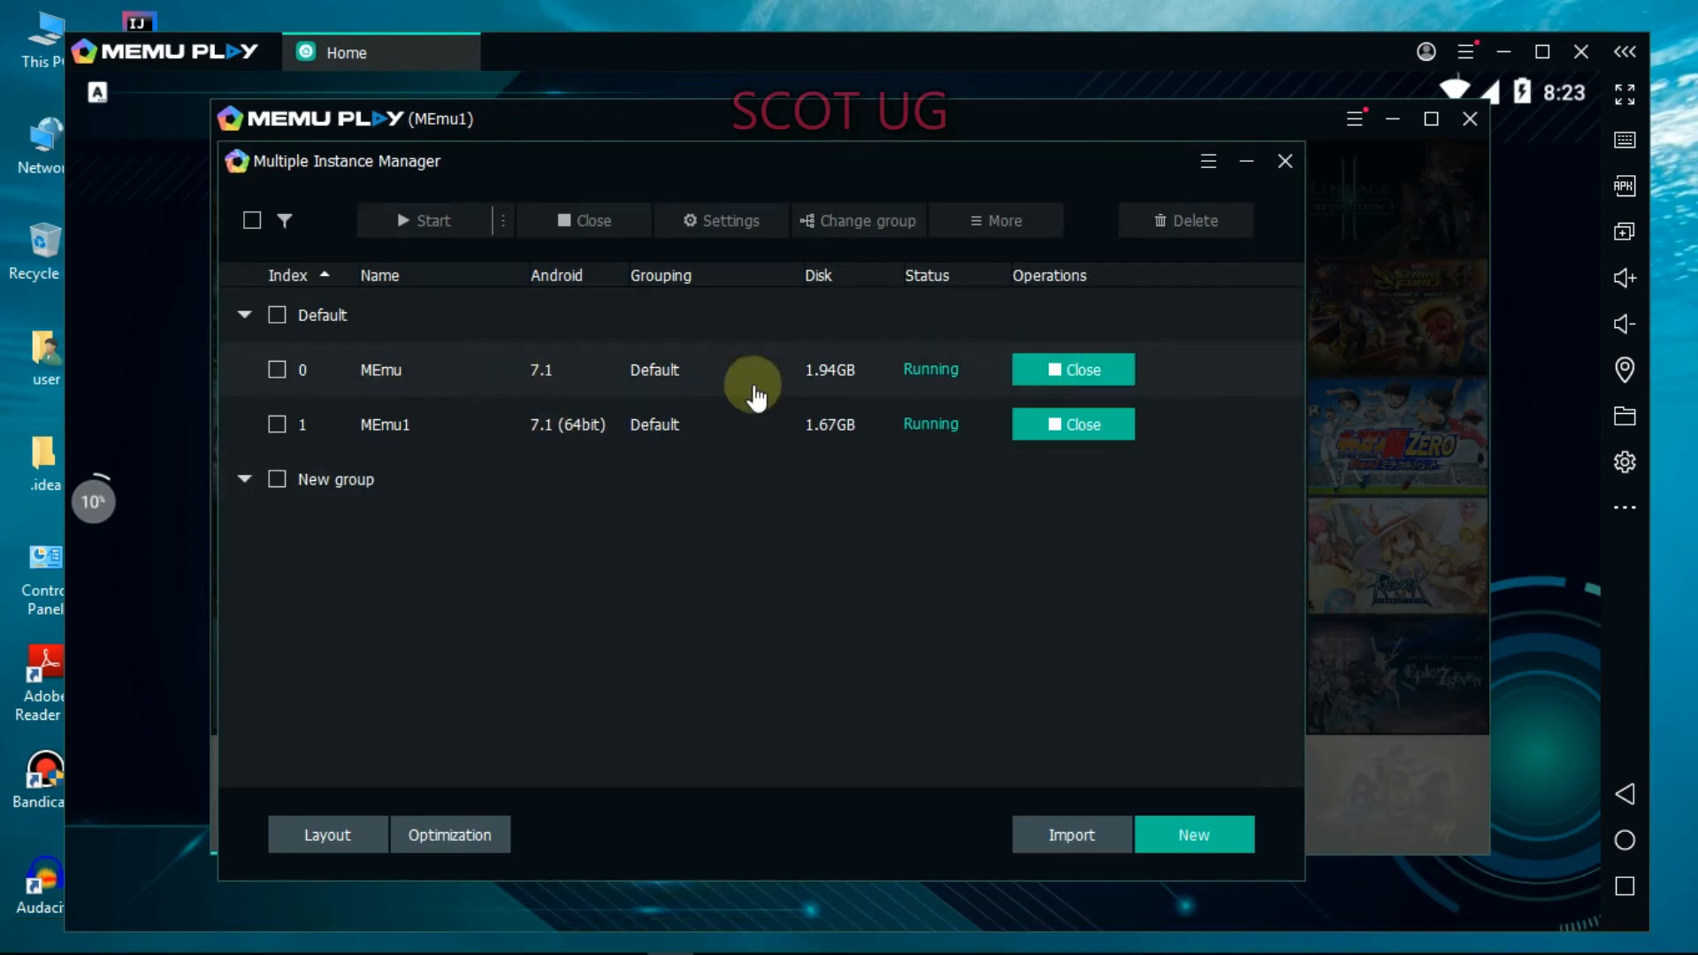
pyautogui.moveTo(705, 383)
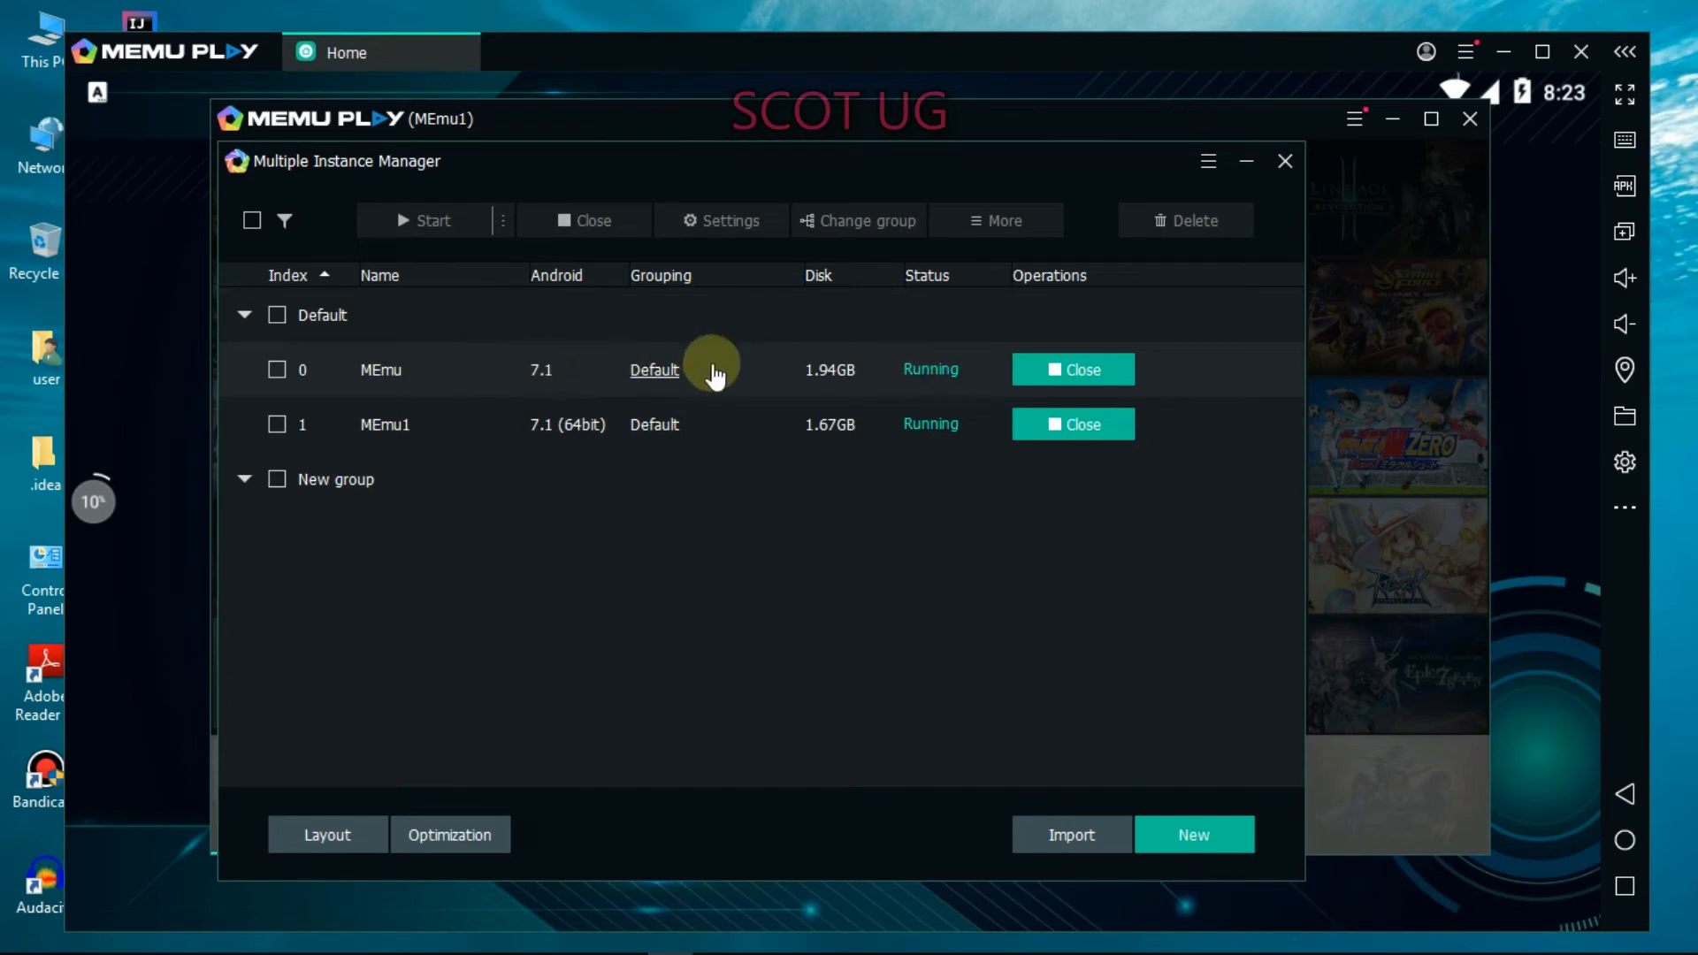
pyautogui.moveTo(926, 368)
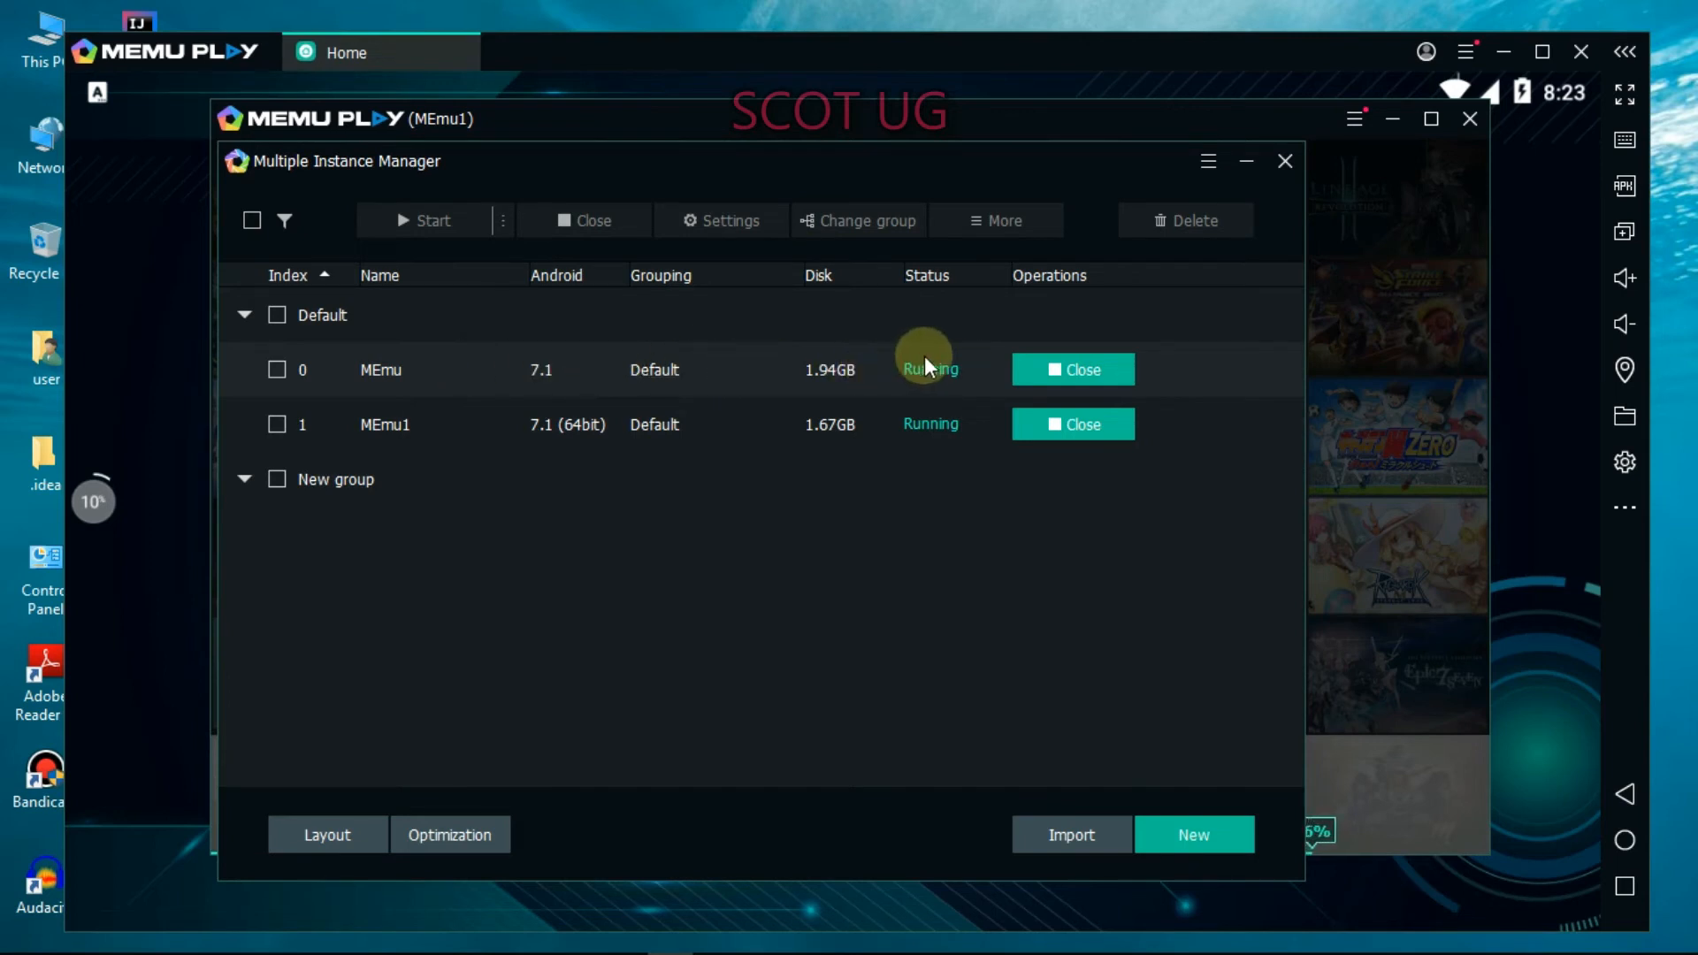
pyautogui.click(1072, 370)
pyautogui.write('64bit')
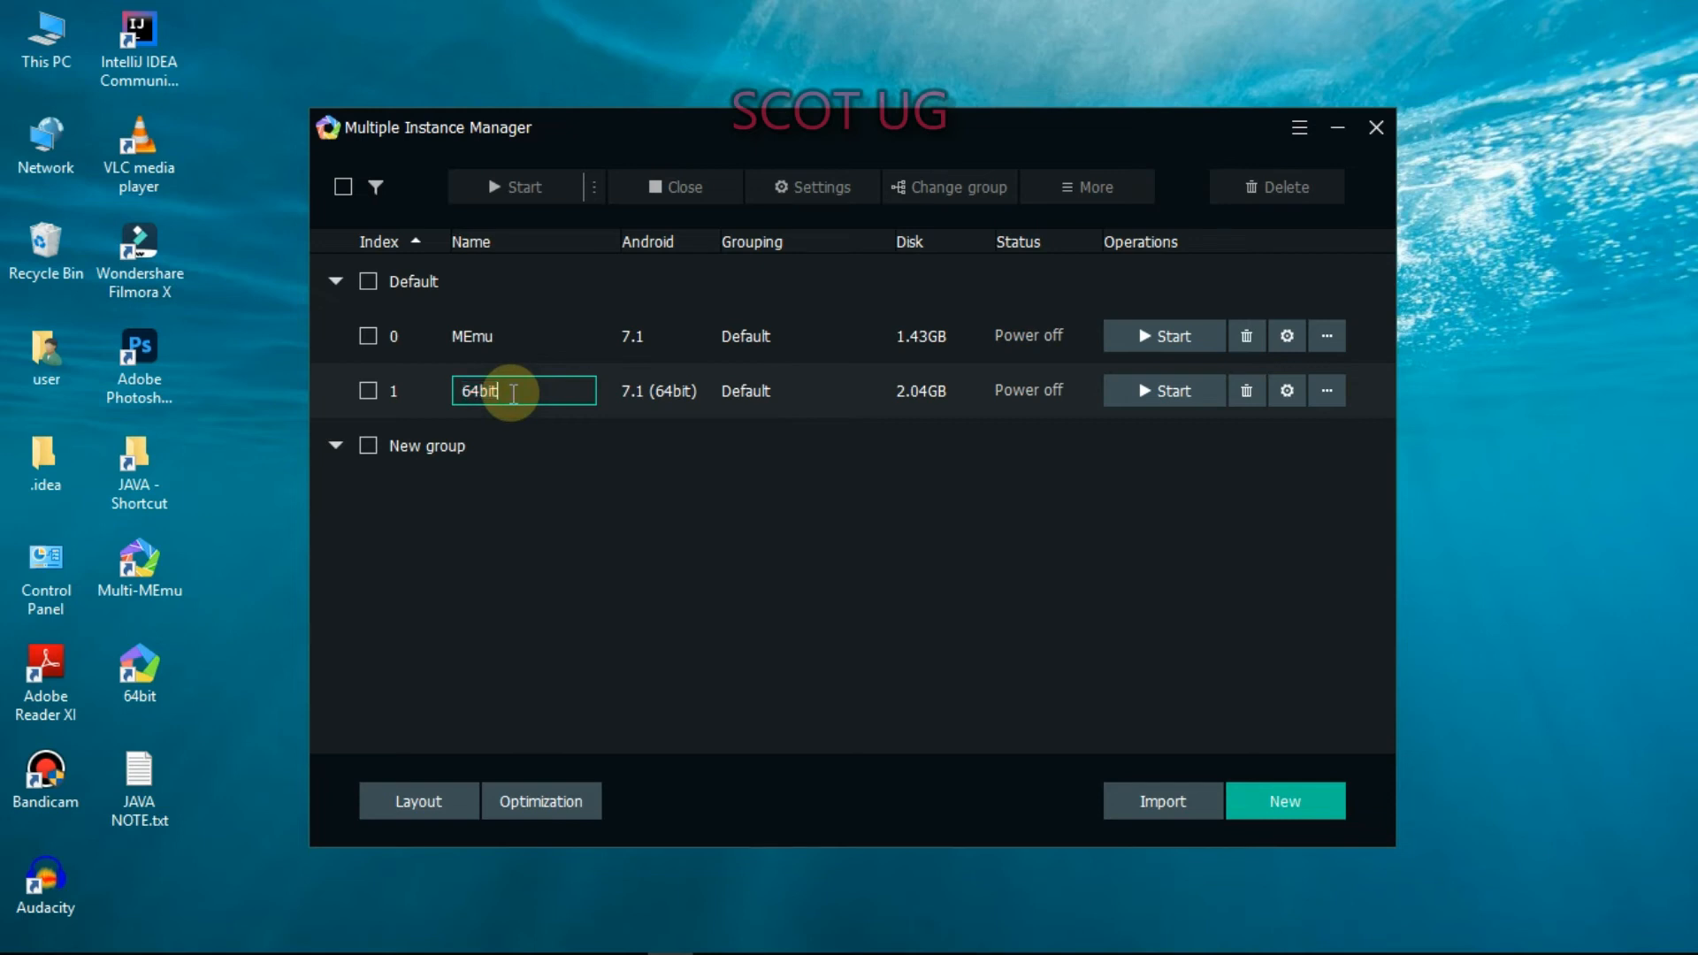
# Finish naming the instance '64bitplayer' and create its desktop shortcut.
pyautogui.write('player')
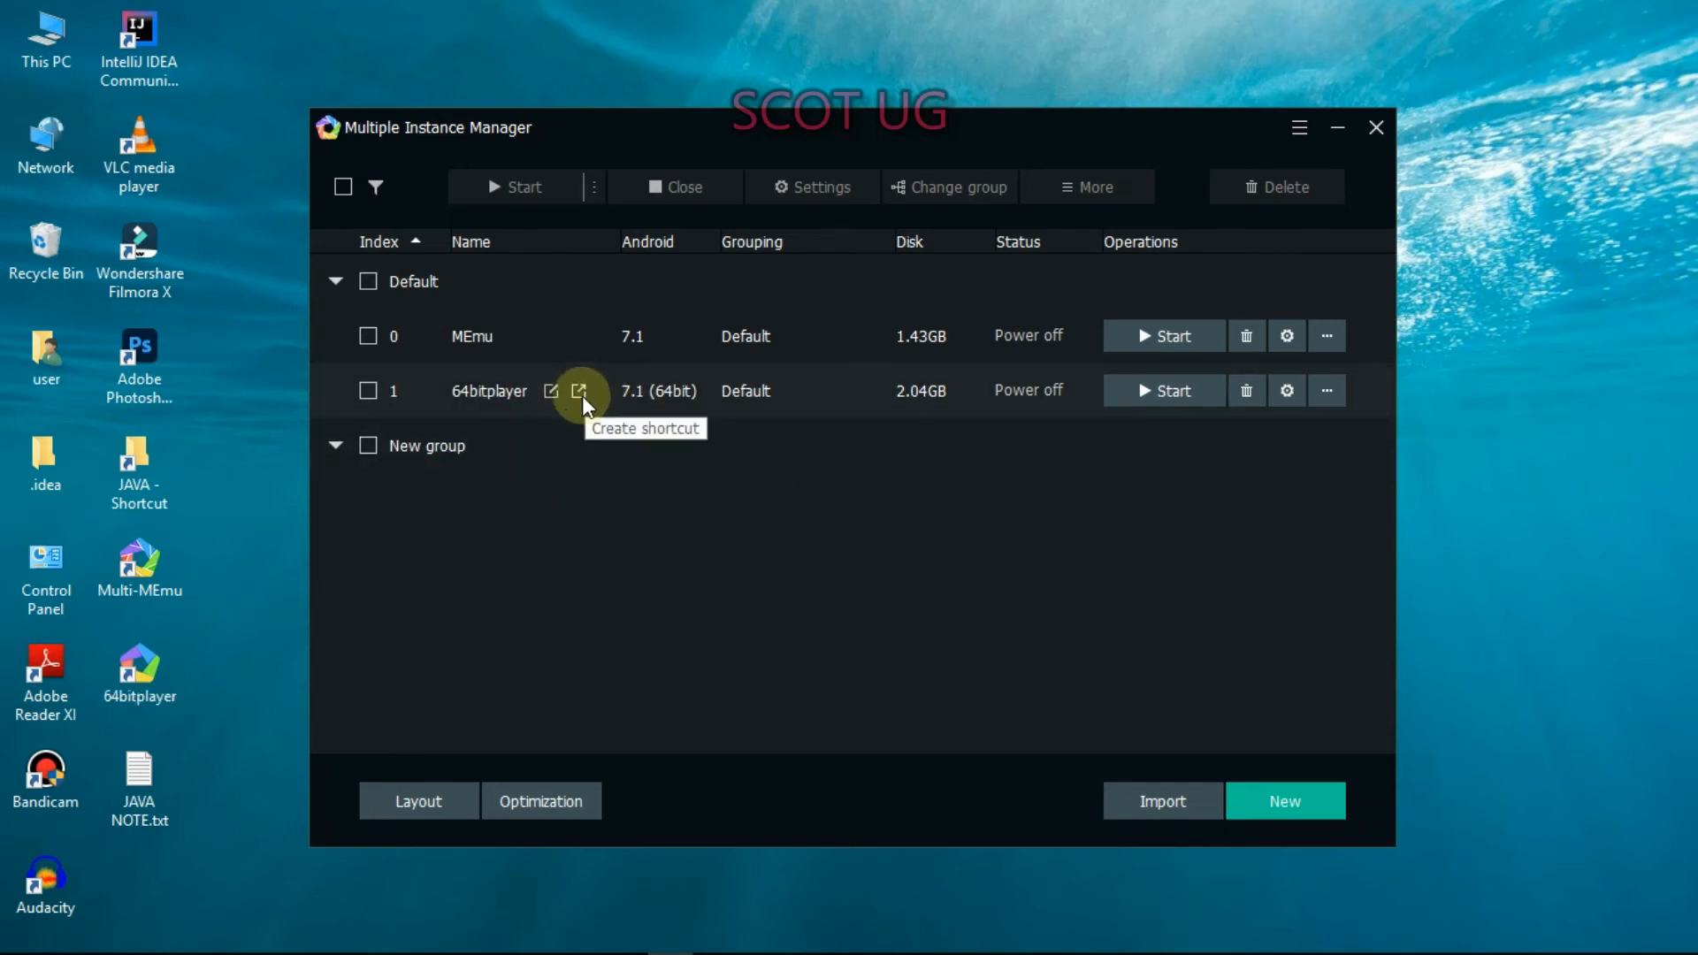
pyautogui.click(578, 390)
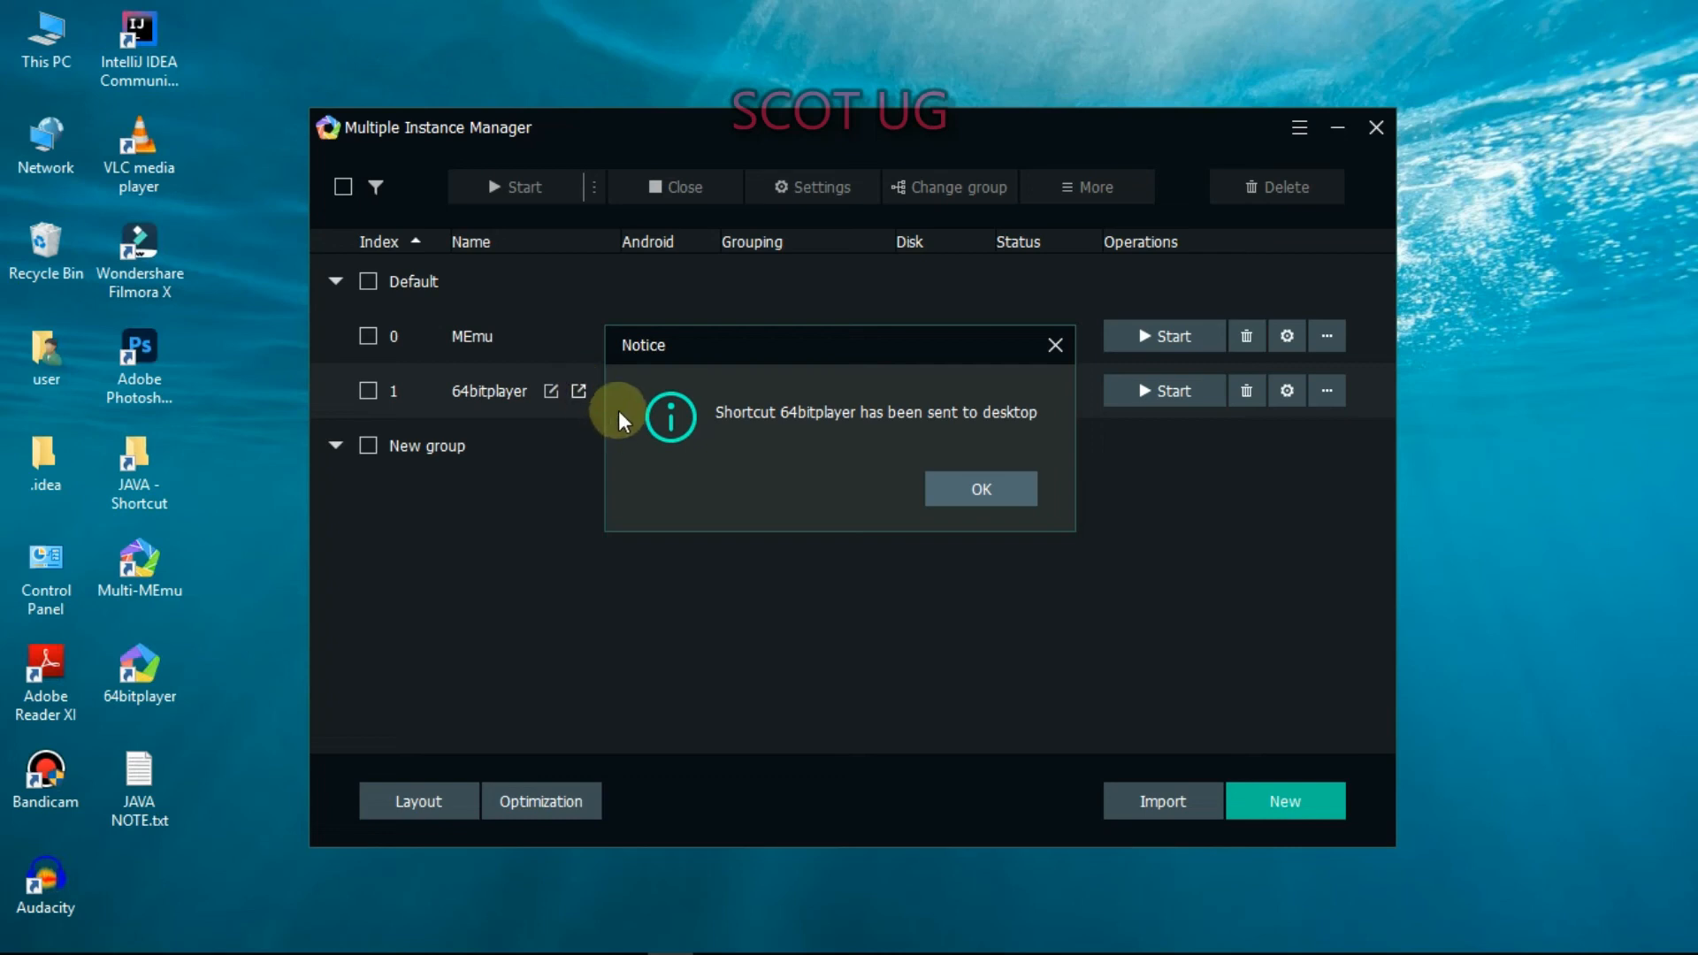
pyautogui.click(978, 488)
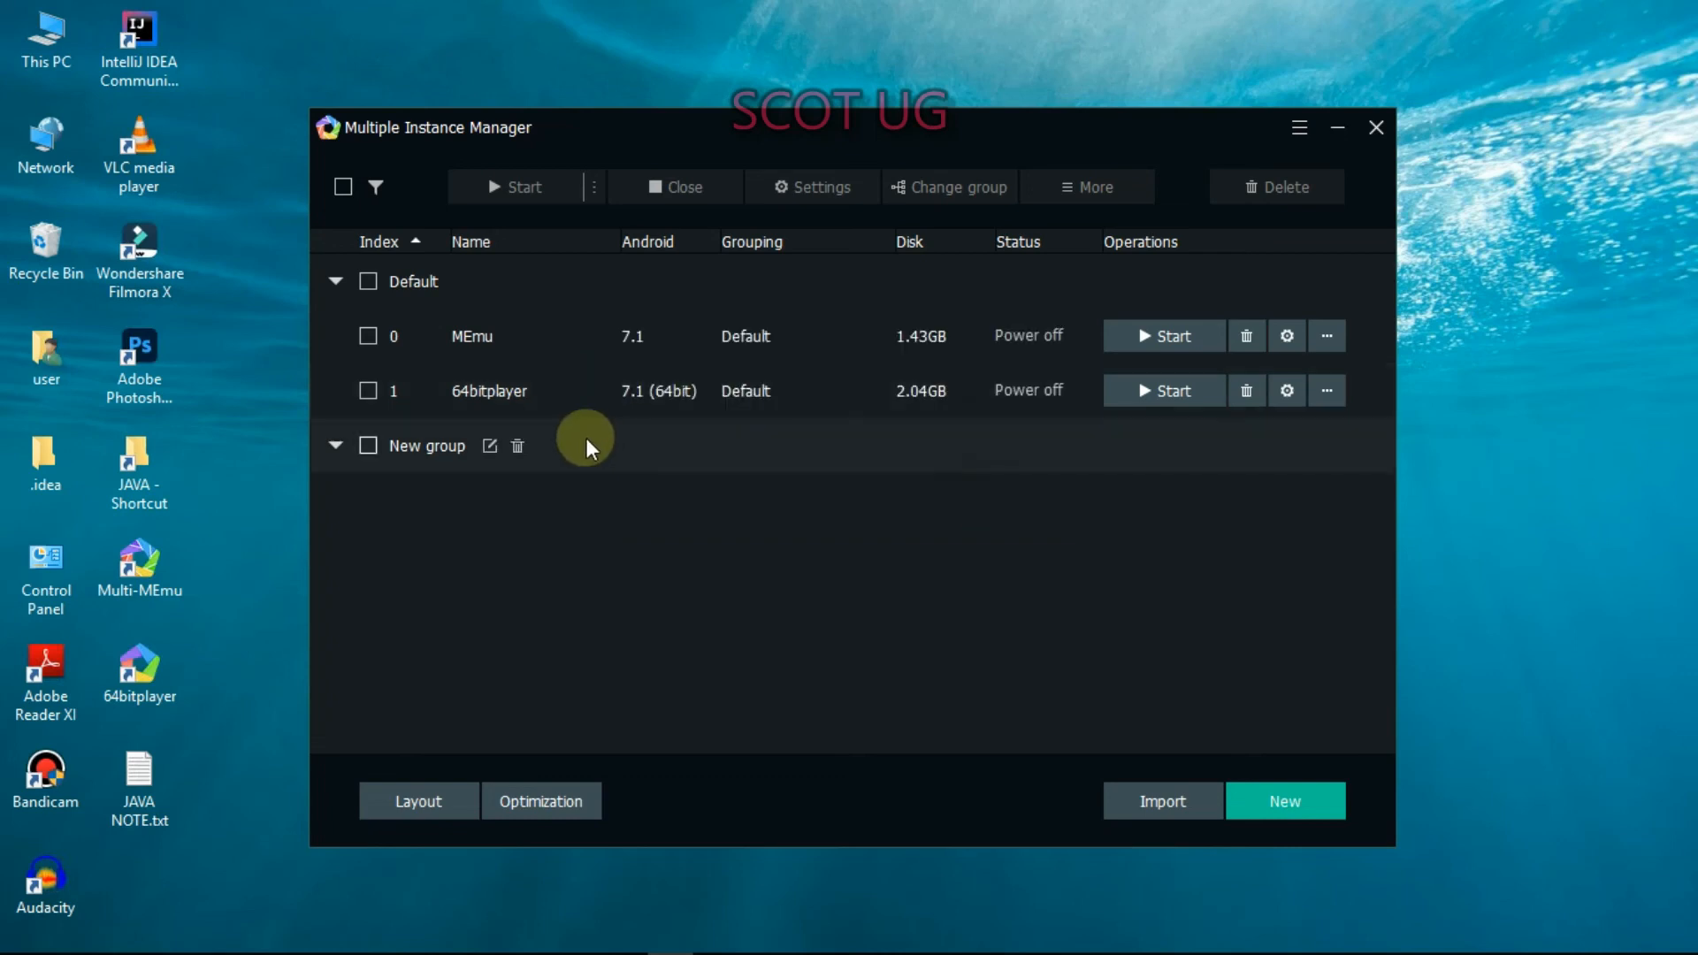
pyautogui.moveTo(476, 493)
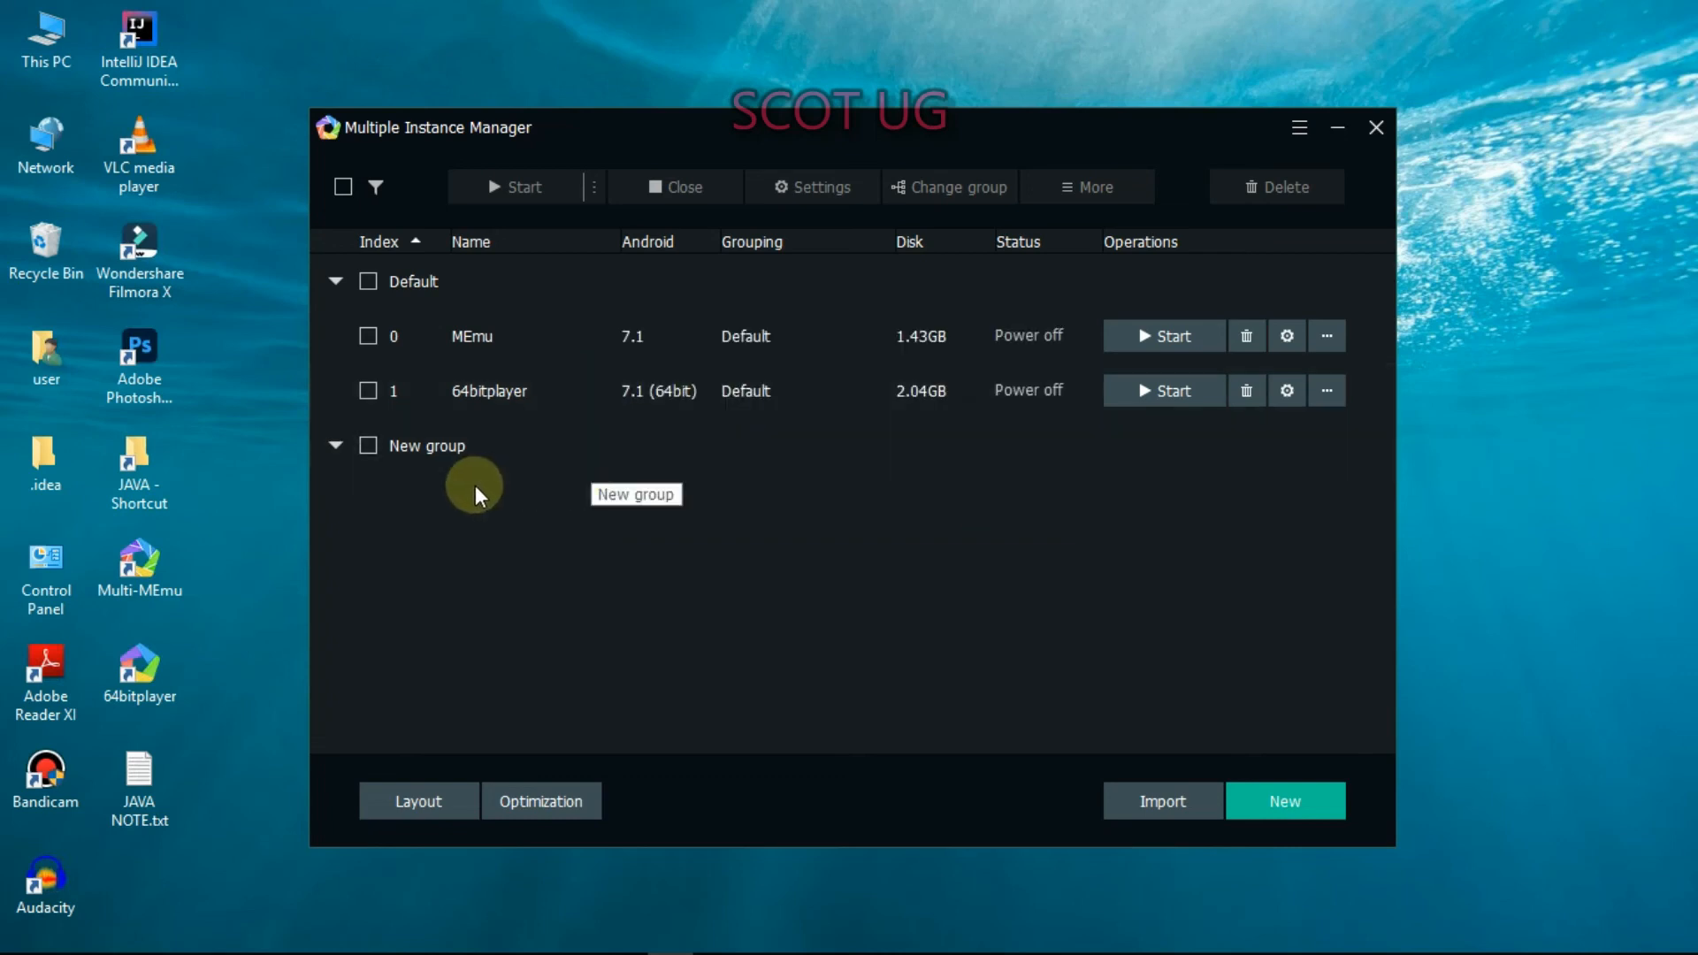
pyautogui.moveTo(206, 628)
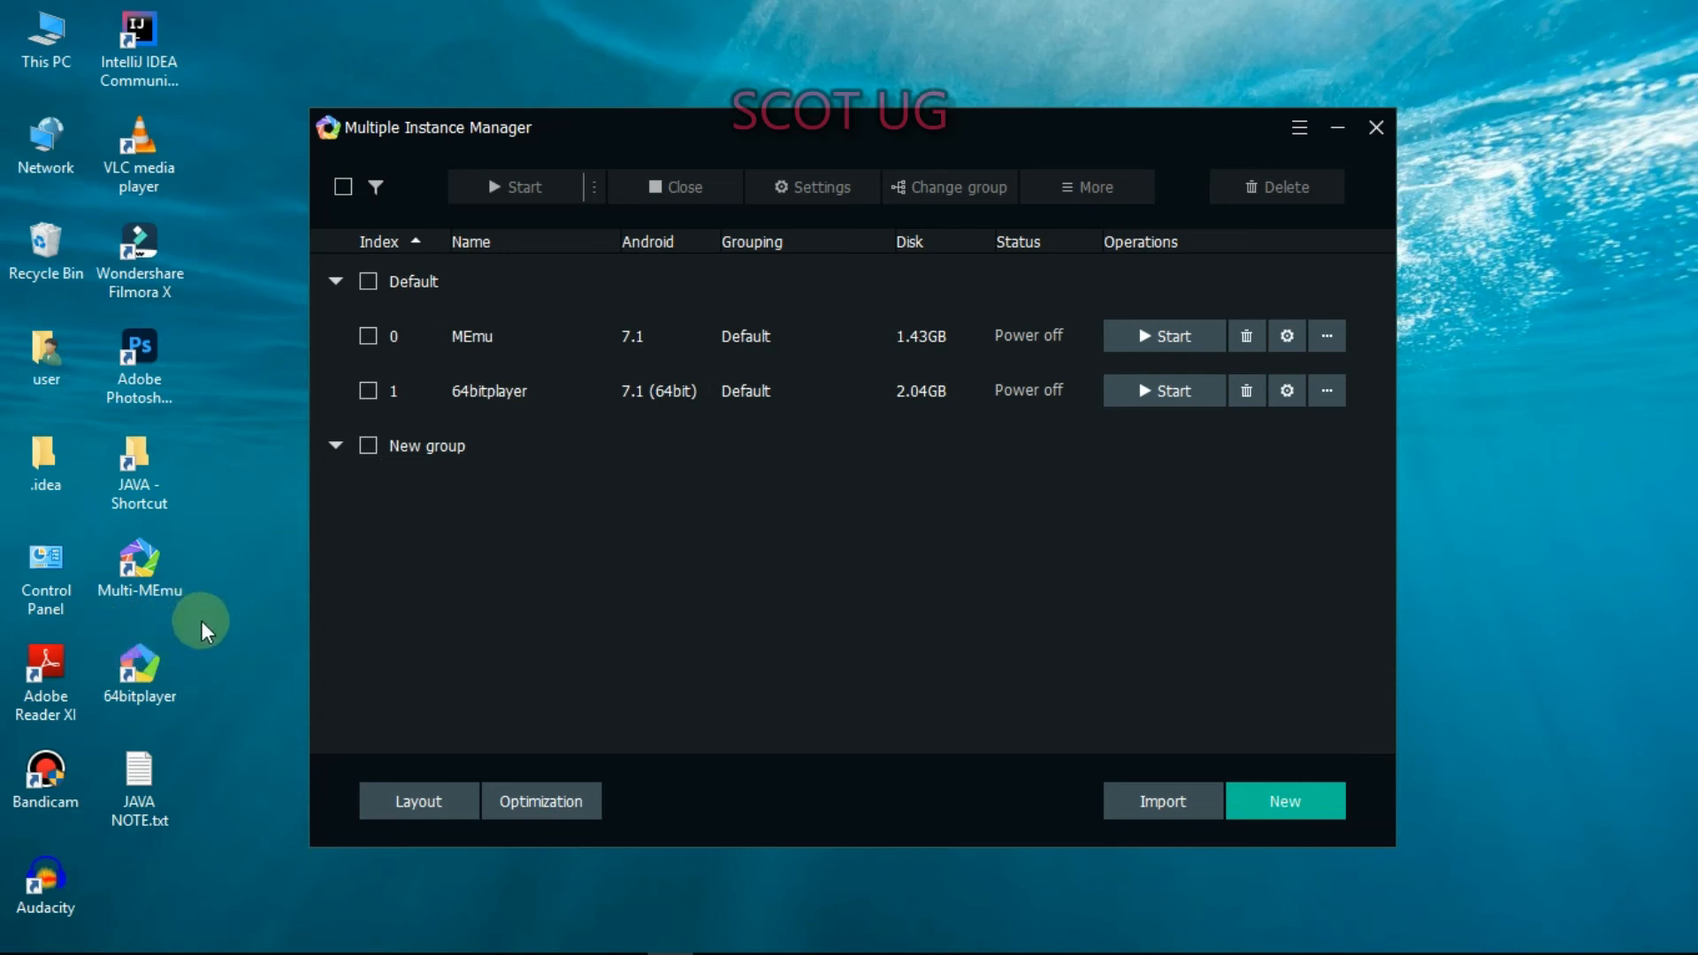
pyautogui.moveTo(656, 501)
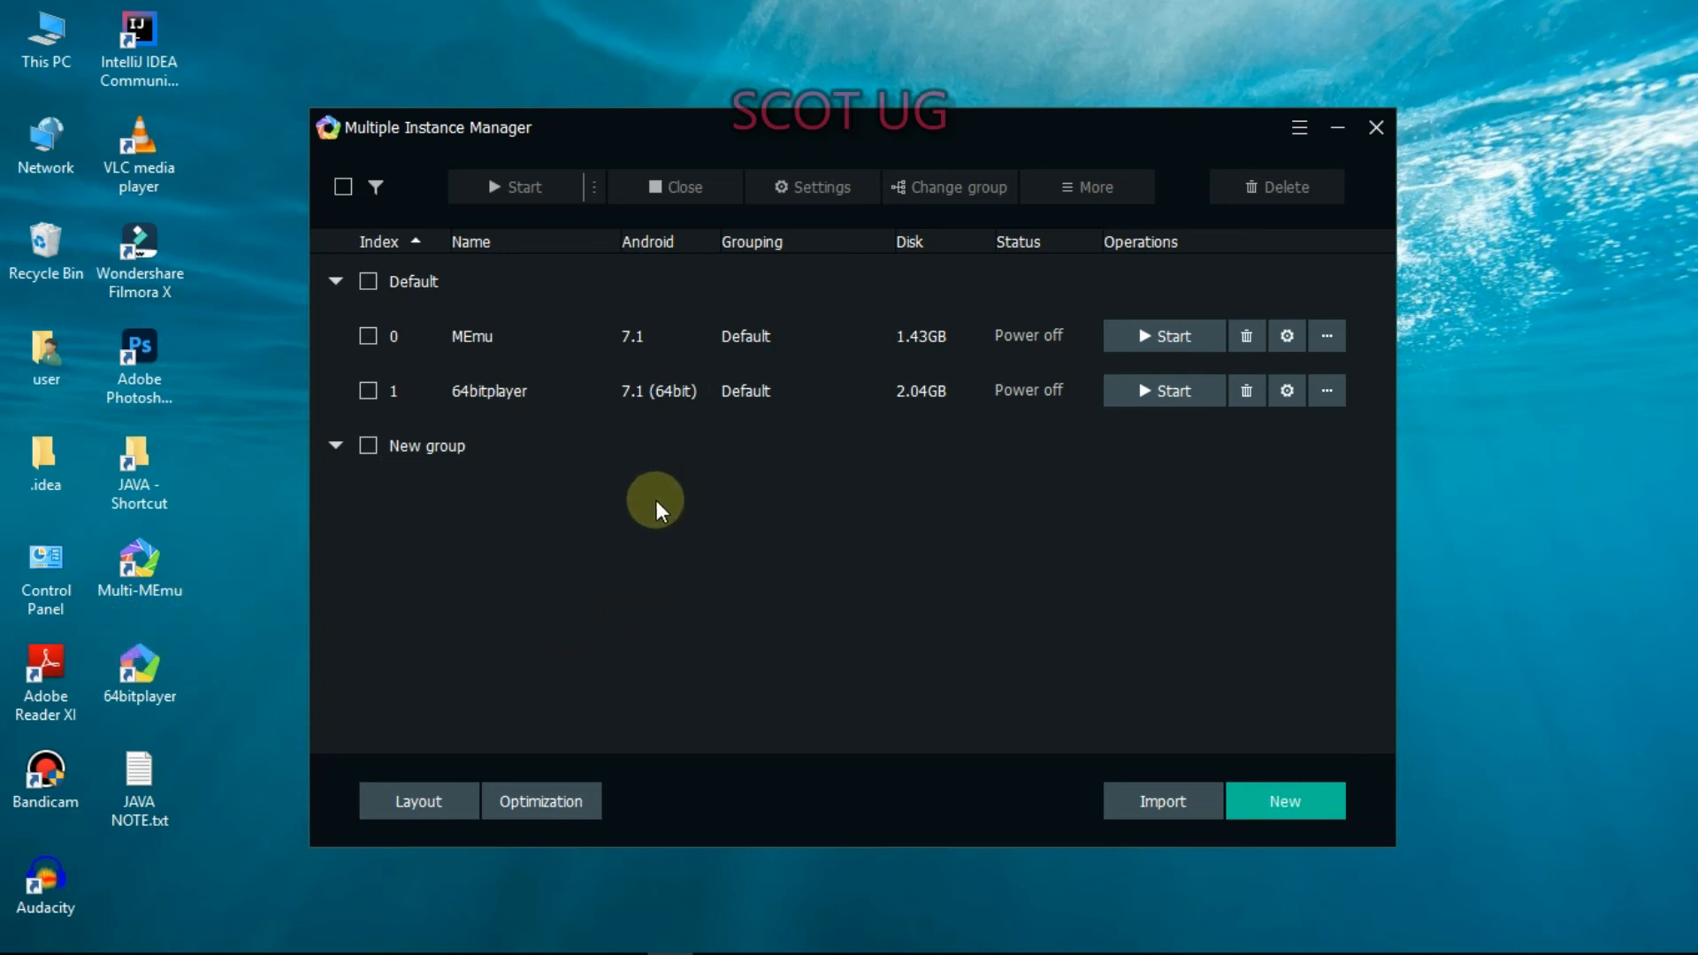
pyautogui.moveTo(1319, 190)
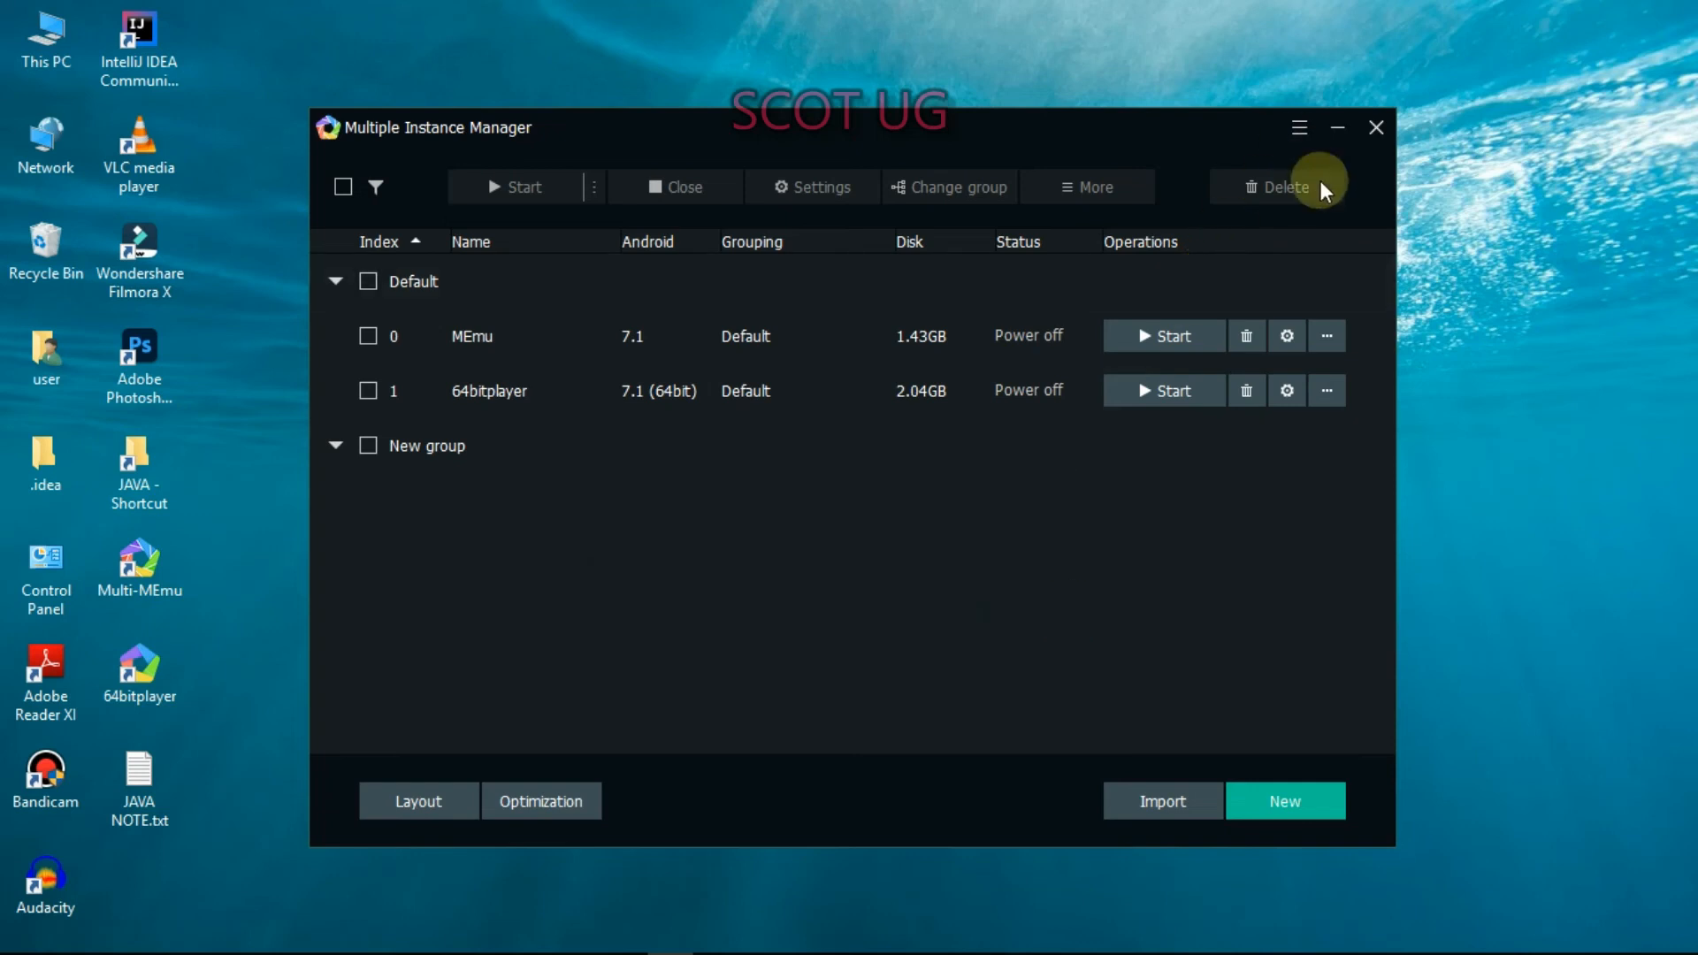
pyautogui.moveTo(811, 11)
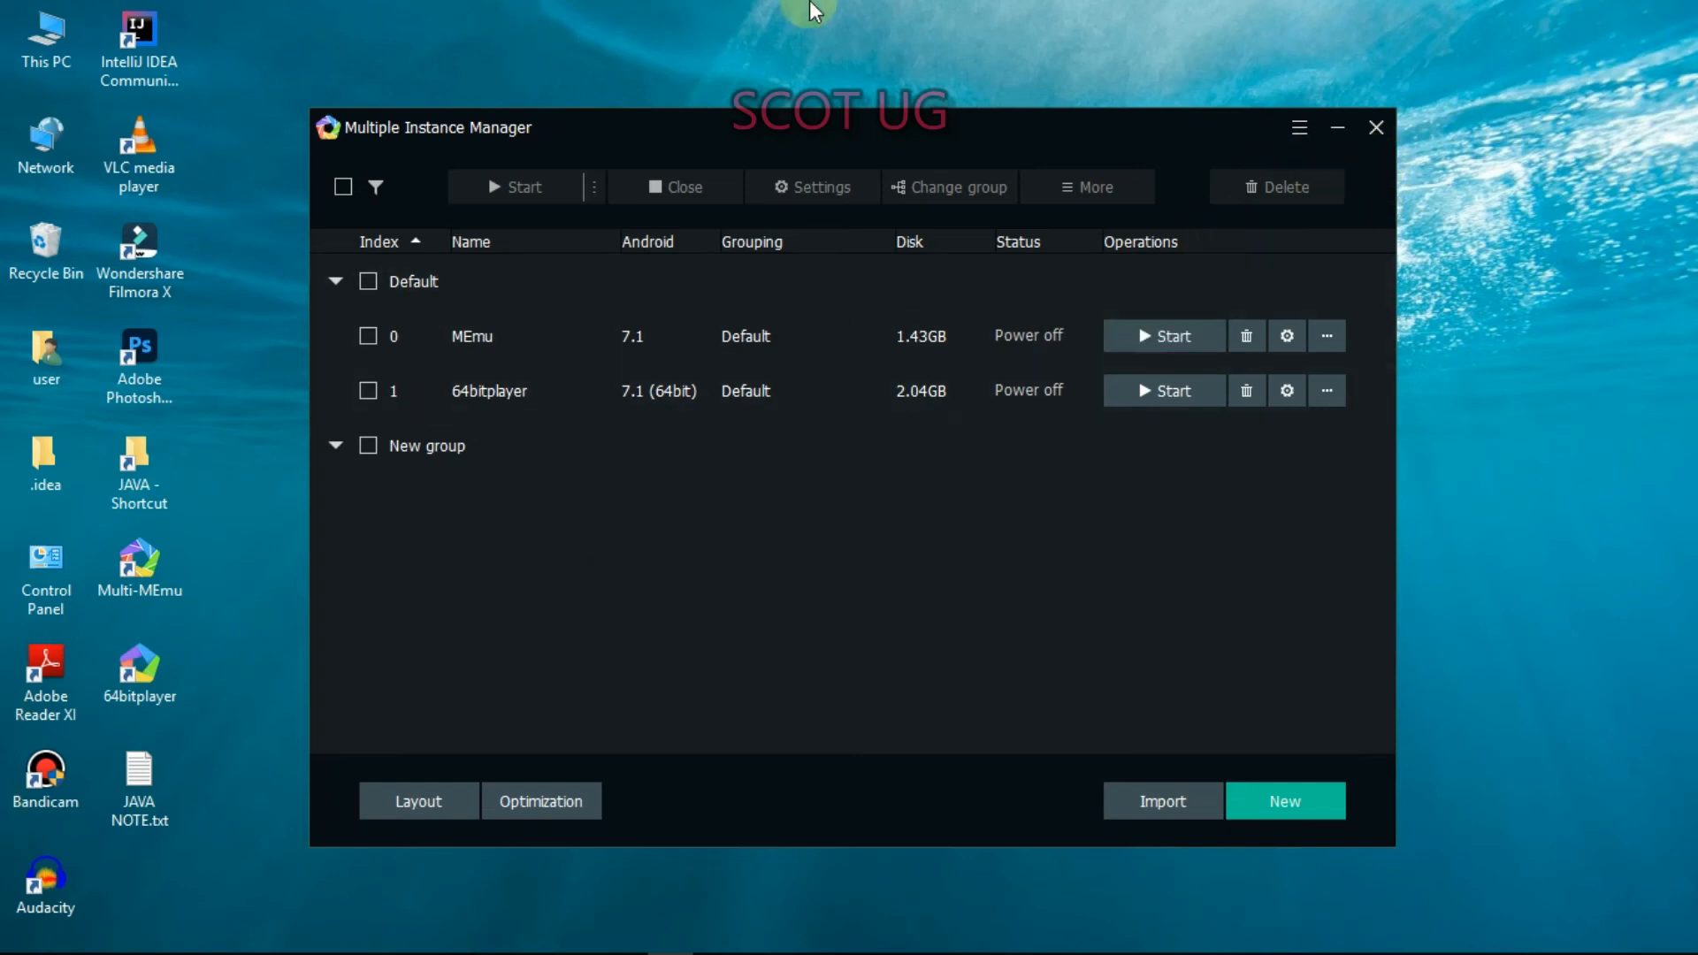
pyautogui.moveTo(1471, 68)
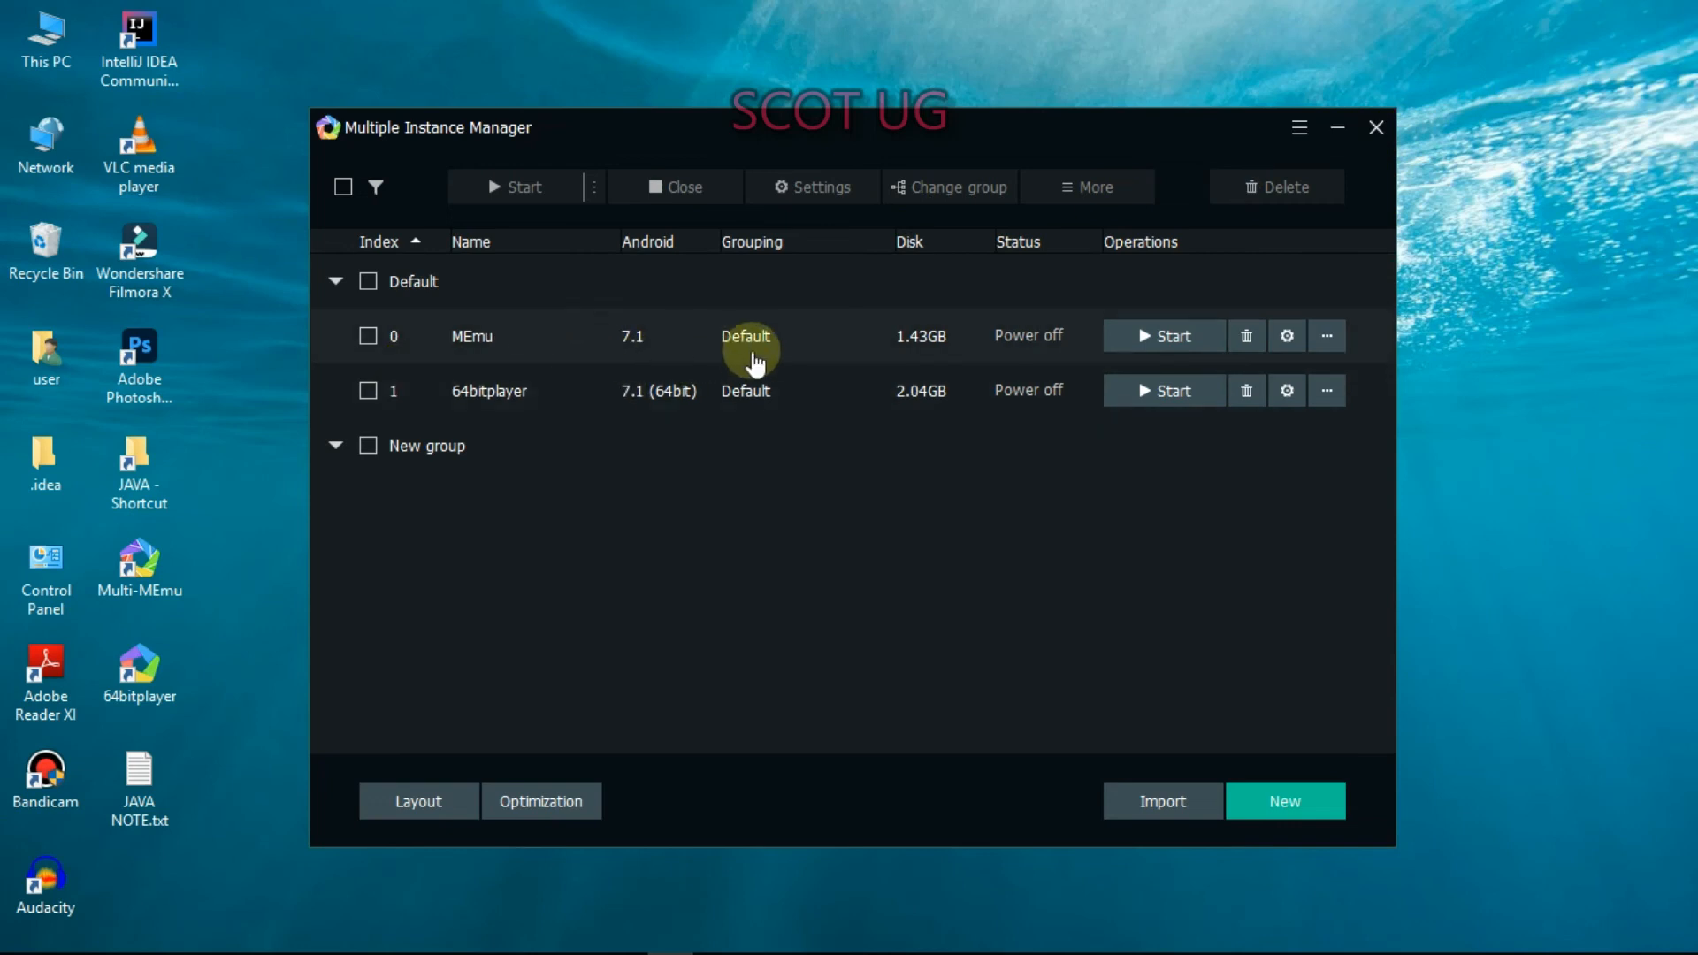
# Run Clean up on the first MEmu instance and confirm it.
pyautogui.click(1327, 336)
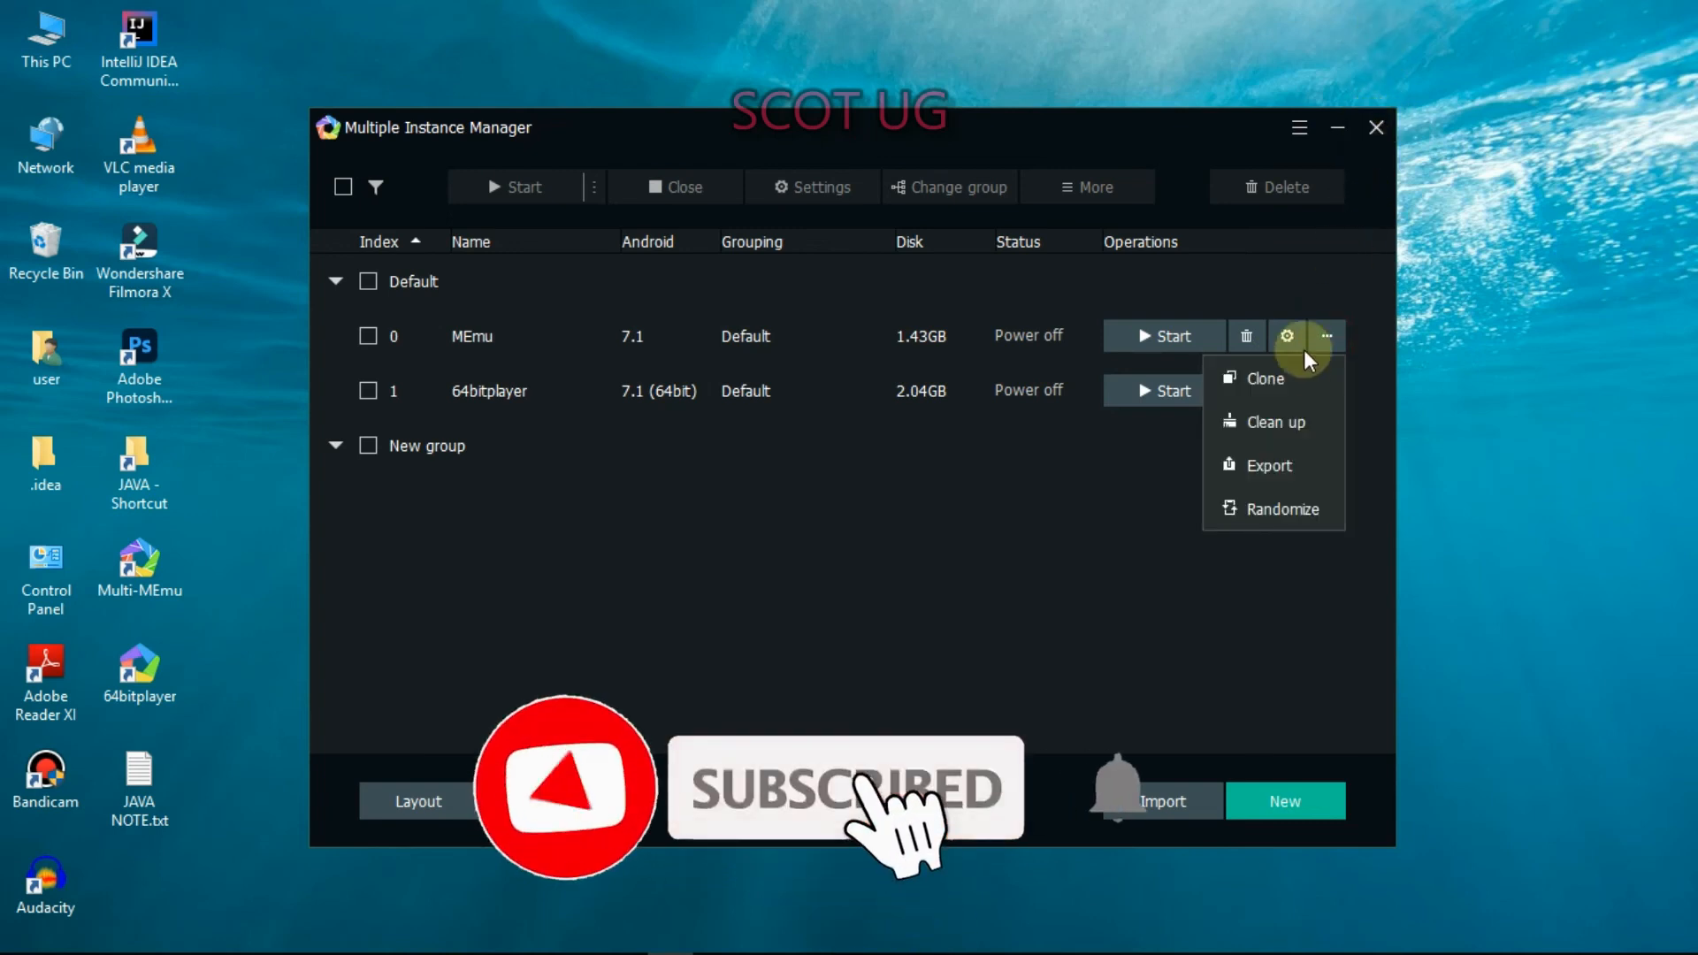
pyautogui.click(1275, 421)
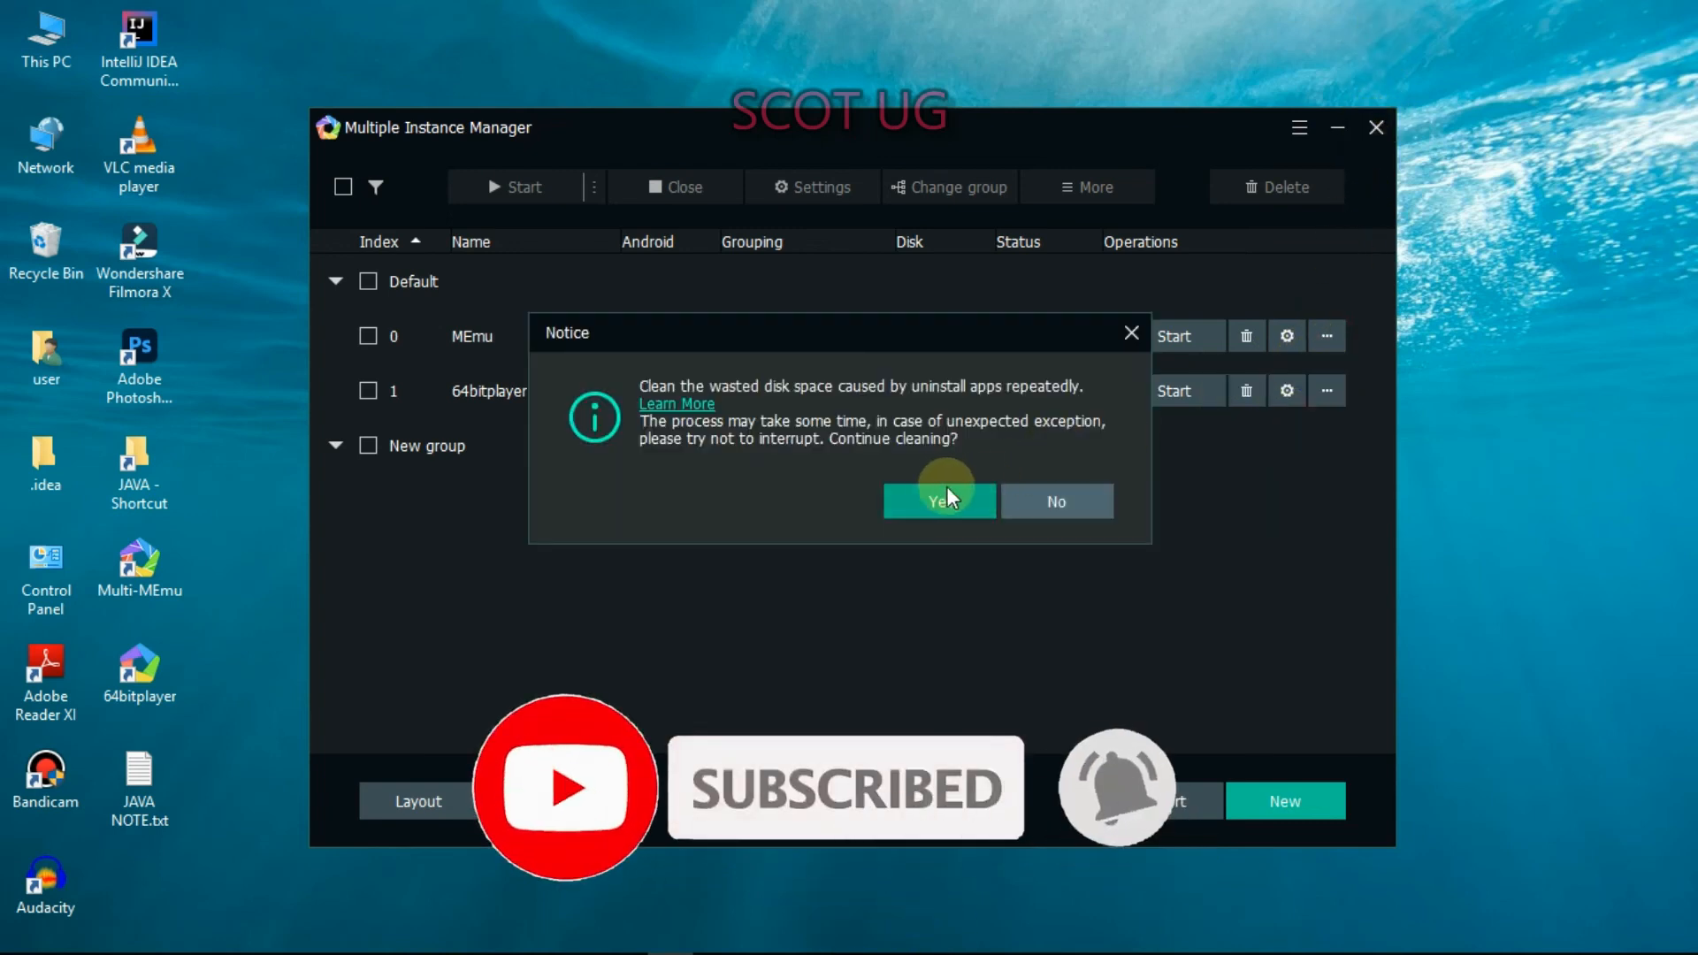
pyautogui.click(937, 501)
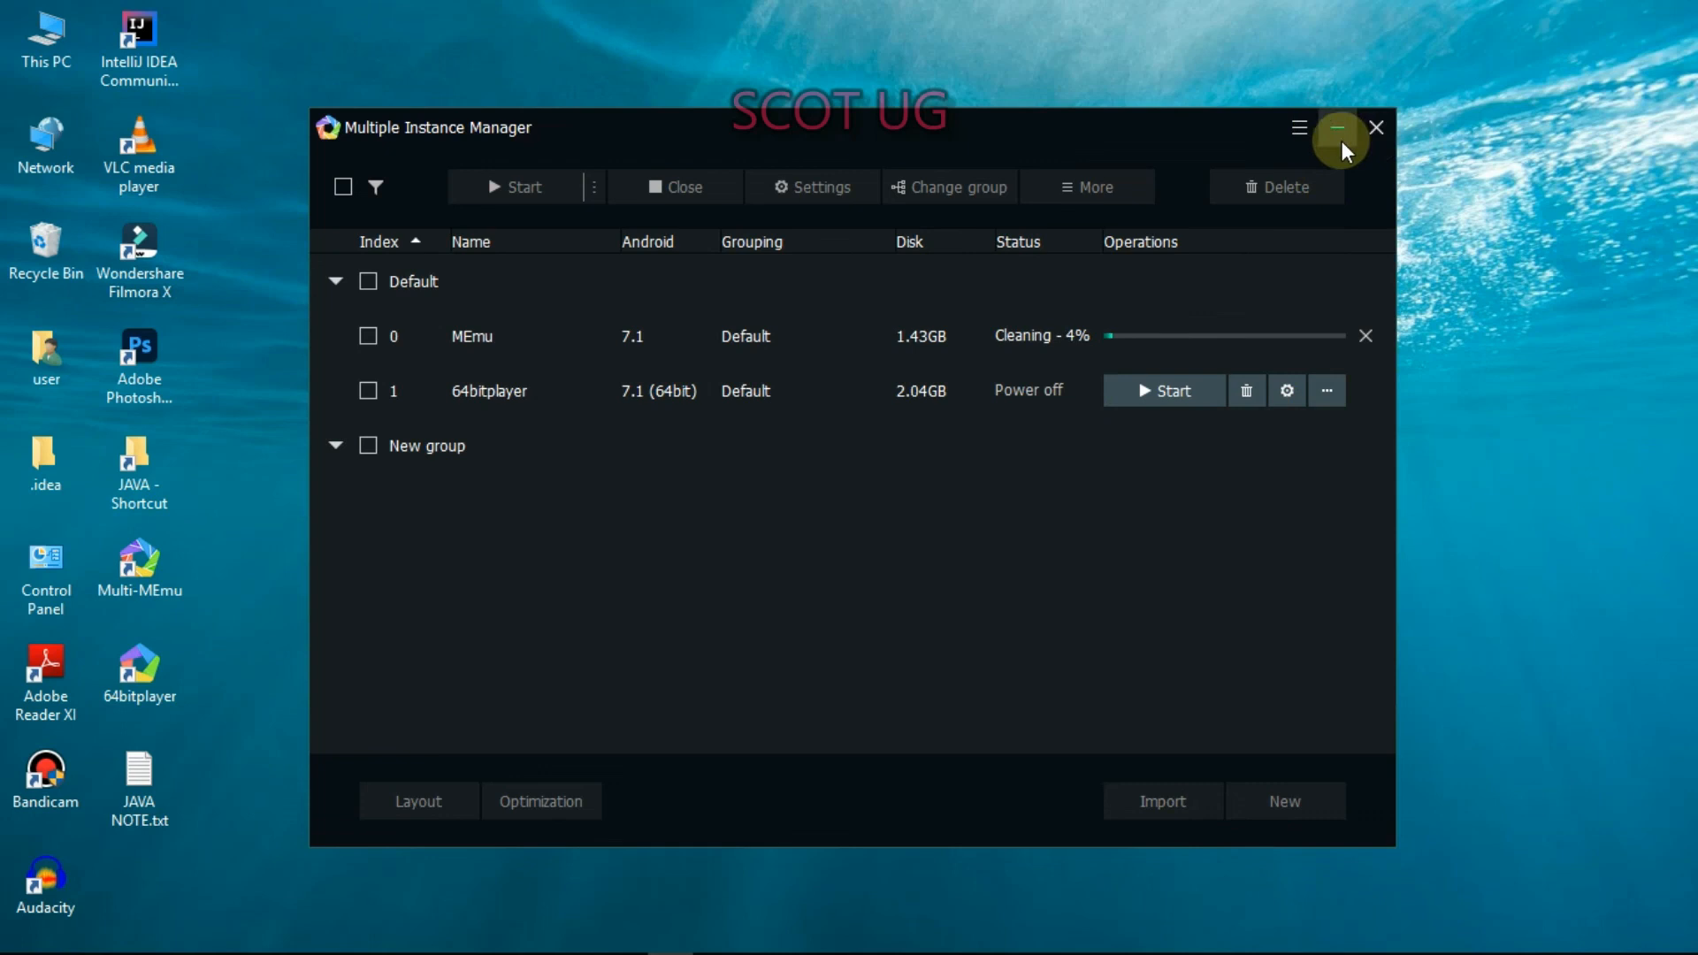
# Minimize the manager and double-click the 64bitplayer desktop shortcut to launch it.
pyautogui.click(1337, 128)
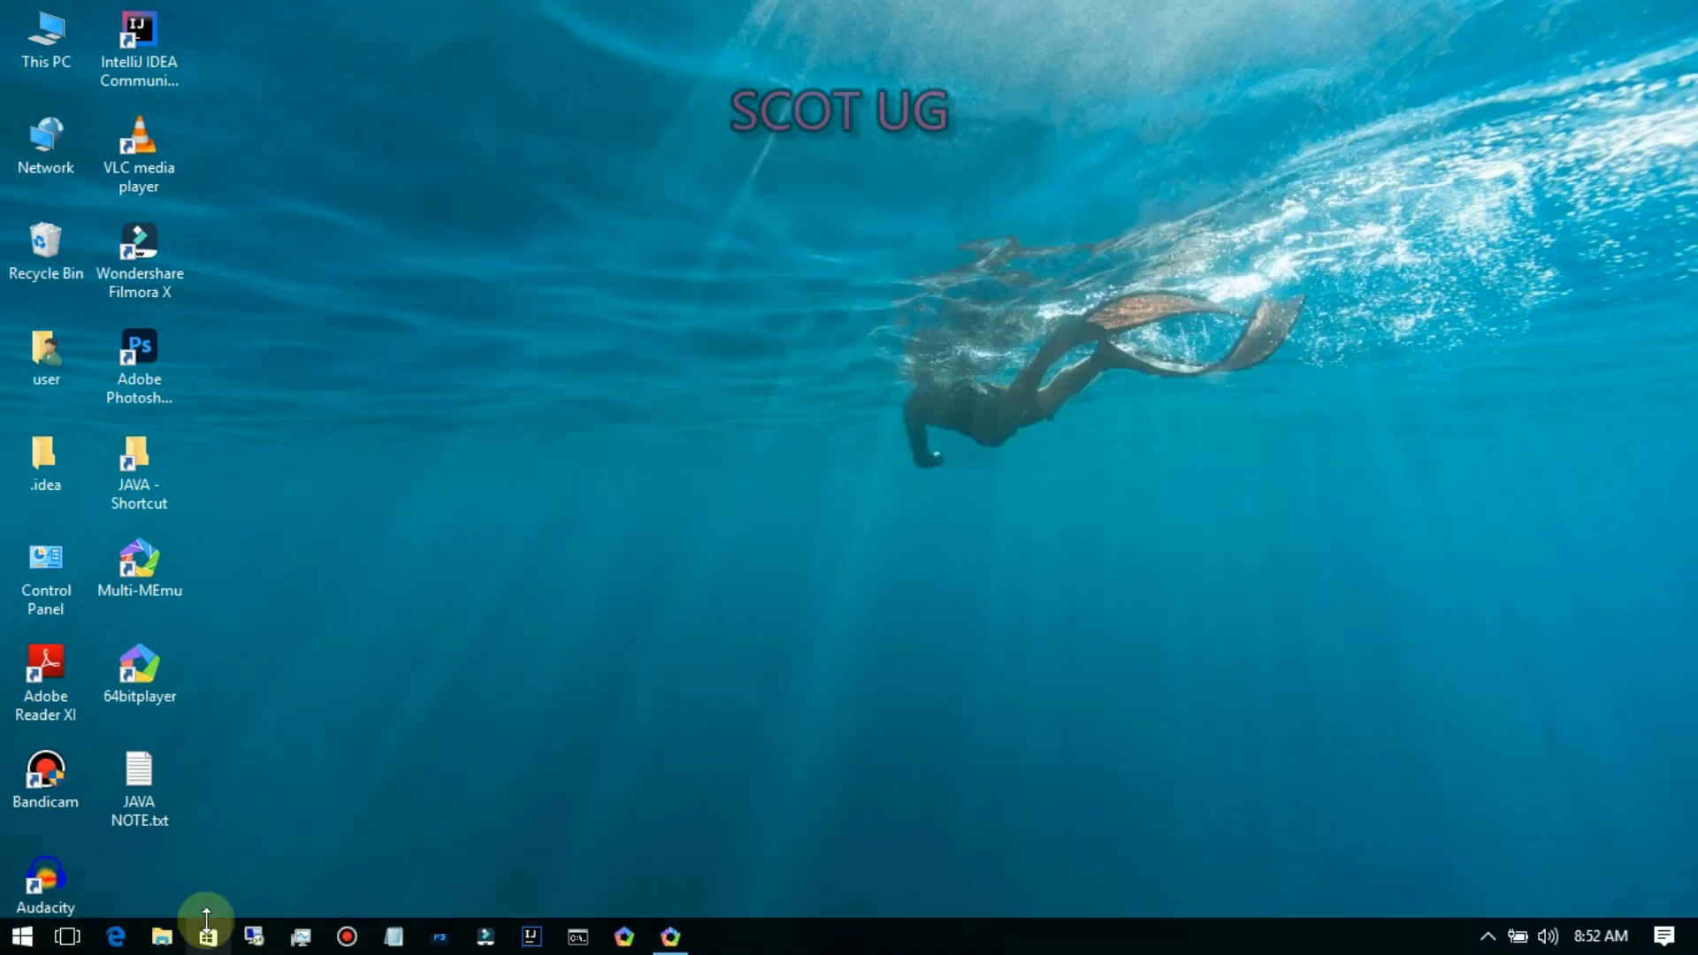
pyautogui.click(139, 671)
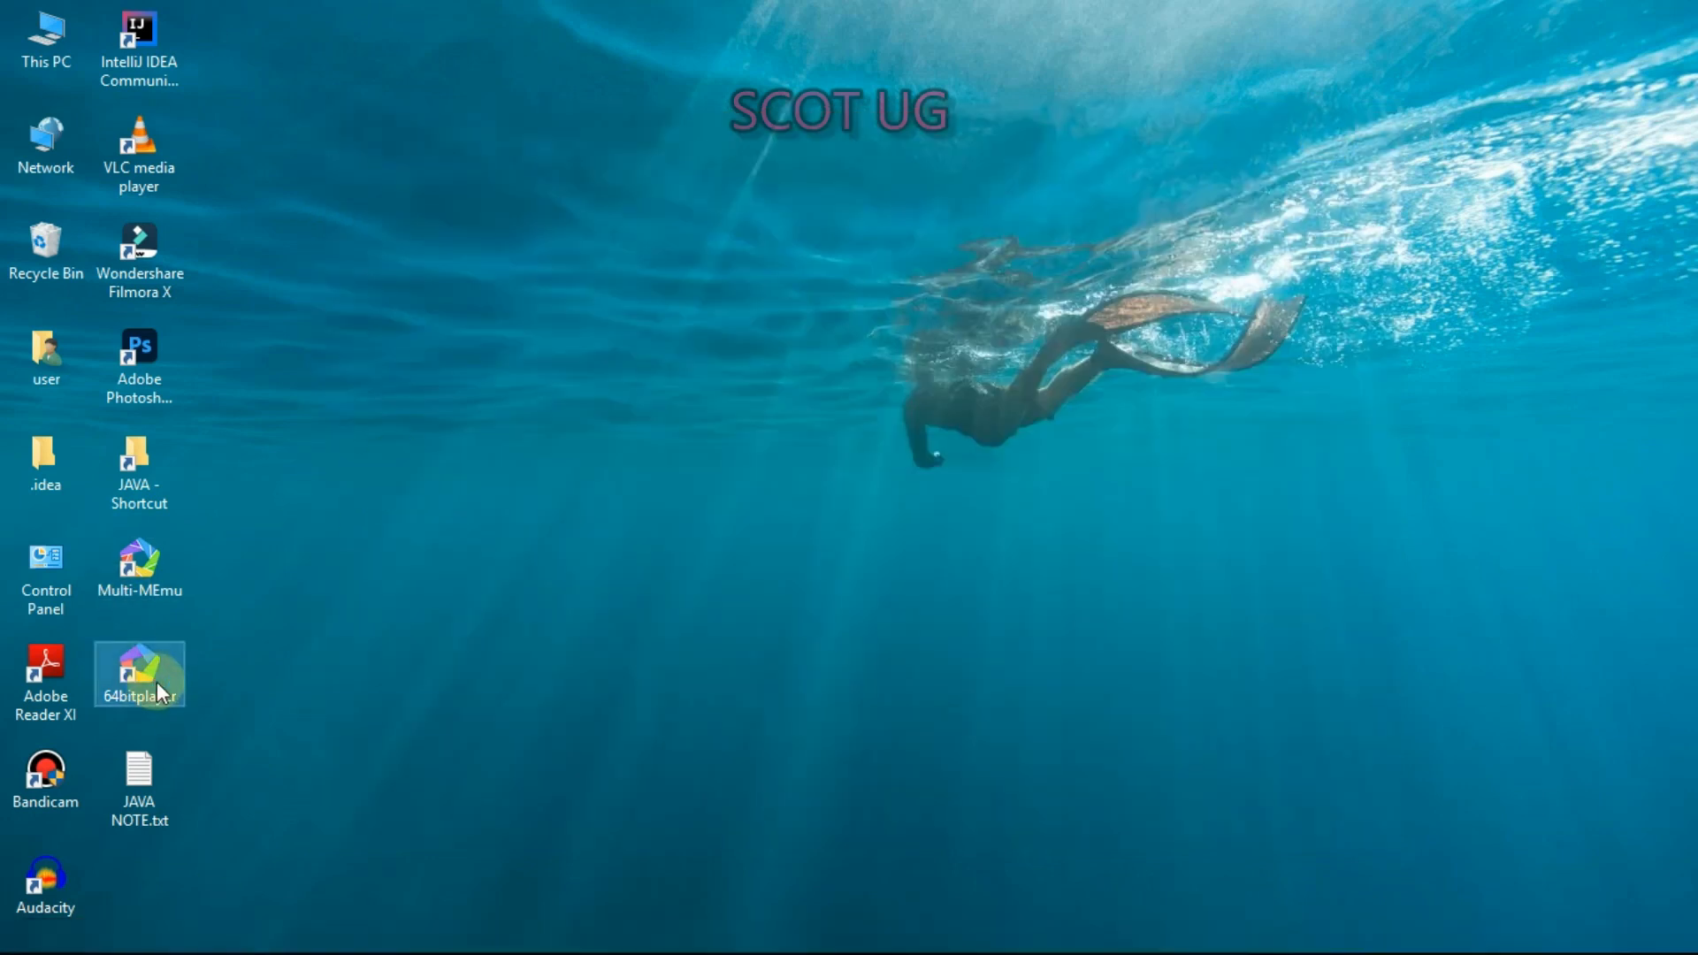
pyautogui.doubleClick(139, 674)
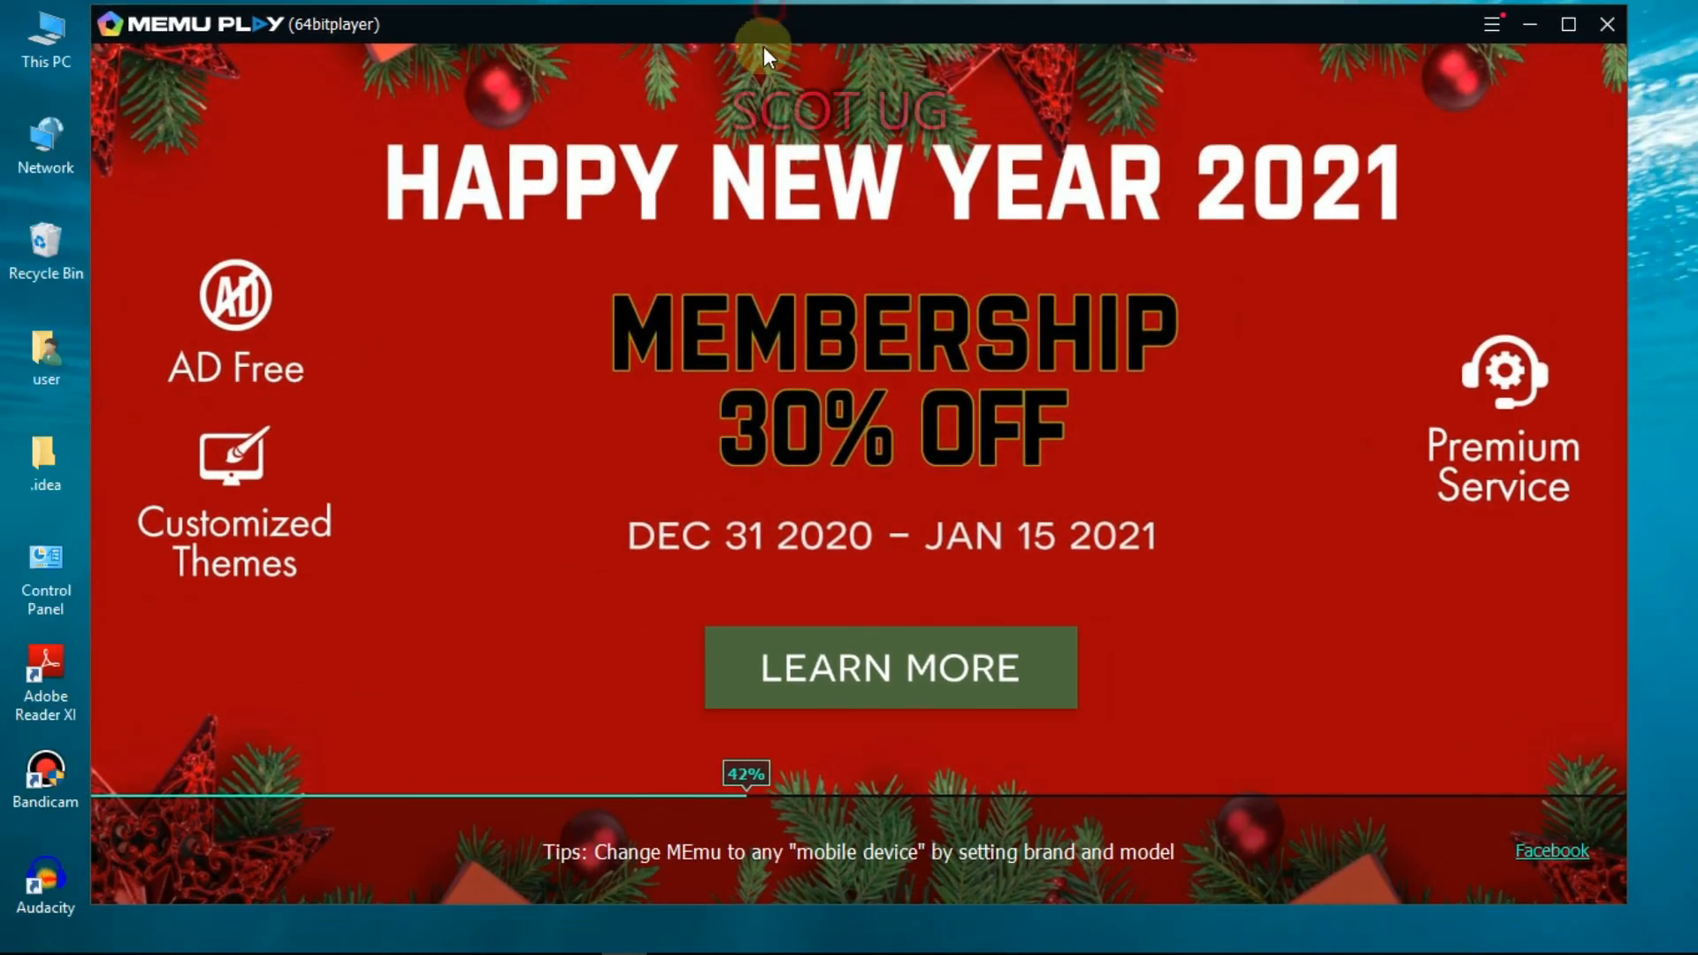
pyautogui.rightClick(768, 33)
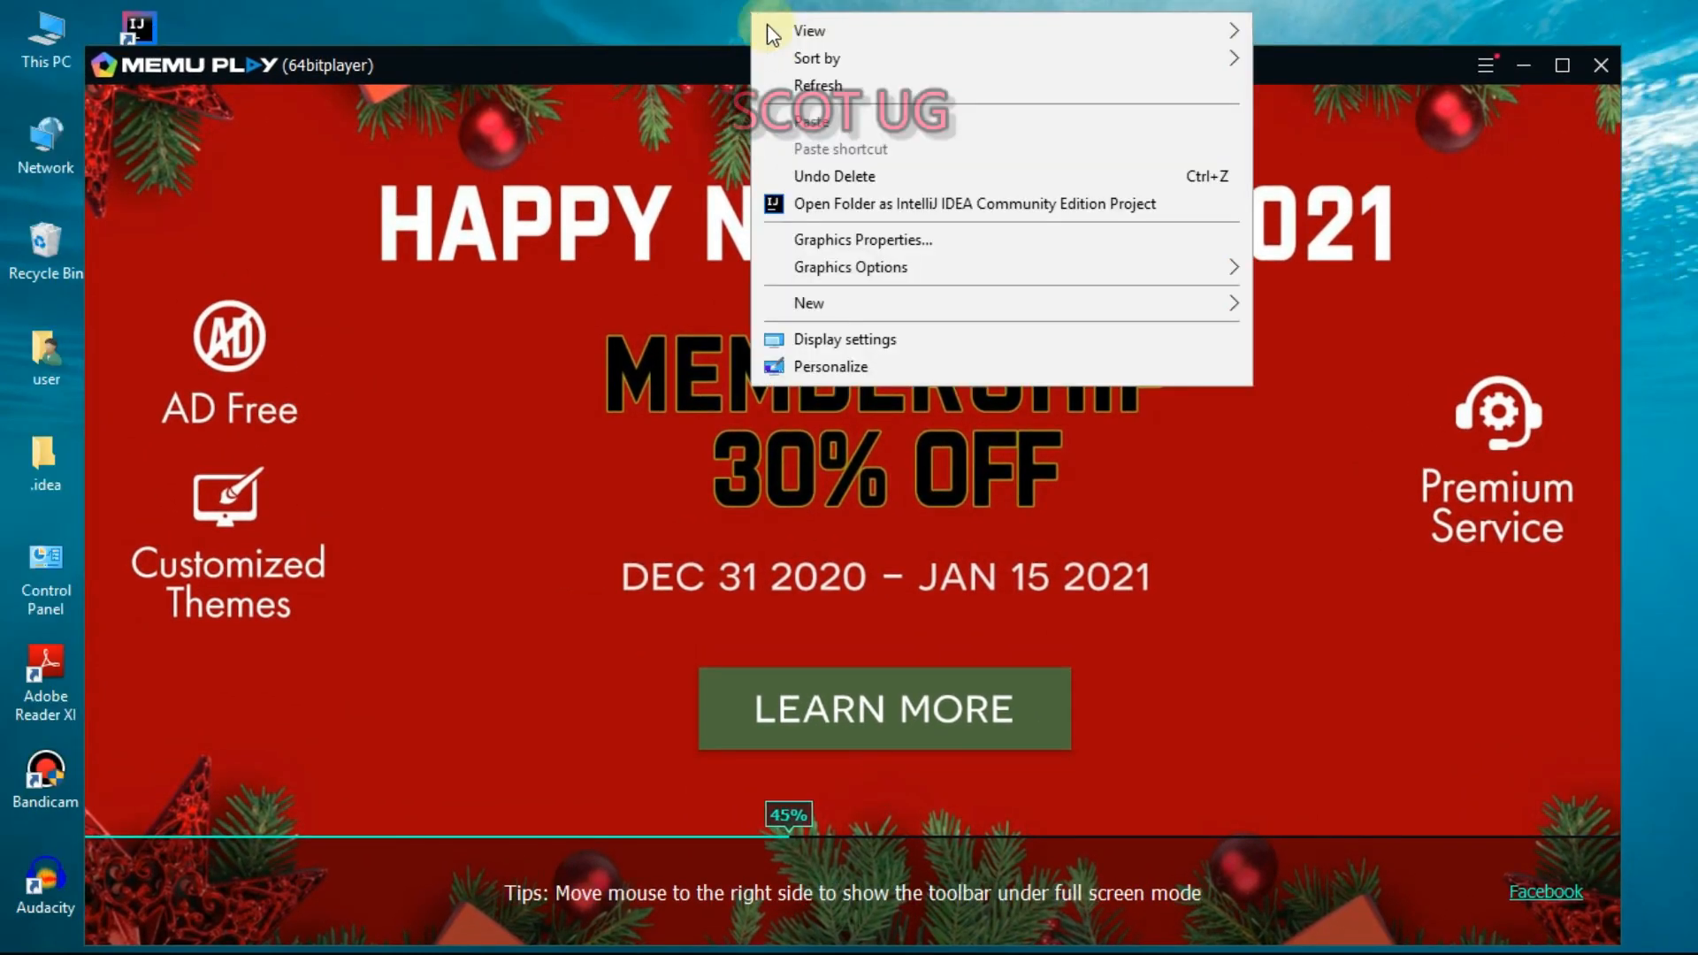
pyautogui.click(775, 56)
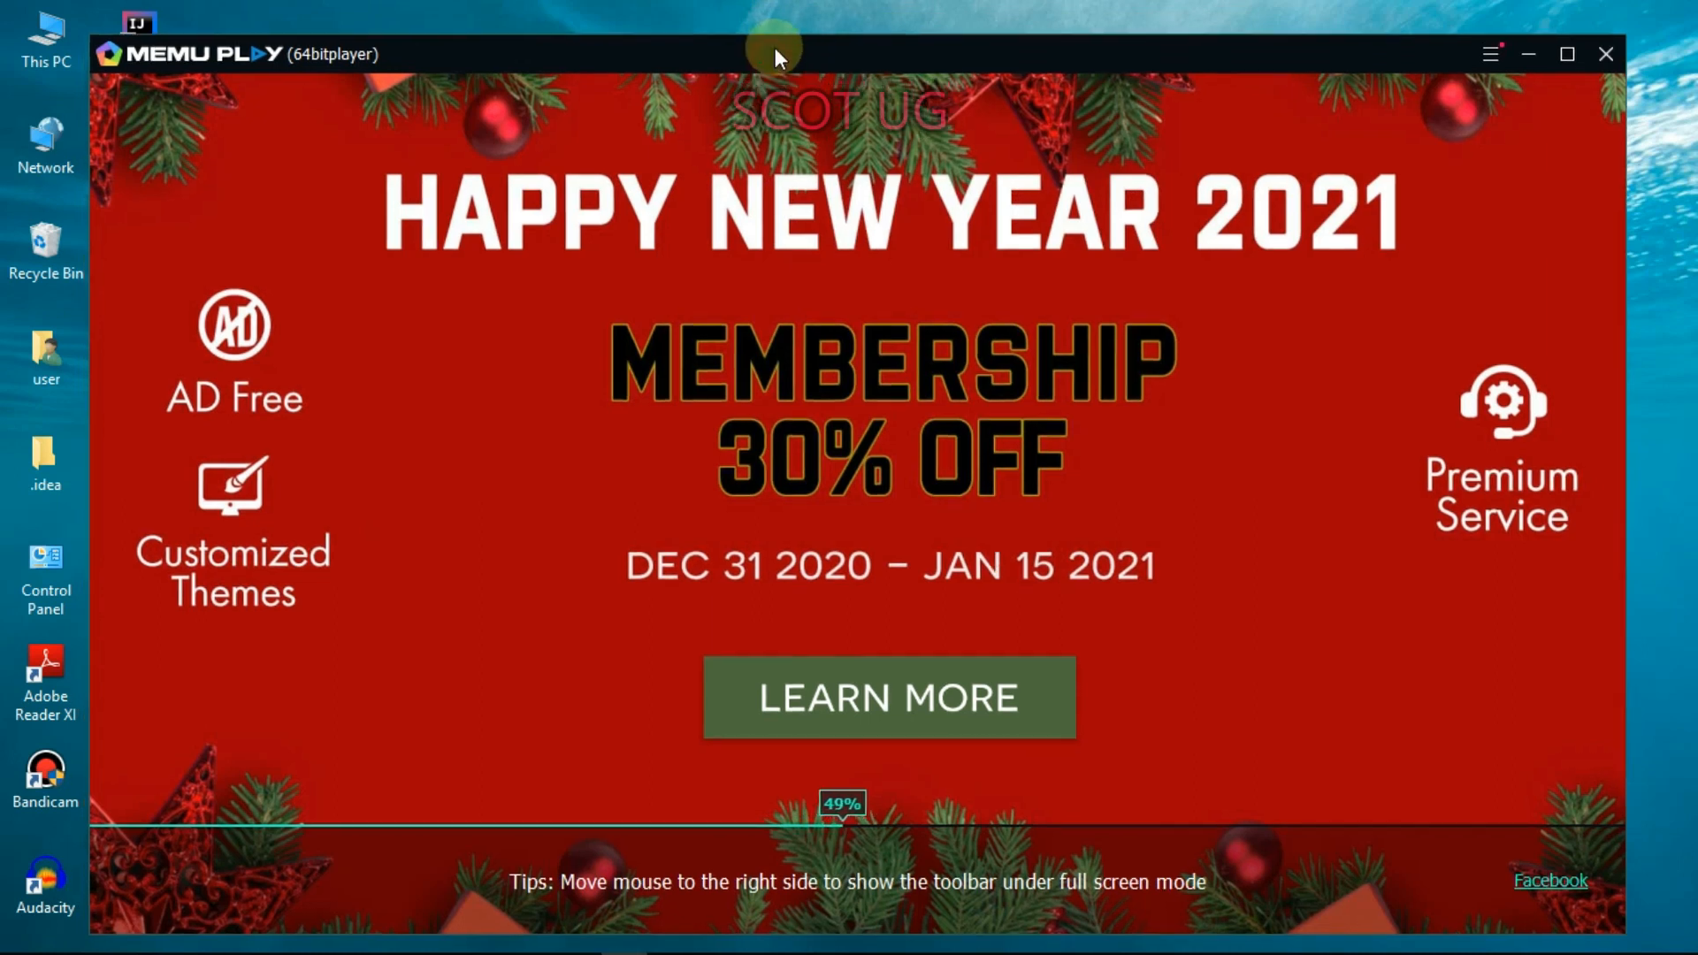